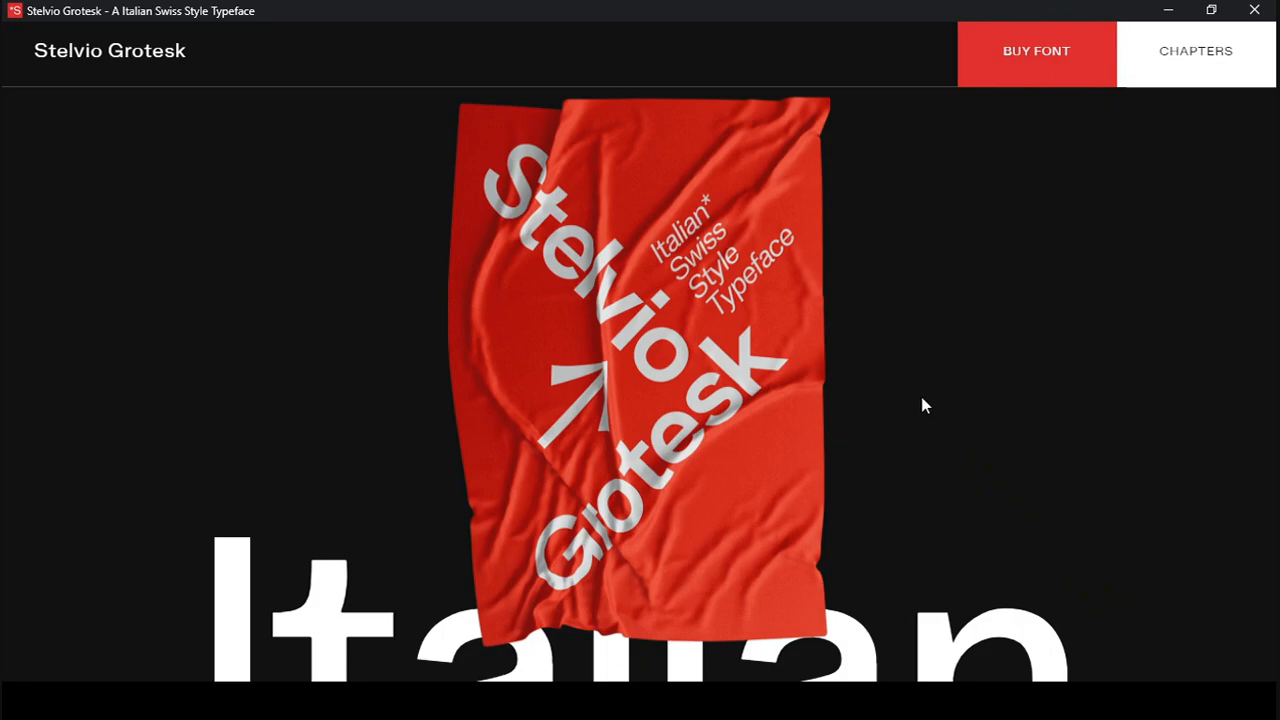
mouse_move(947, 371)
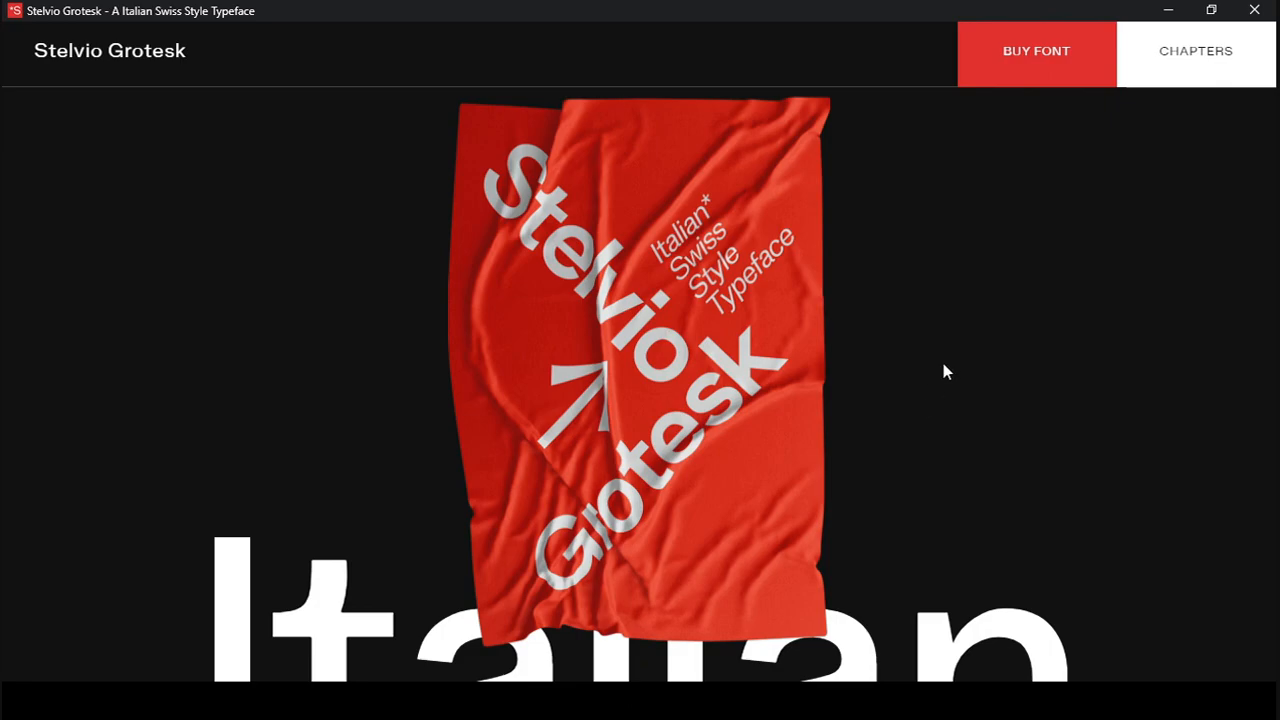
mouse_move(978, 328)
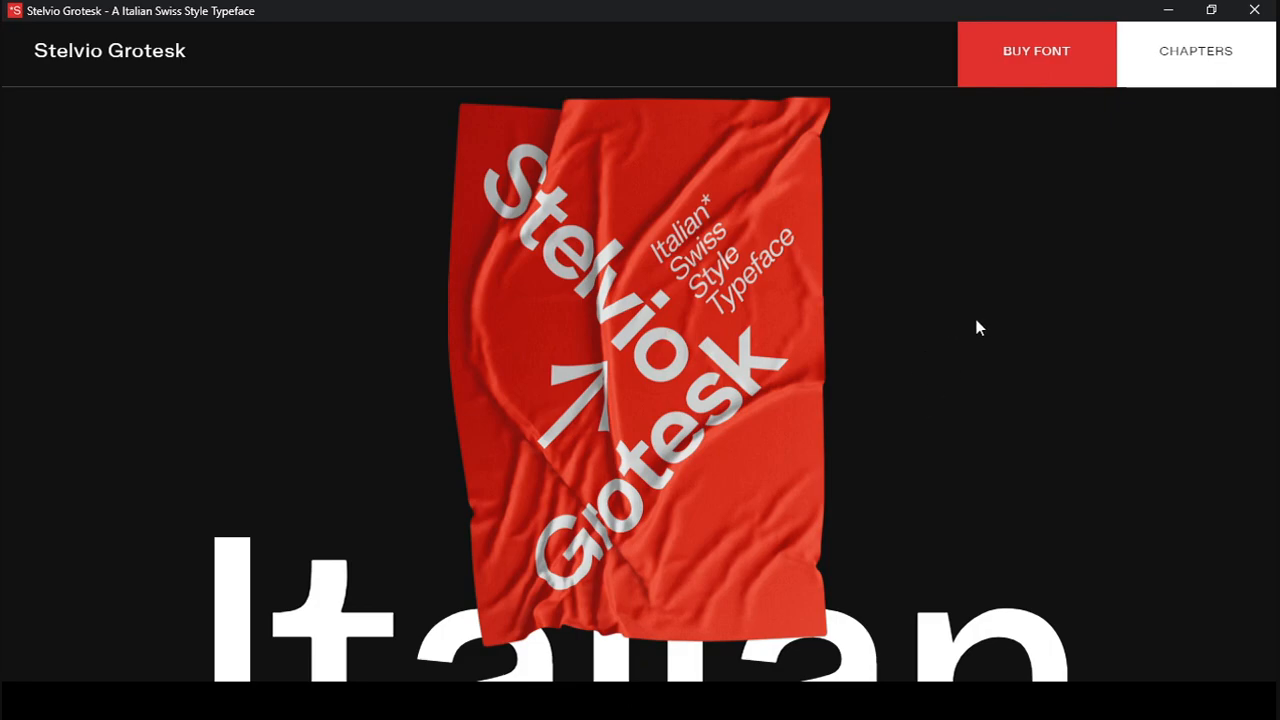
mouse_move(983, 323)
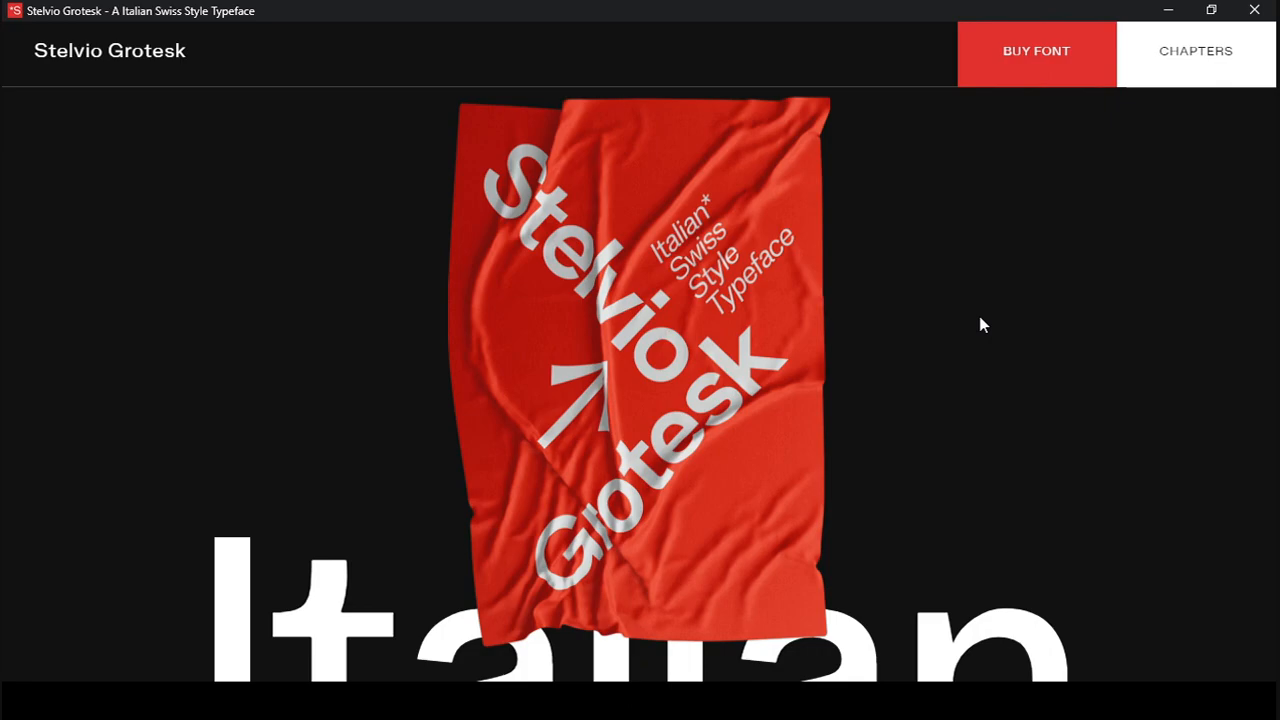
mouse_move(341, 243)
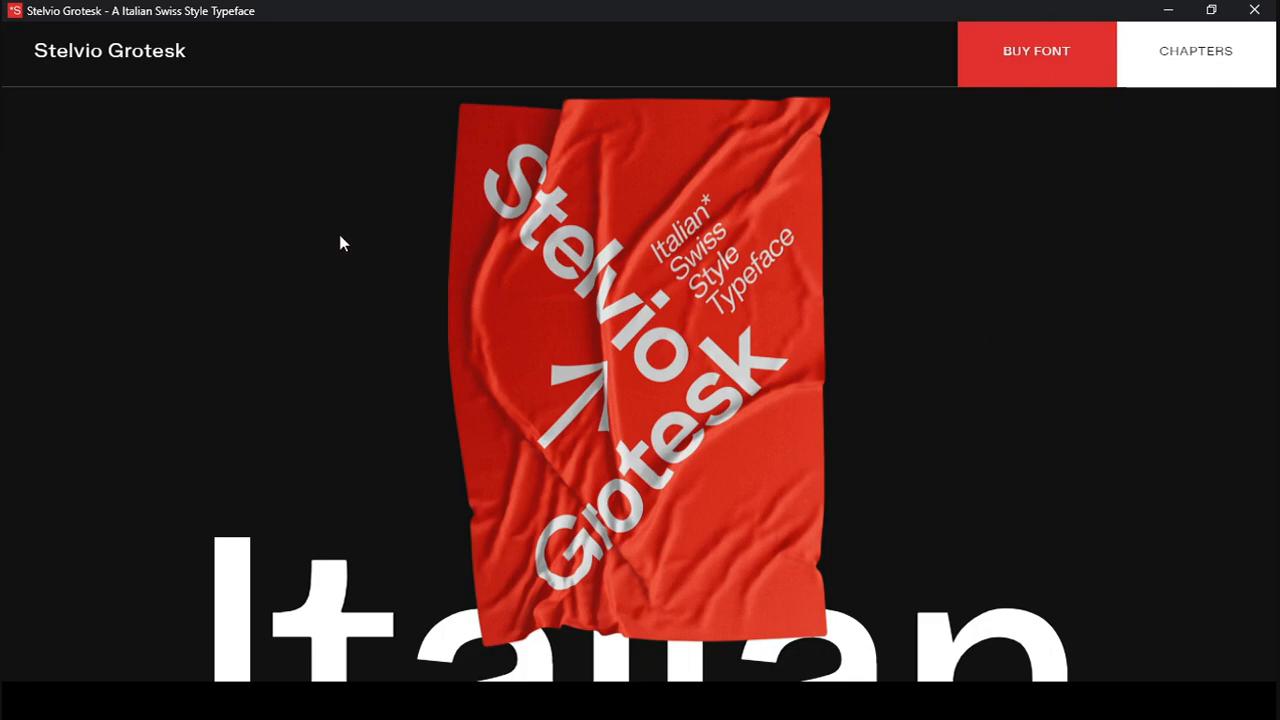
mouse_move(333, 239)
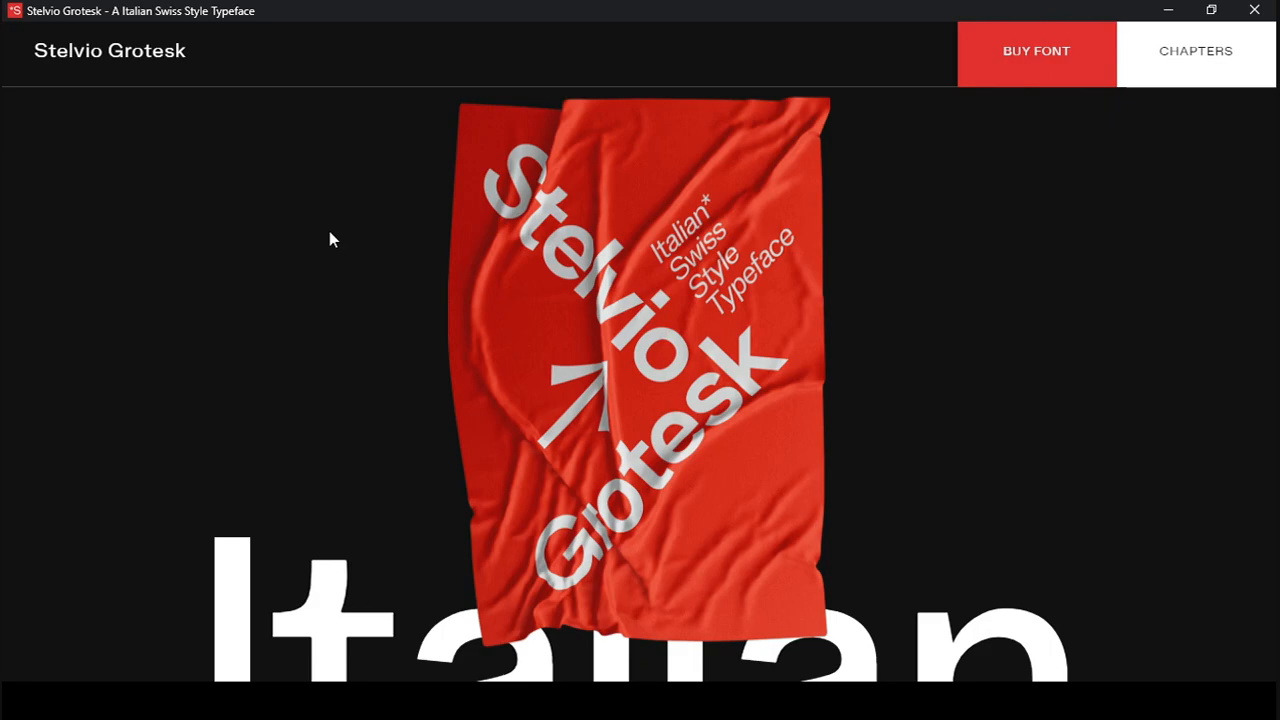
mouse_move(333, 234)
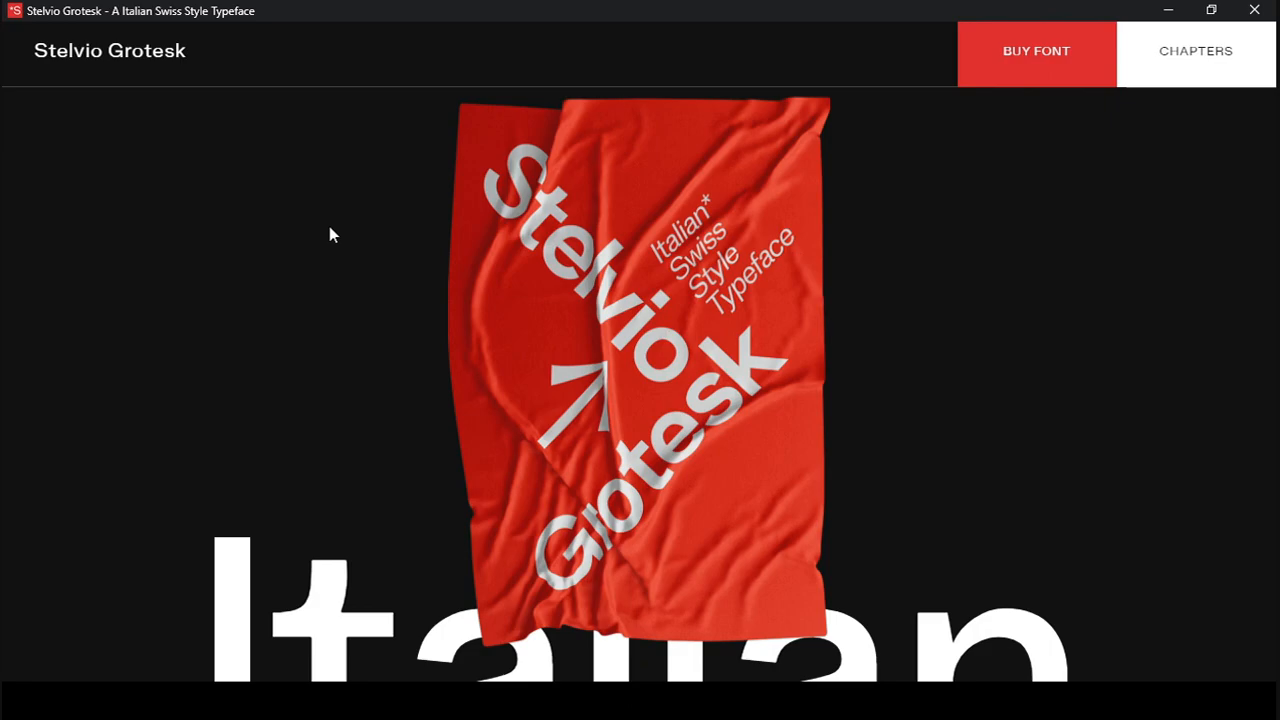
mouse_move(1012, 327)
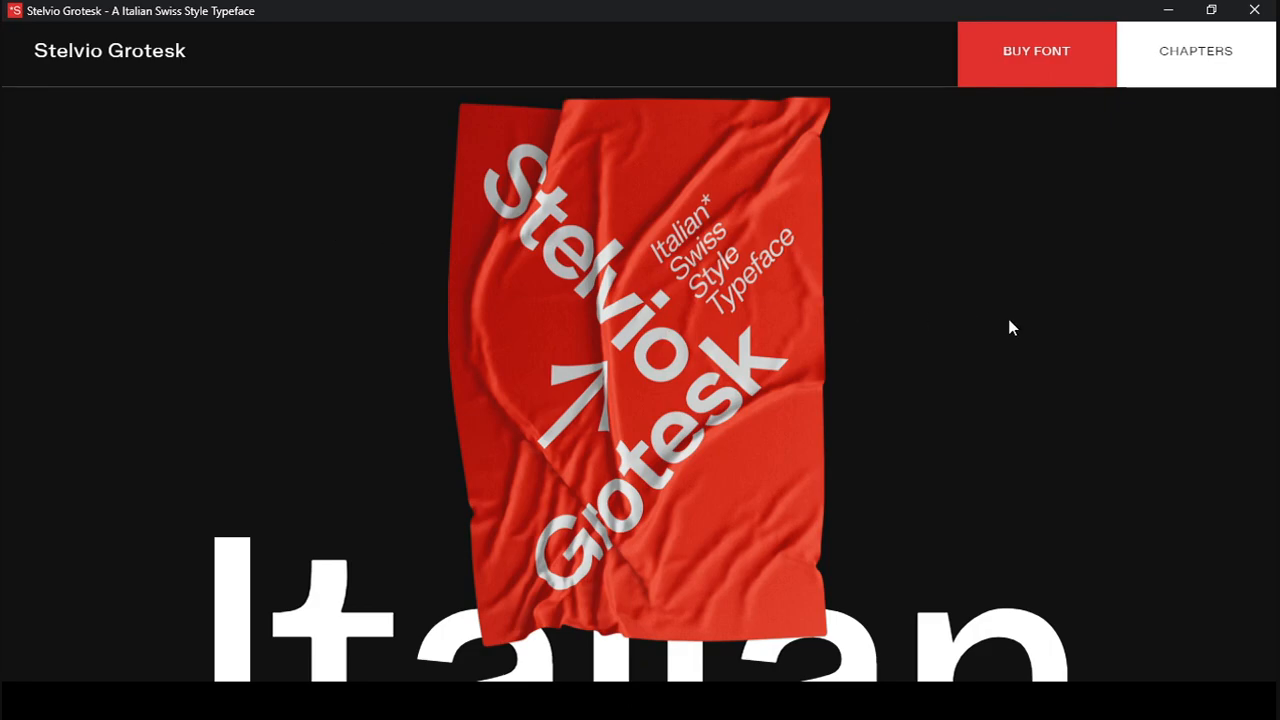
mouse_move(991, 264)
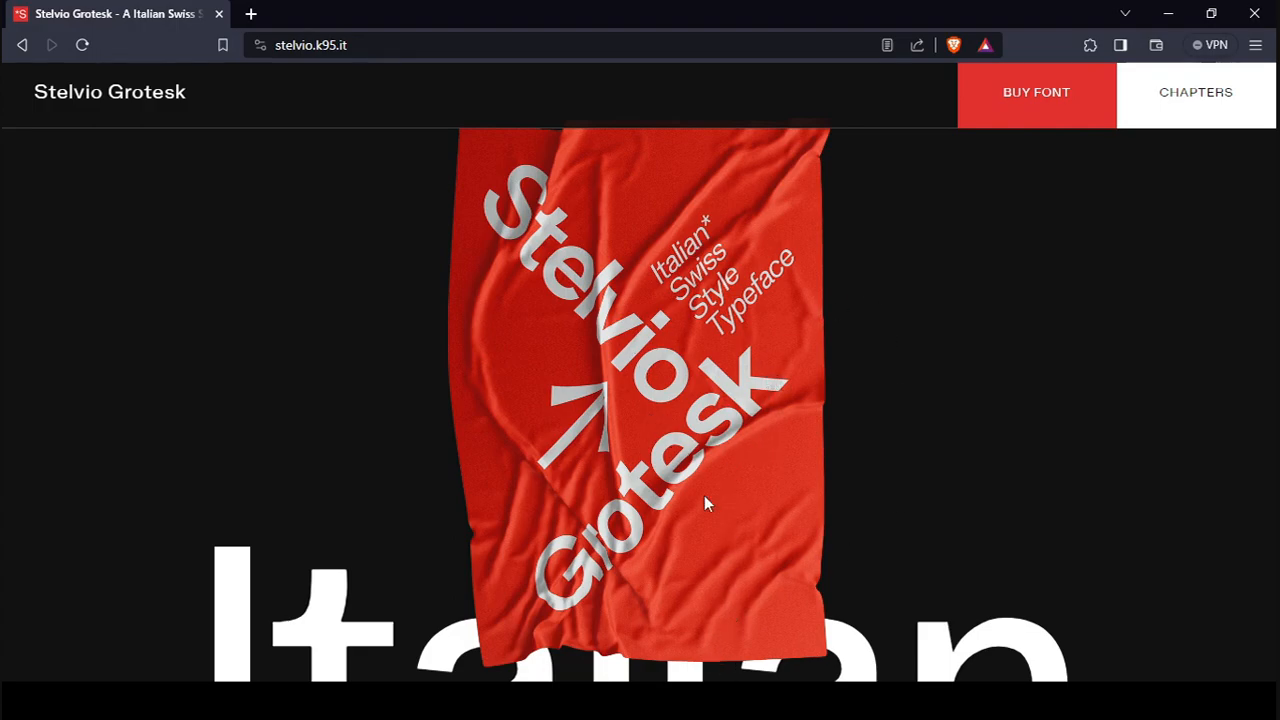
- Go fullscreen and scroll through Chapter One's Akzidenz story and concert posters to Univers
key("F11")
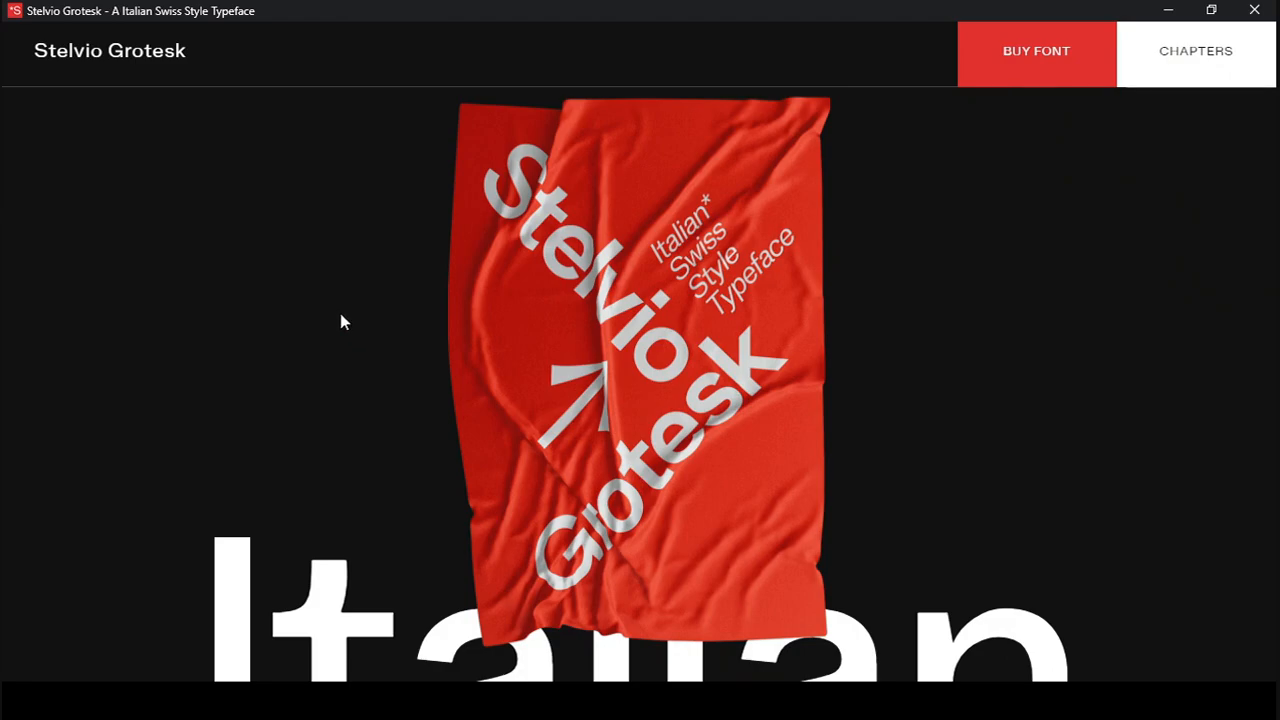
mouse_move(330, 316)
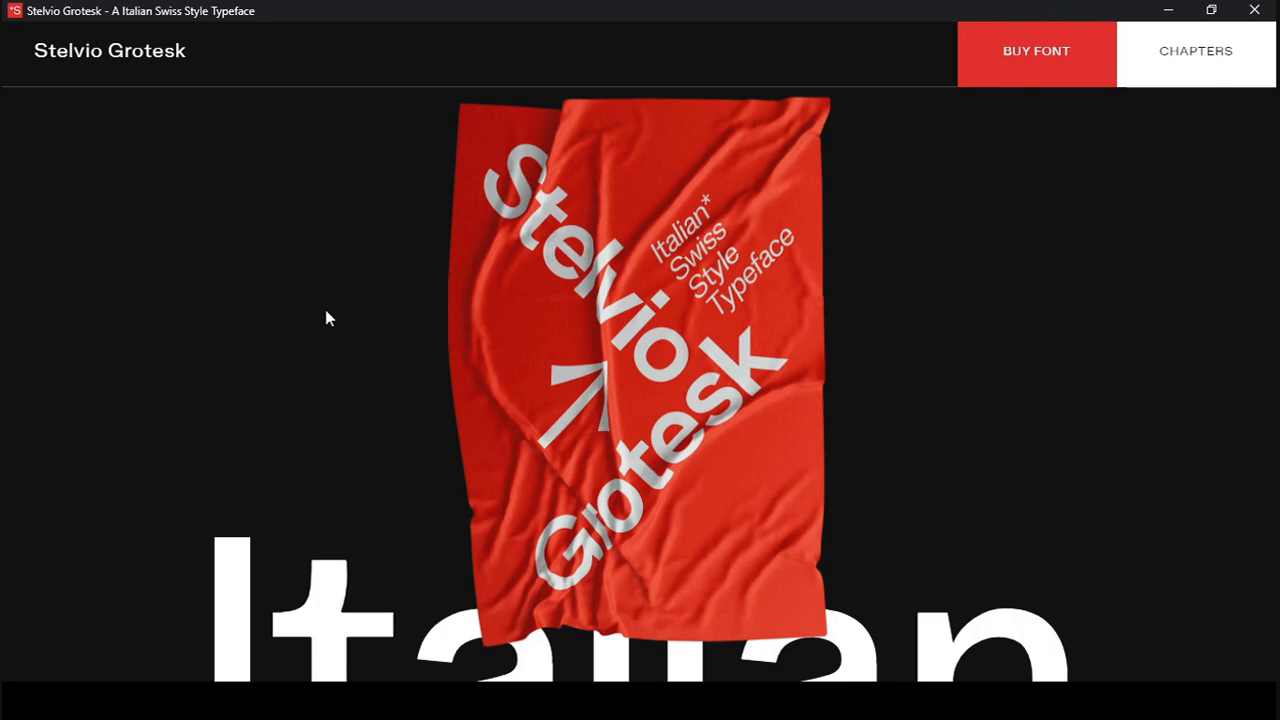
mouse_move(338, 302)
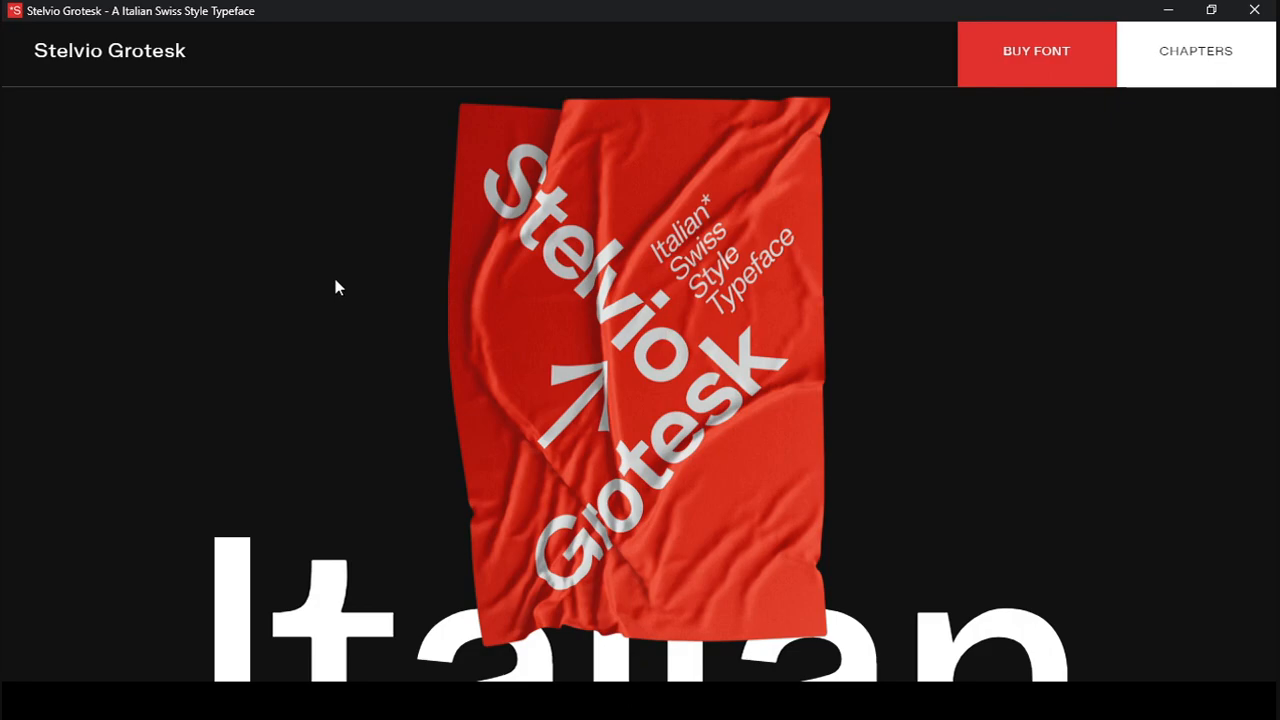
scroll("down", 3)
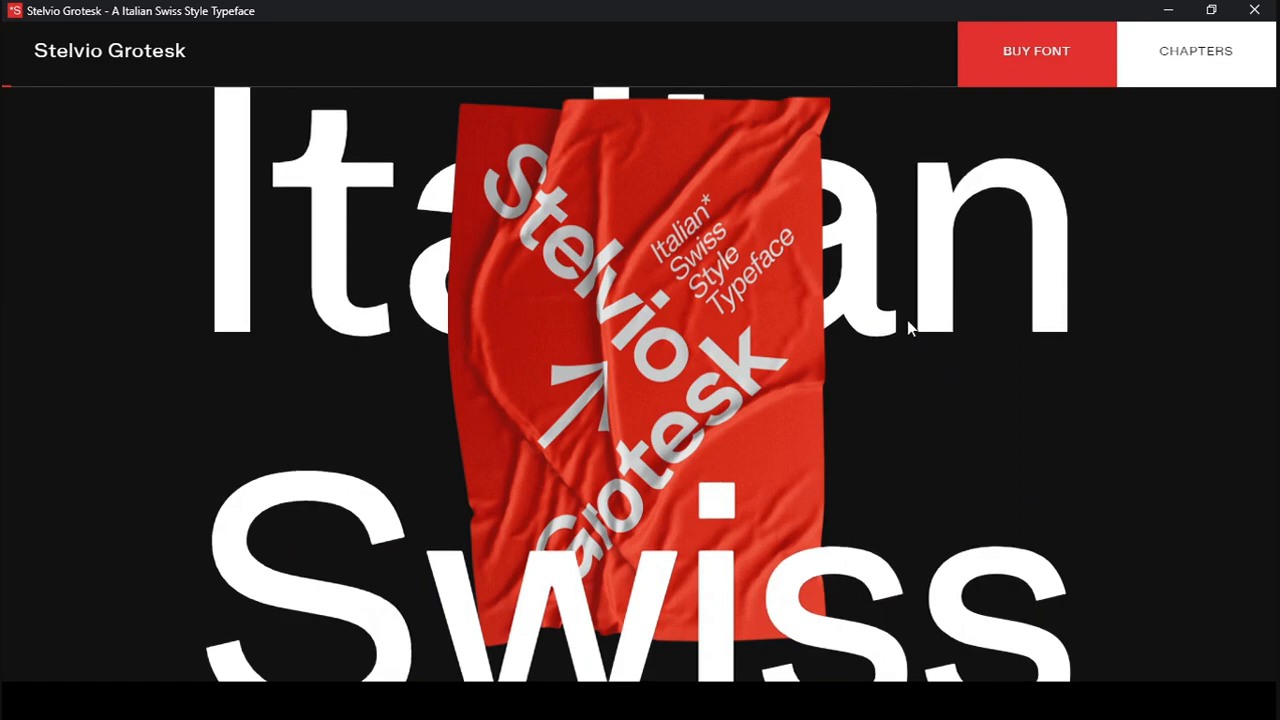
mouse_move(982, 356)
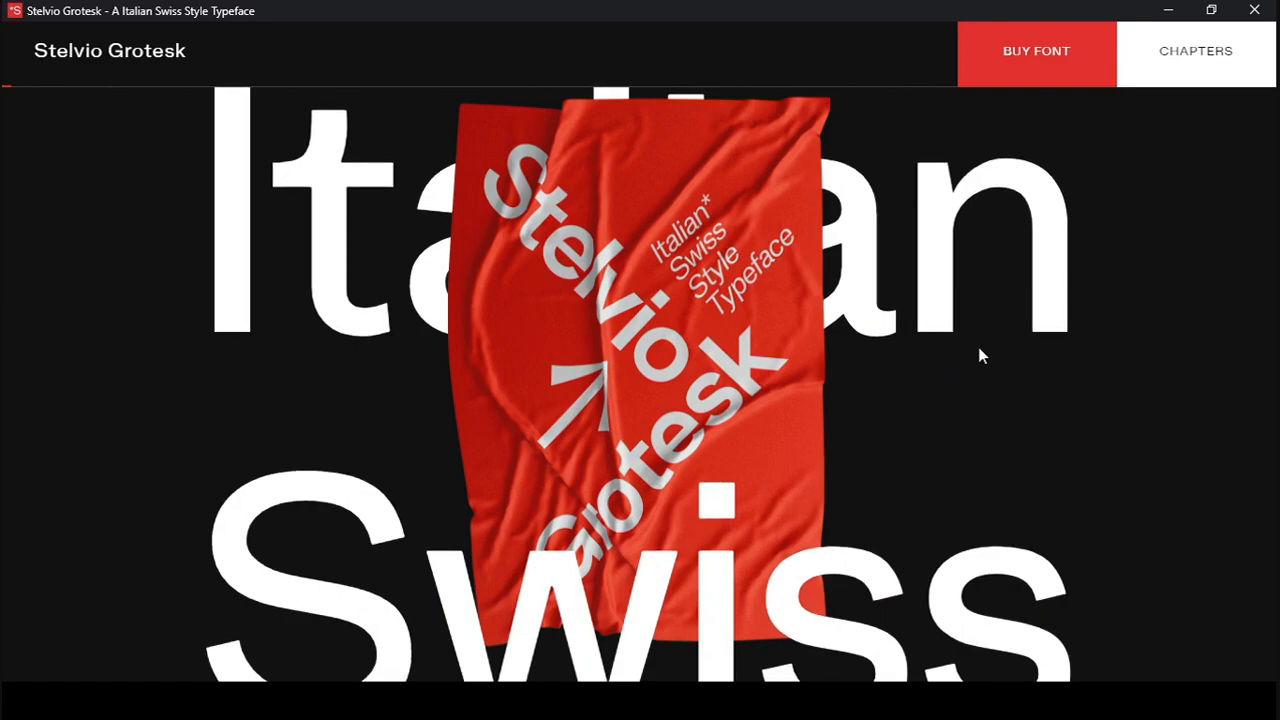
scroll("down", 3)
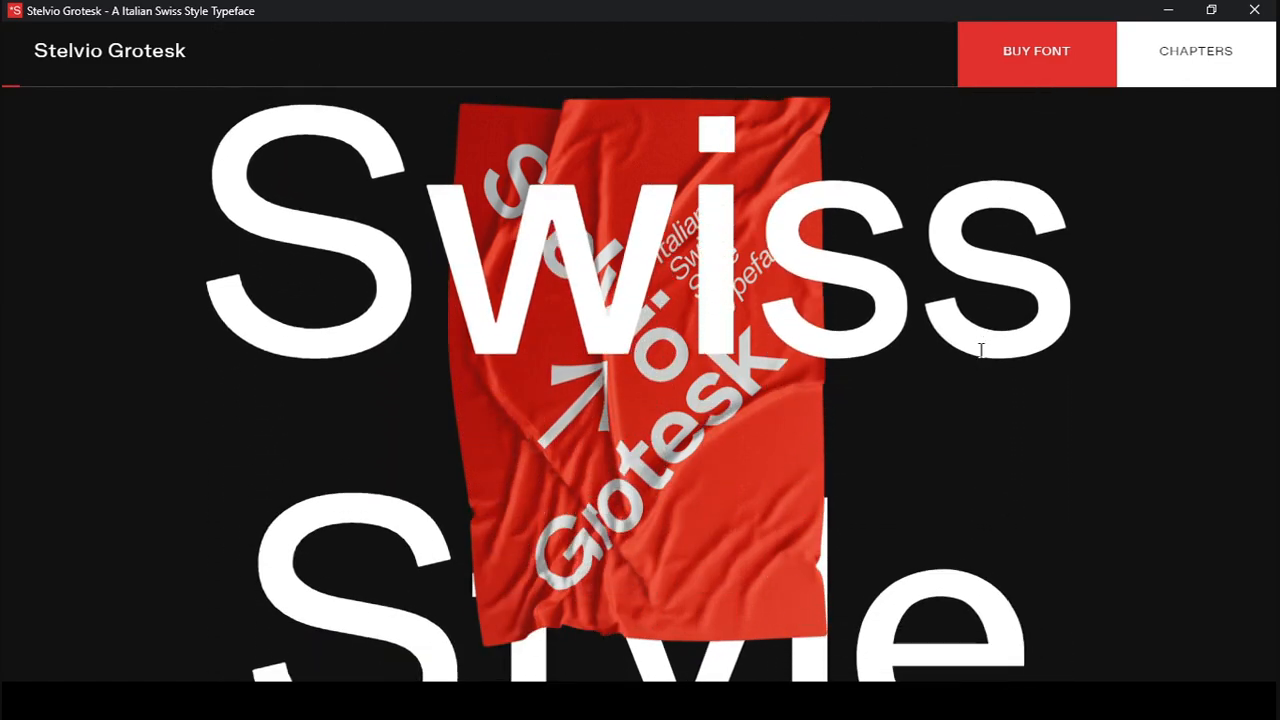
scroll("down", 3)
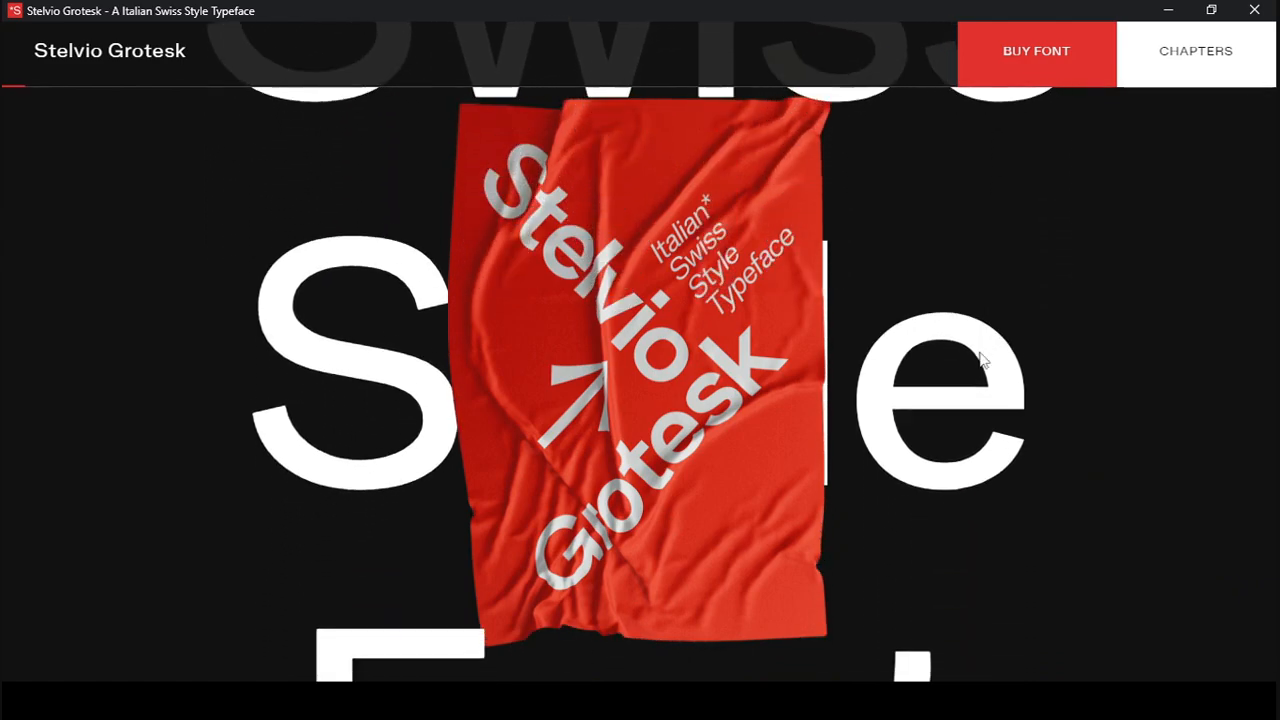
scroll("down", 3)
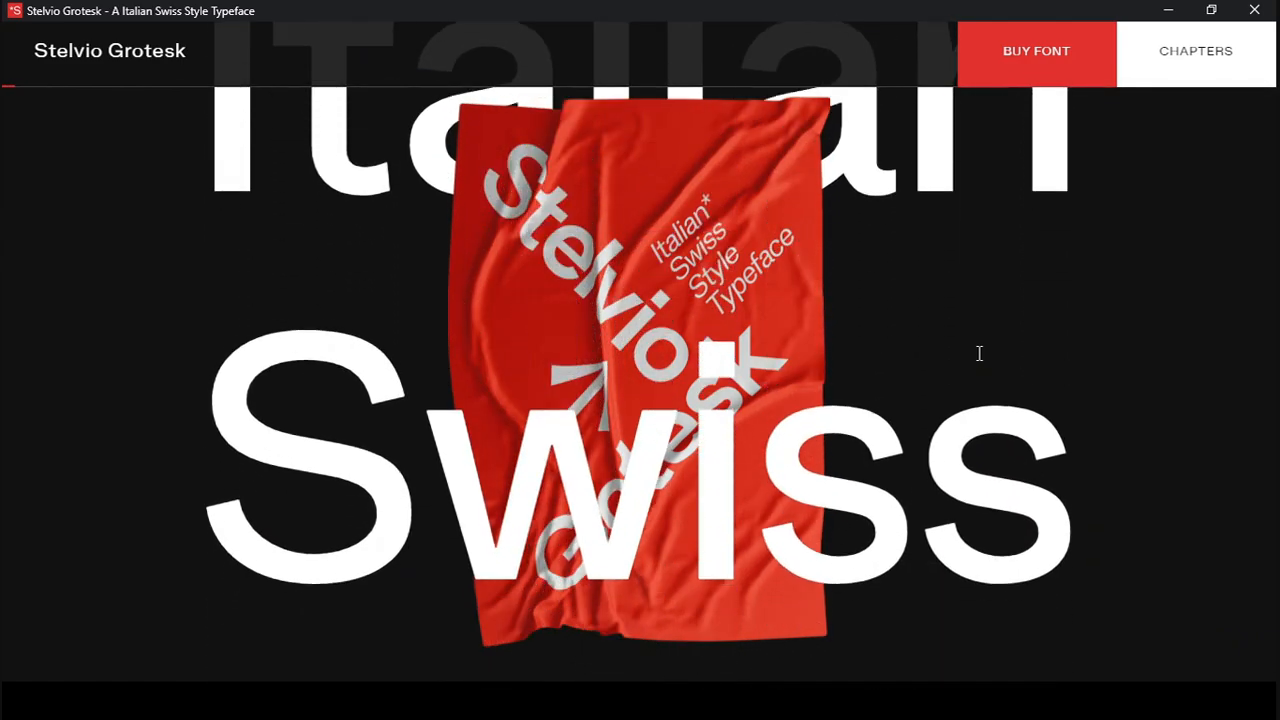
scroll("down", 3)
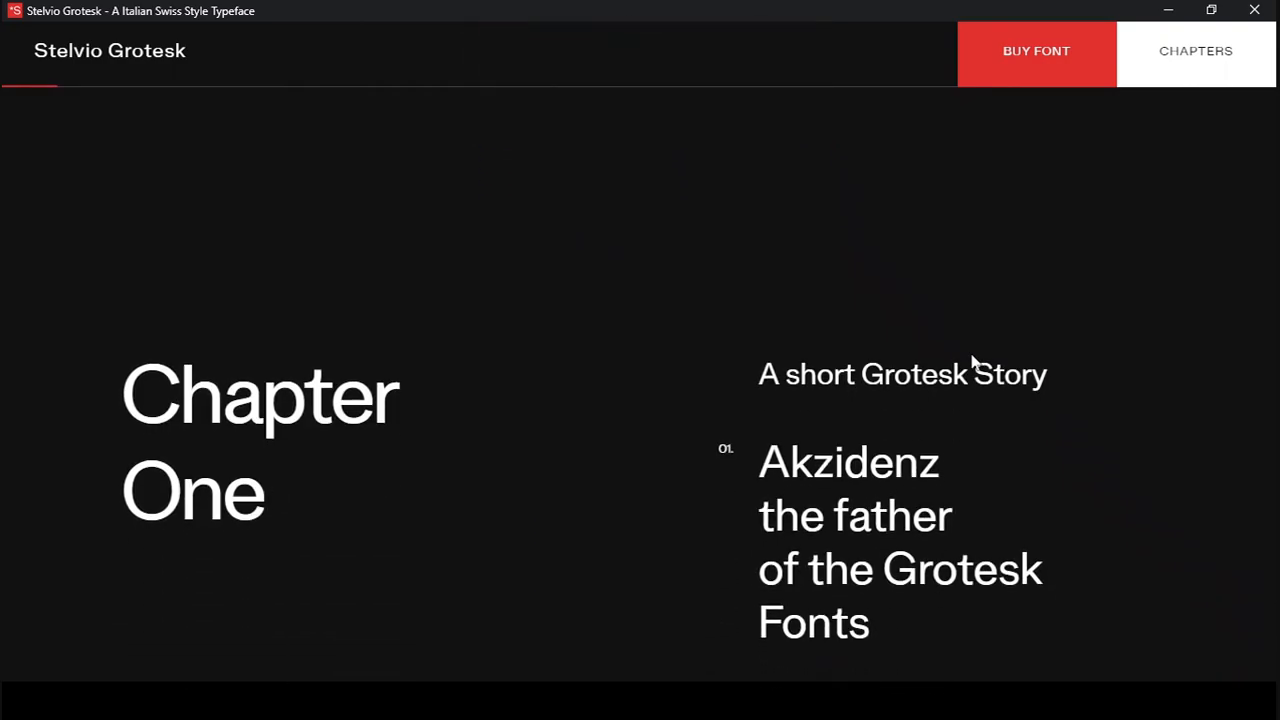
scroll("down", 3)
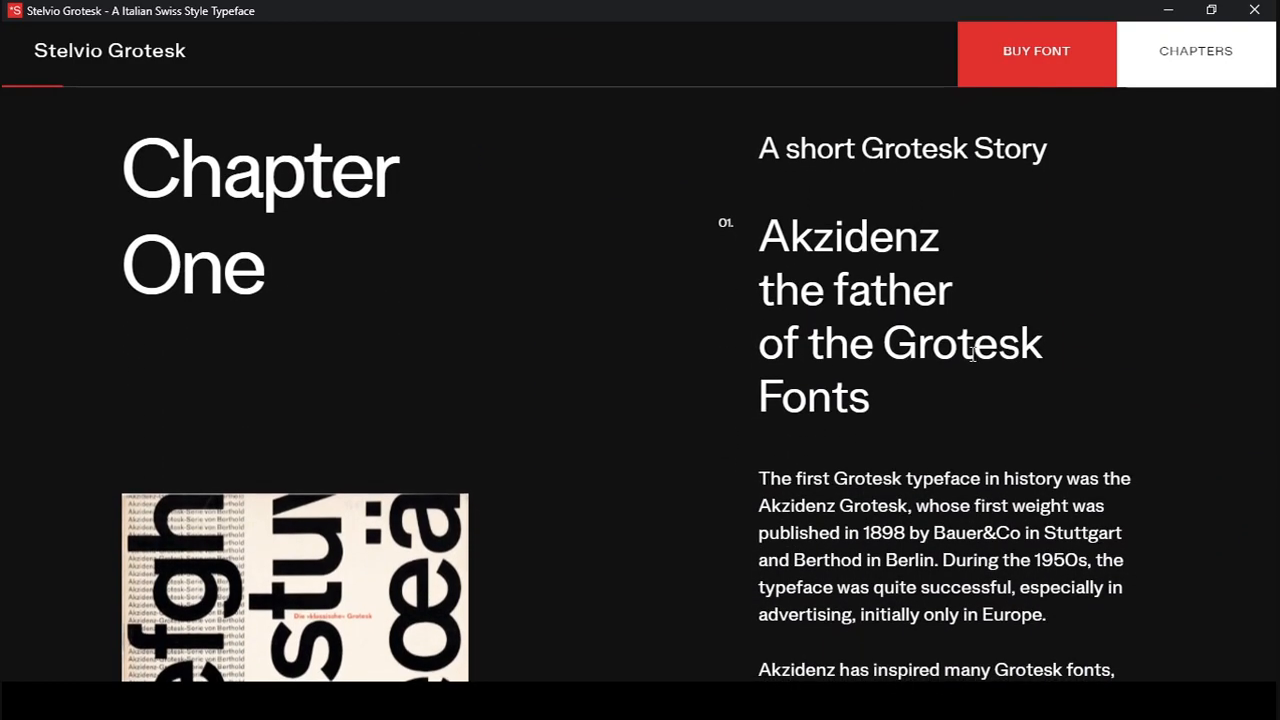
scroll("down", 3)
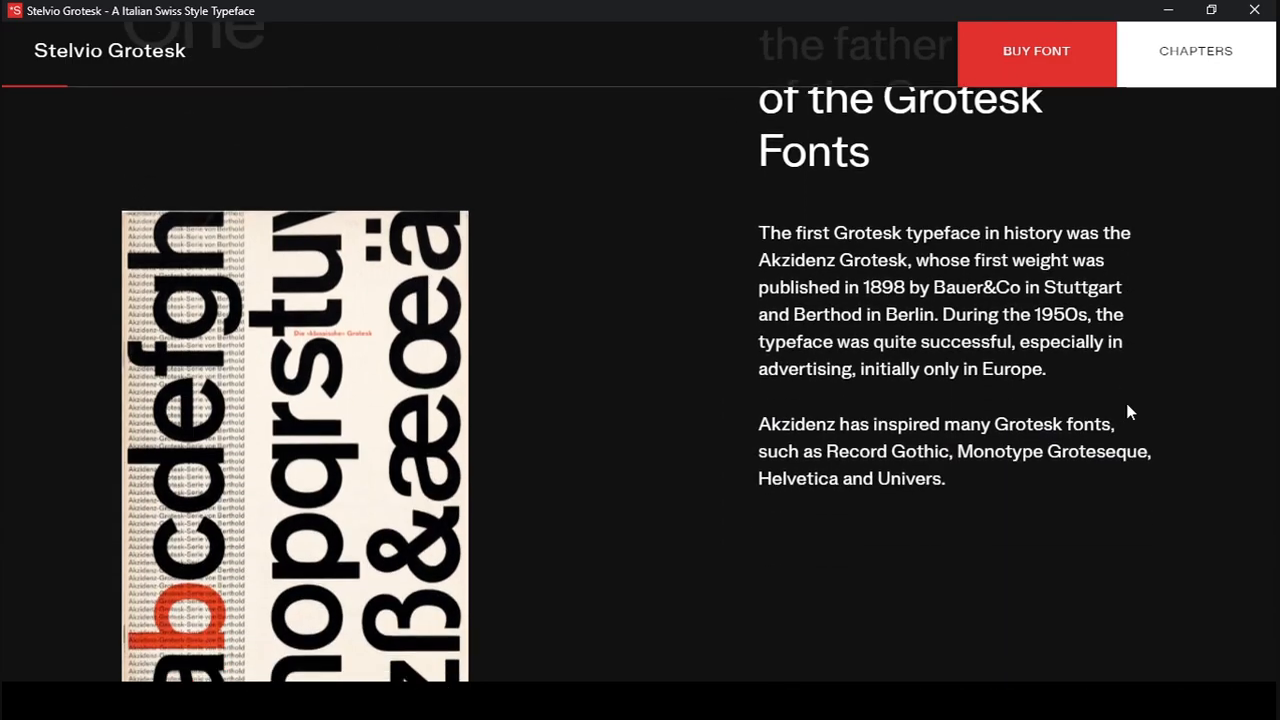
scroll("down", 3)
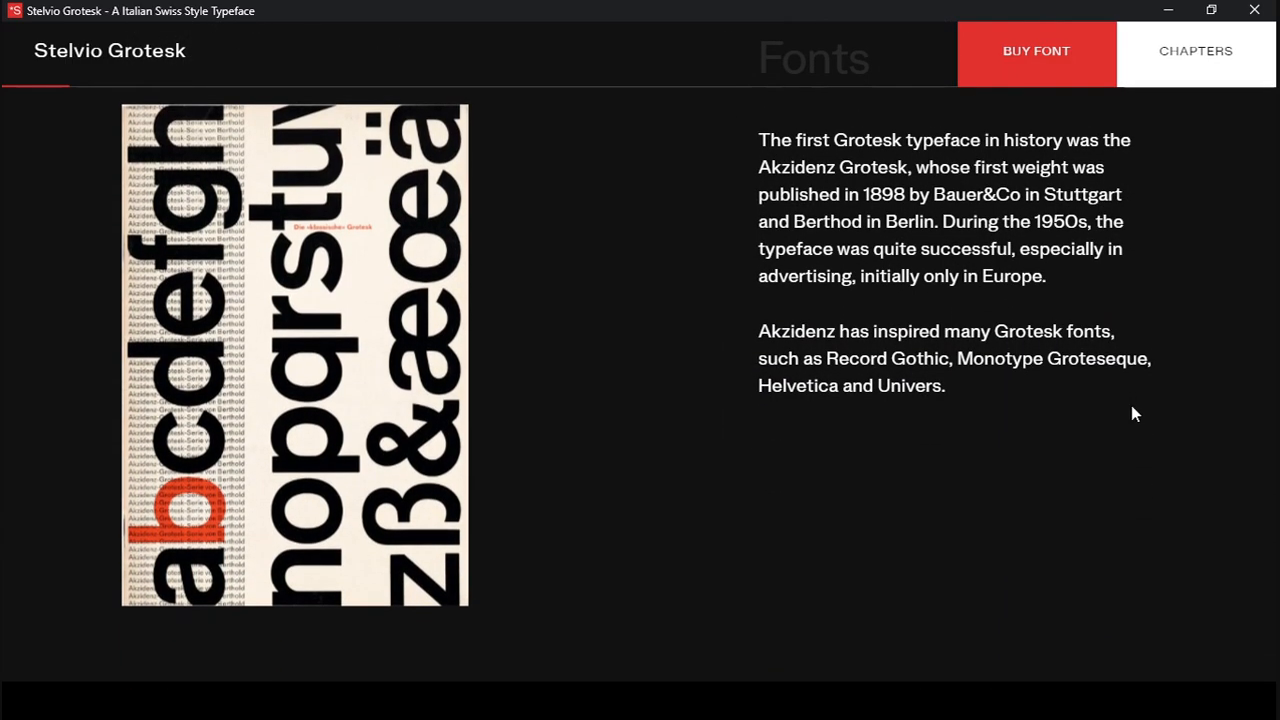
scroll("down", 3)
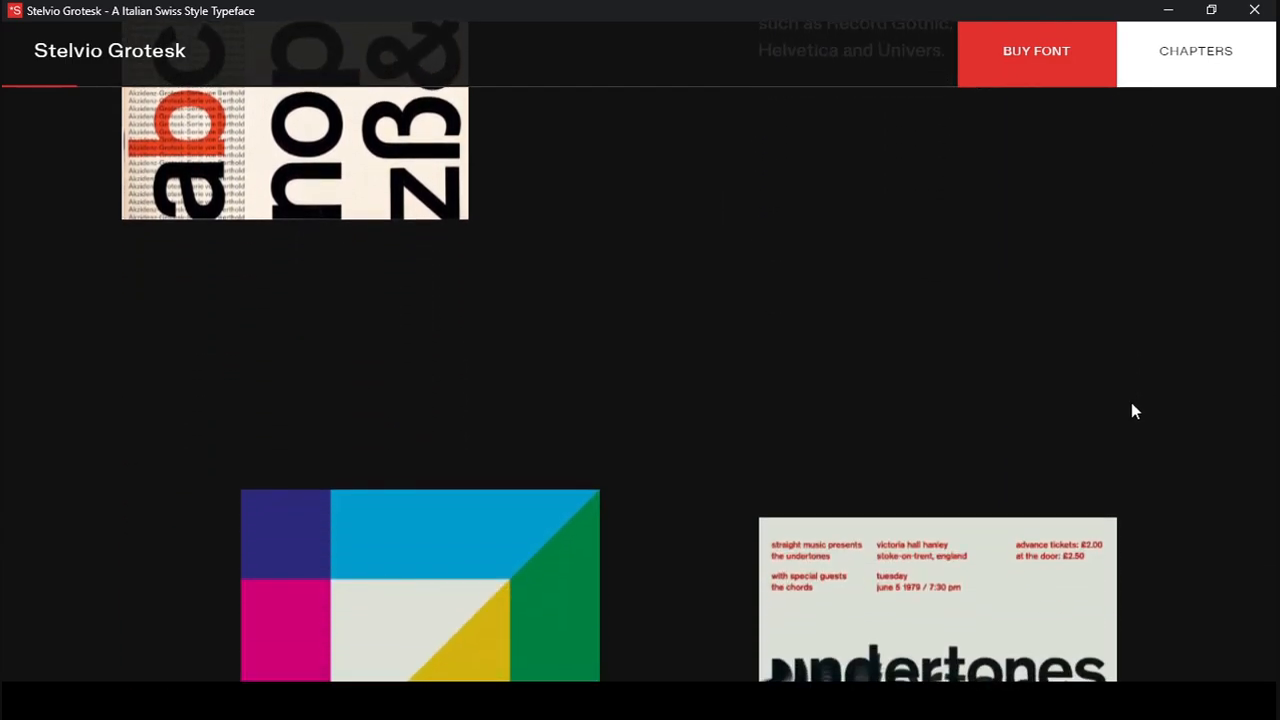
scroll("down", 3)
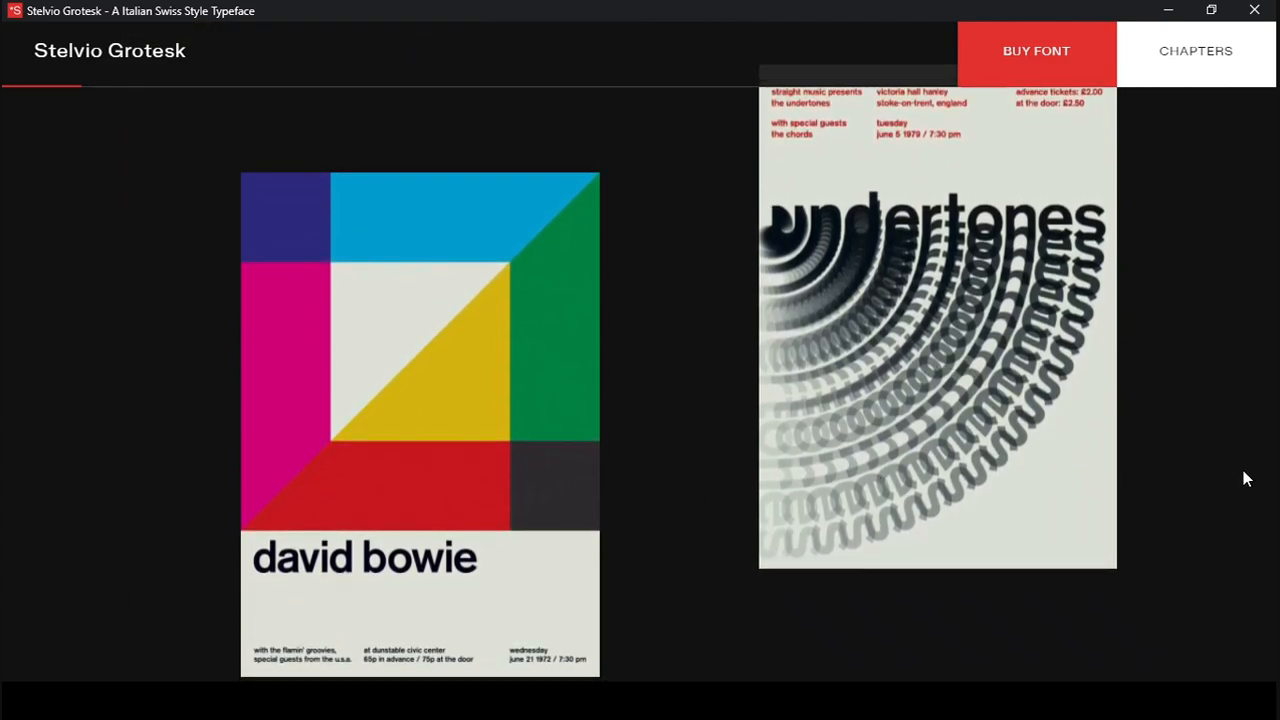
mouse_move(731, 387)
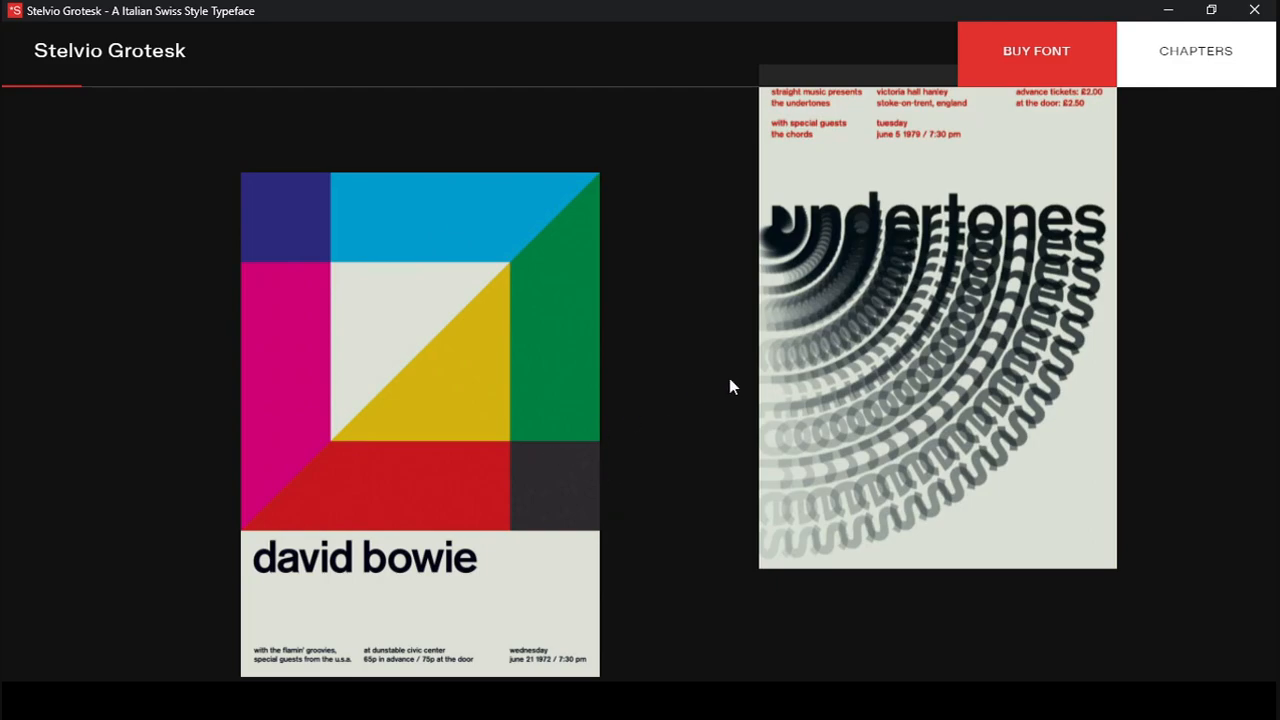
scroll("down", 3)
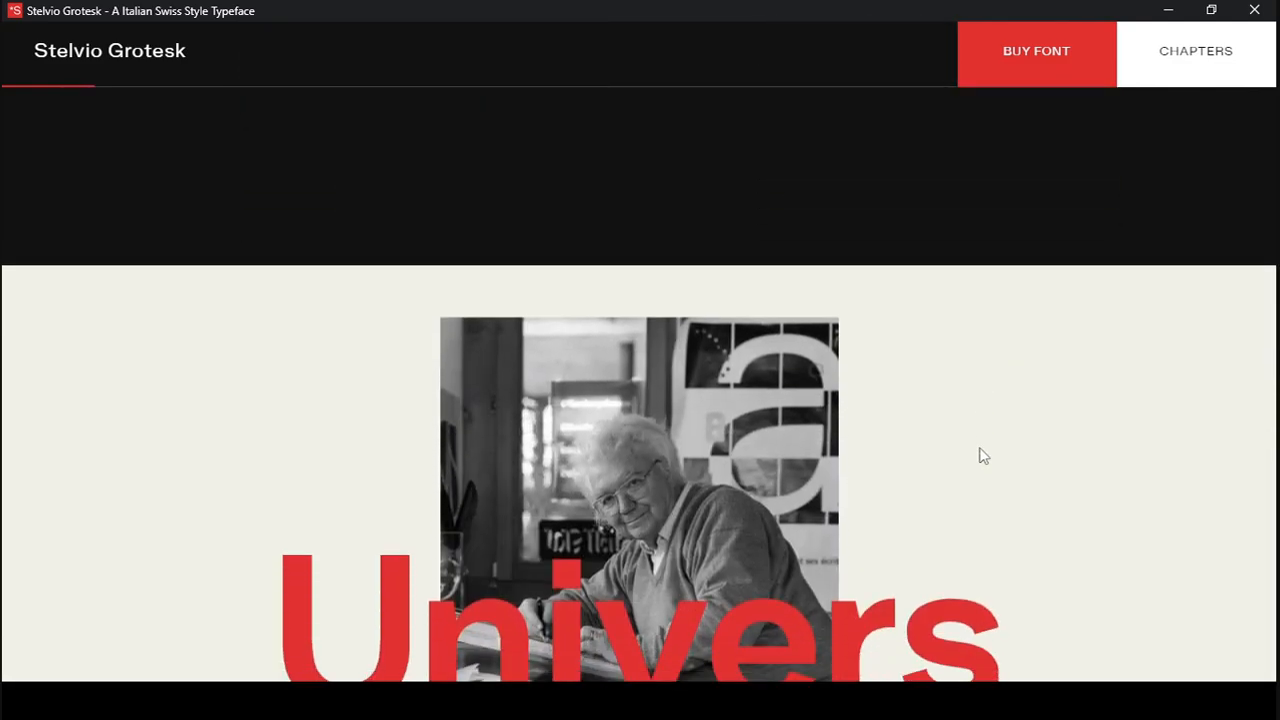
- Scroll past 'The most famous Grotesk' history and 1966 posters to the green deer panel
scroll("down", 3)
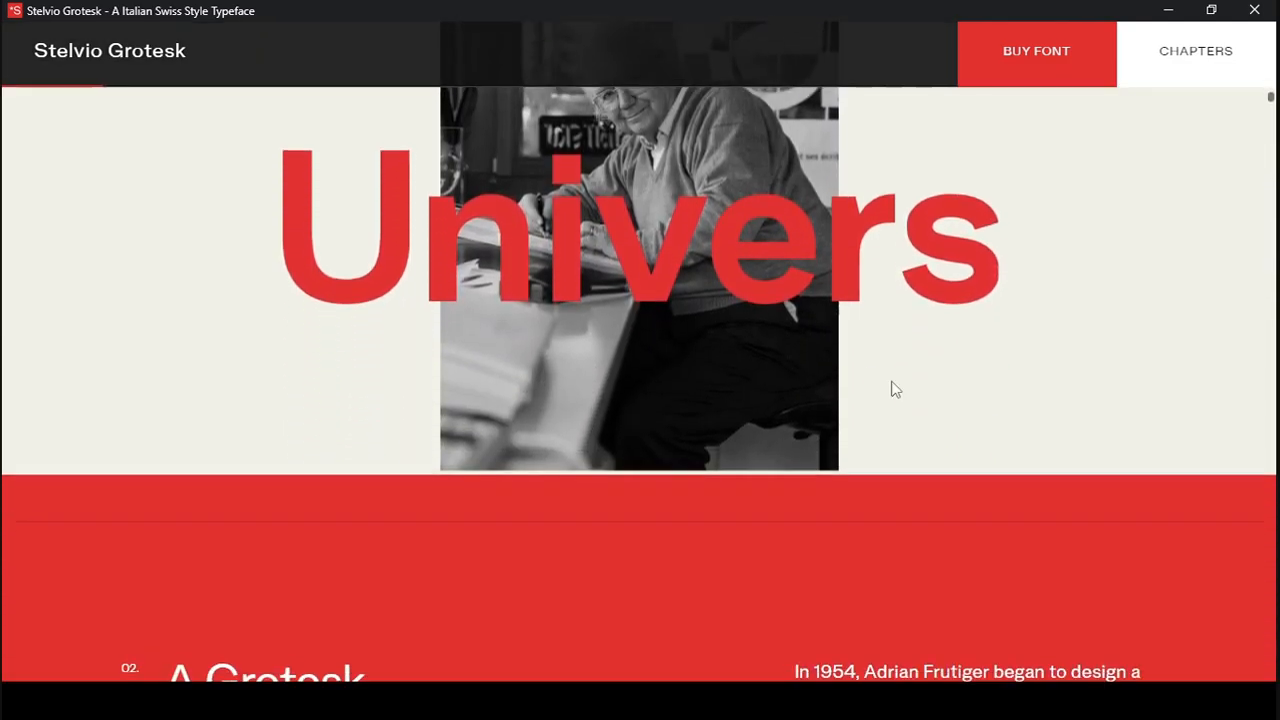
scroll("down", 3)
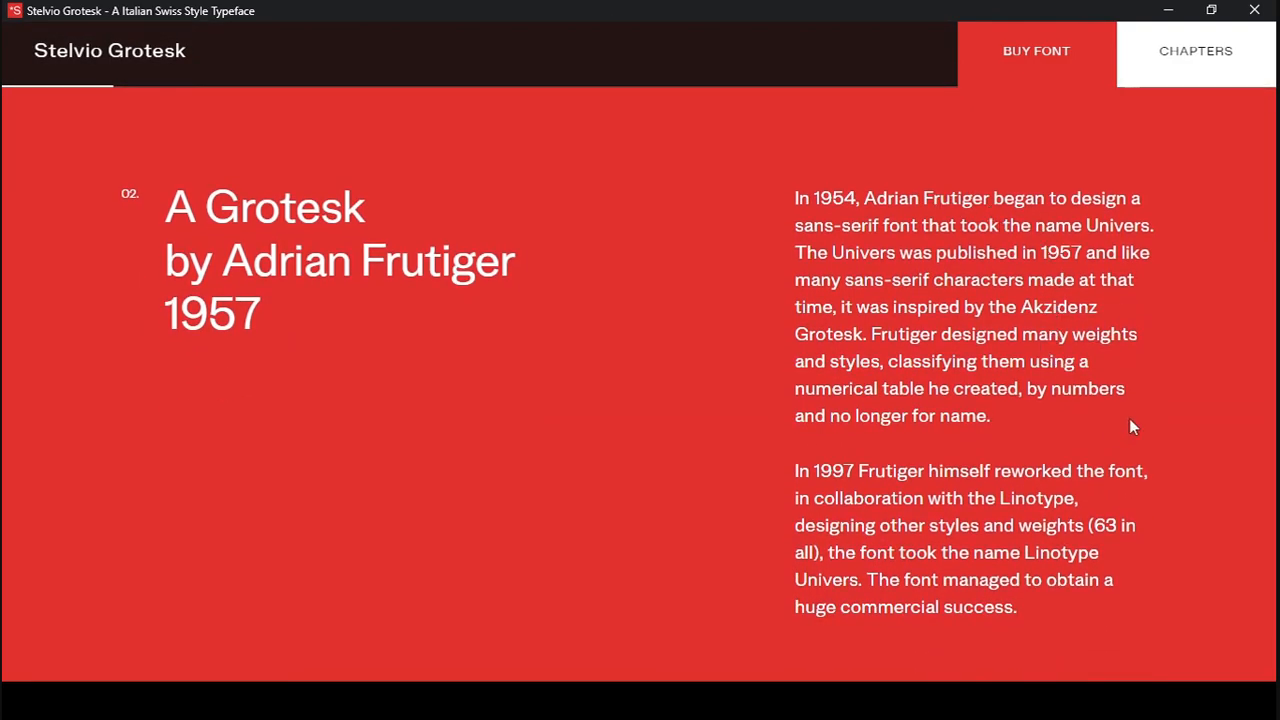
mouse_move(1171, 419)
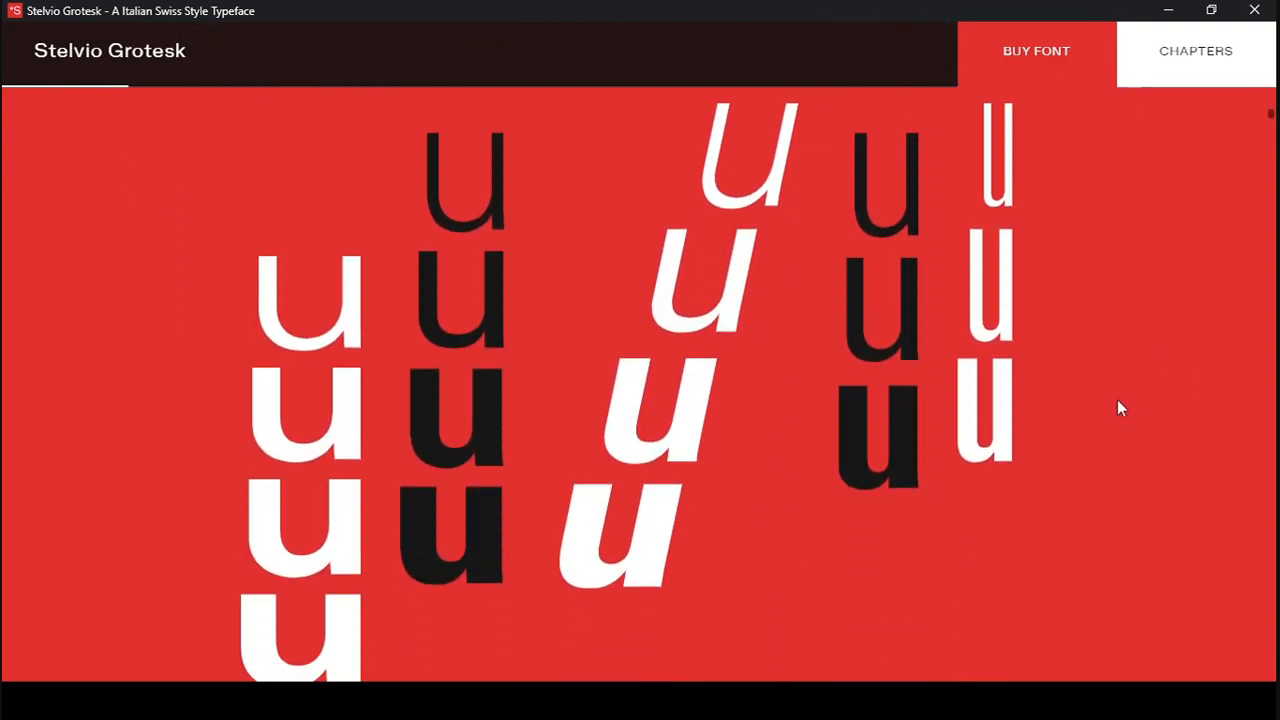
scroll("down", 3)
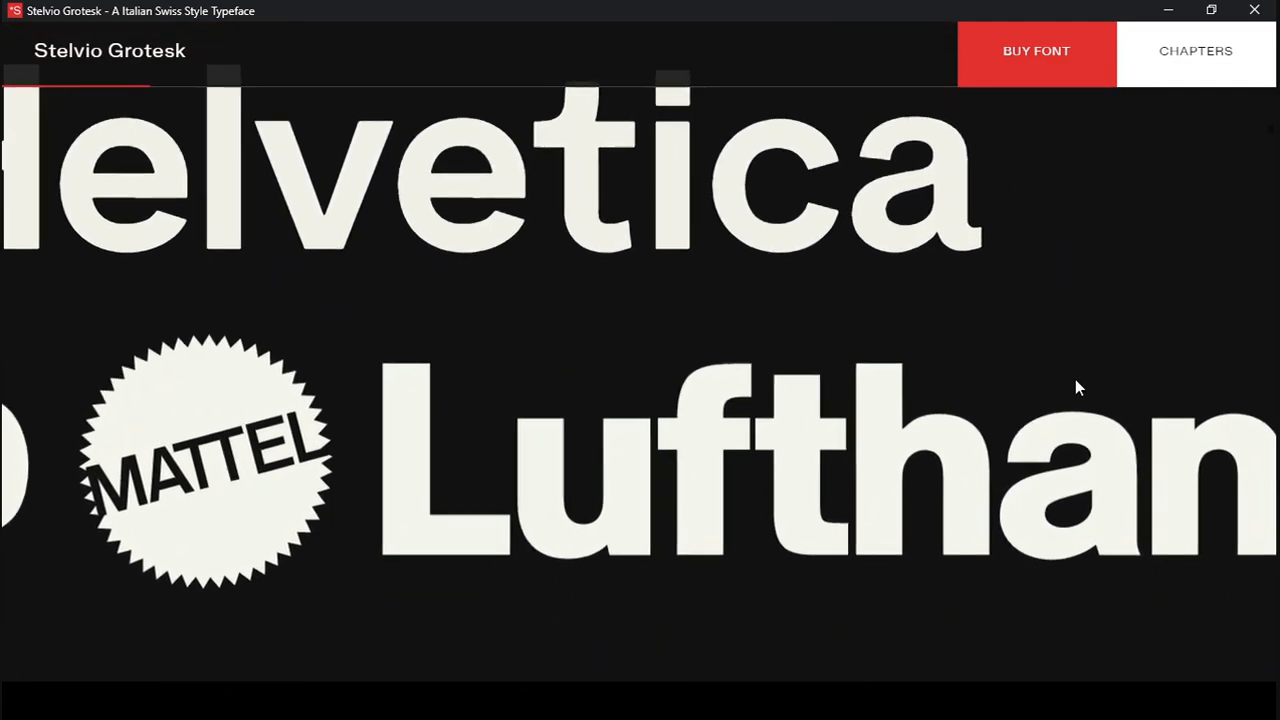
scroll("down", 3)
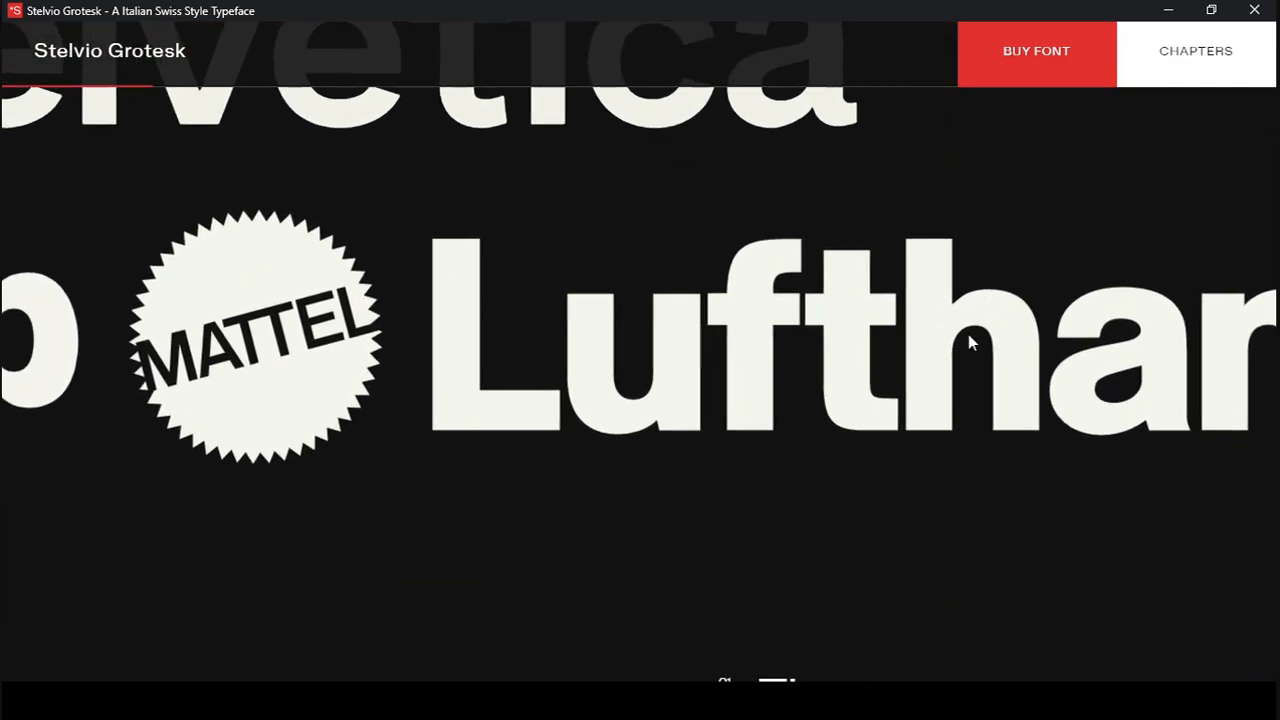
scroll("down", 3)
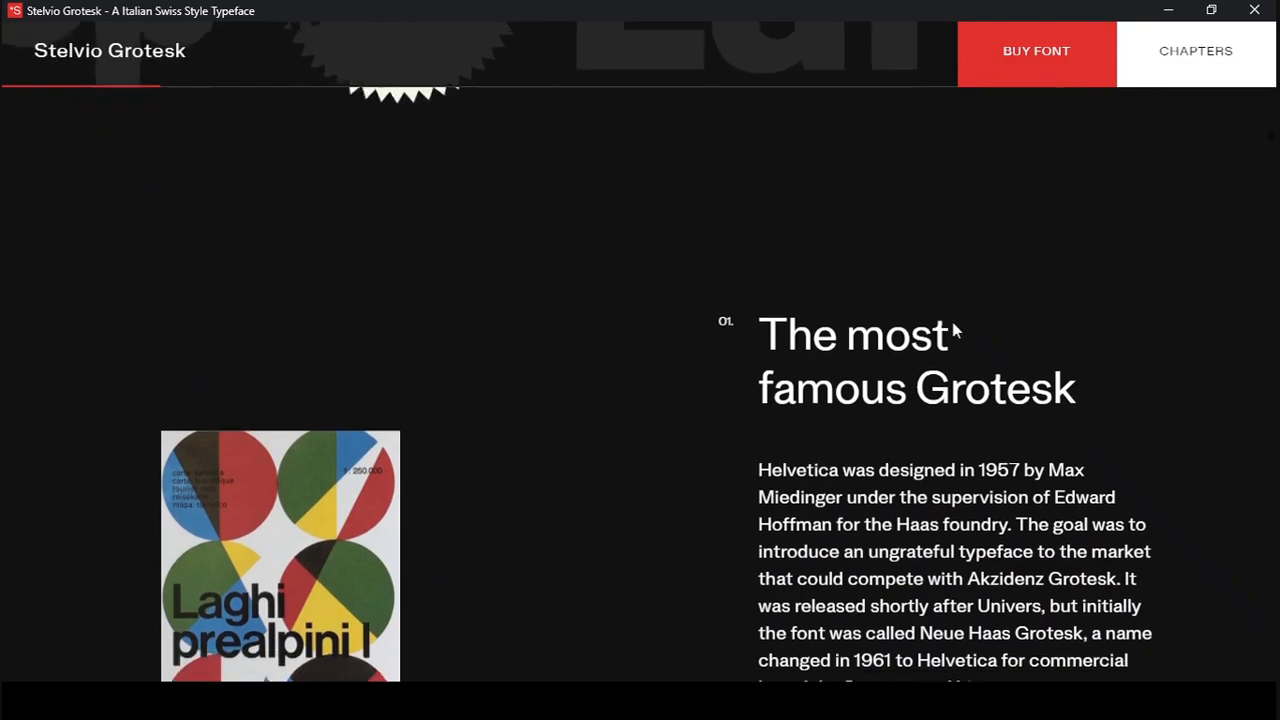
scroll("down", 3)
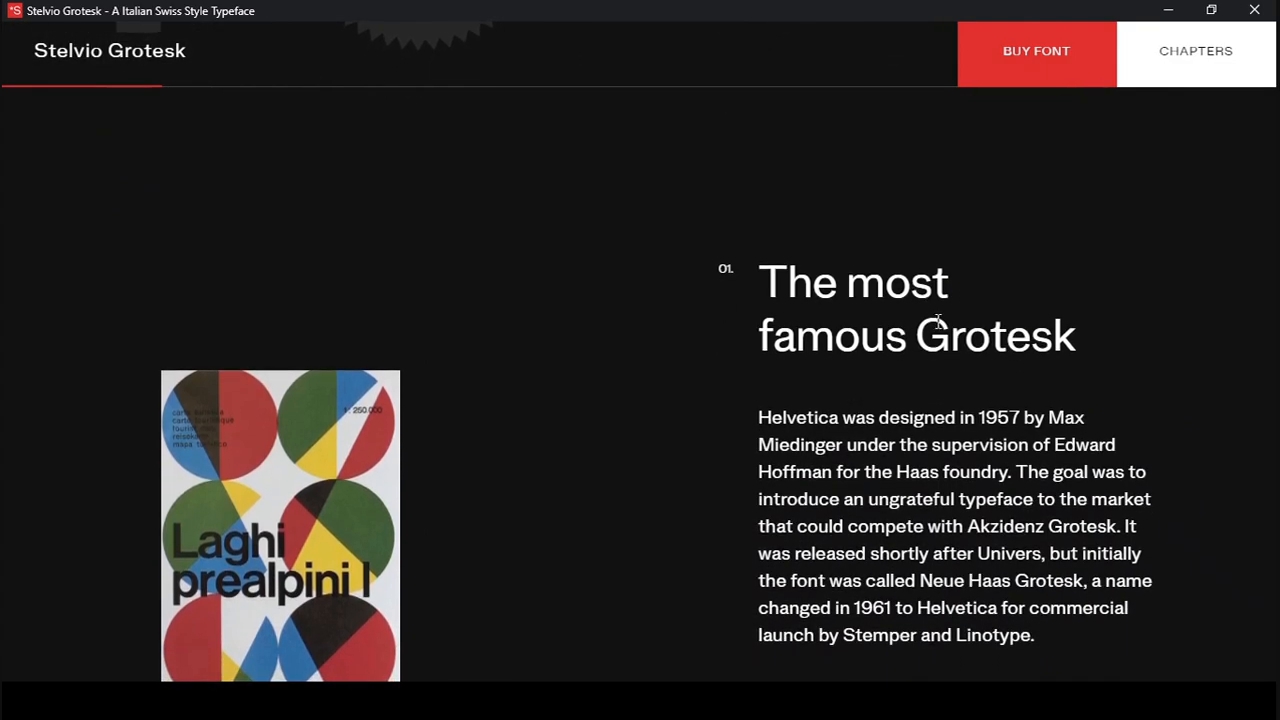
scroll("down", 3)
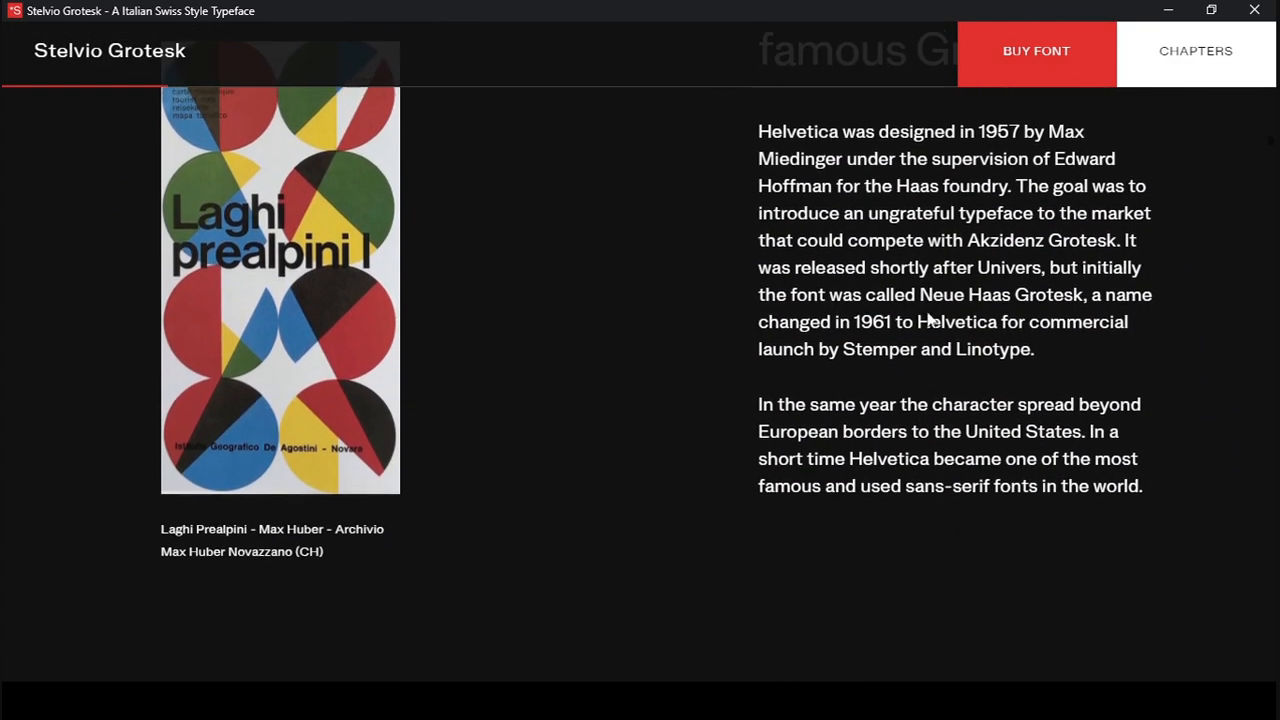
scroll("down", 3)
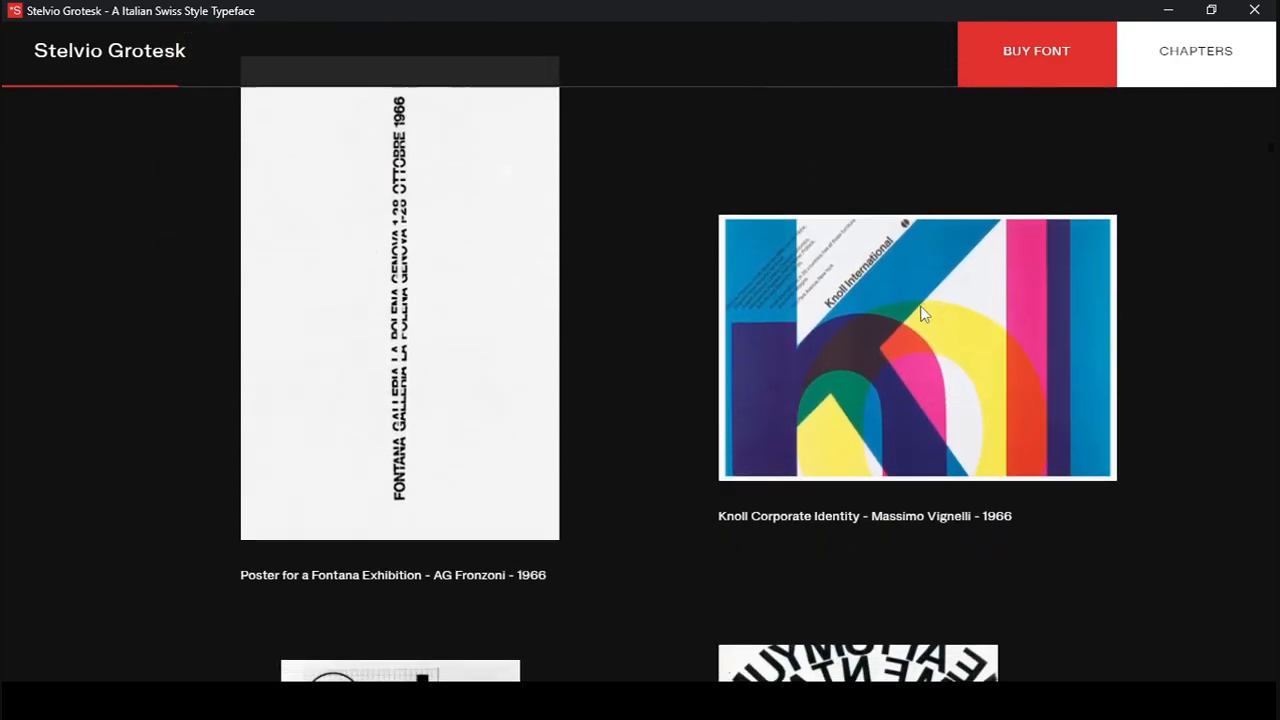
scroll("down", 3)
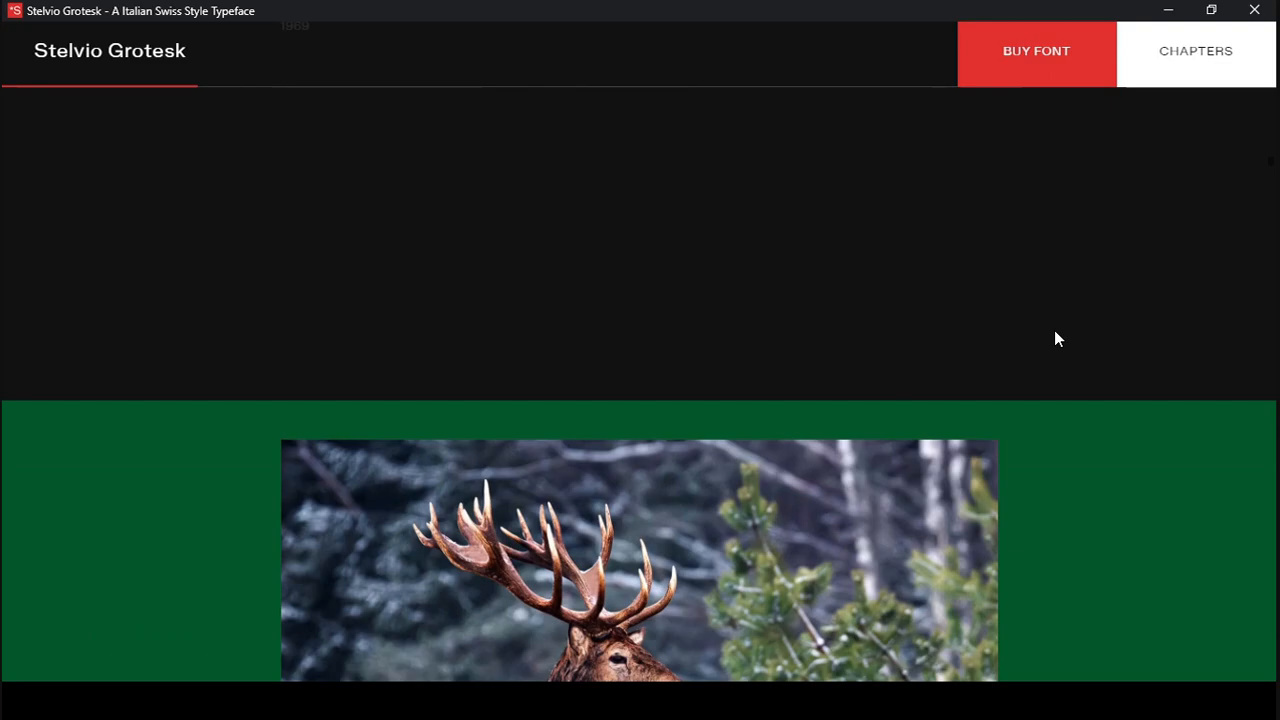
- Scroll past the National Park Since 1935 deer graphic and Chapter Two's Unigrid story to the mountain road photo
scroll("down", 3)
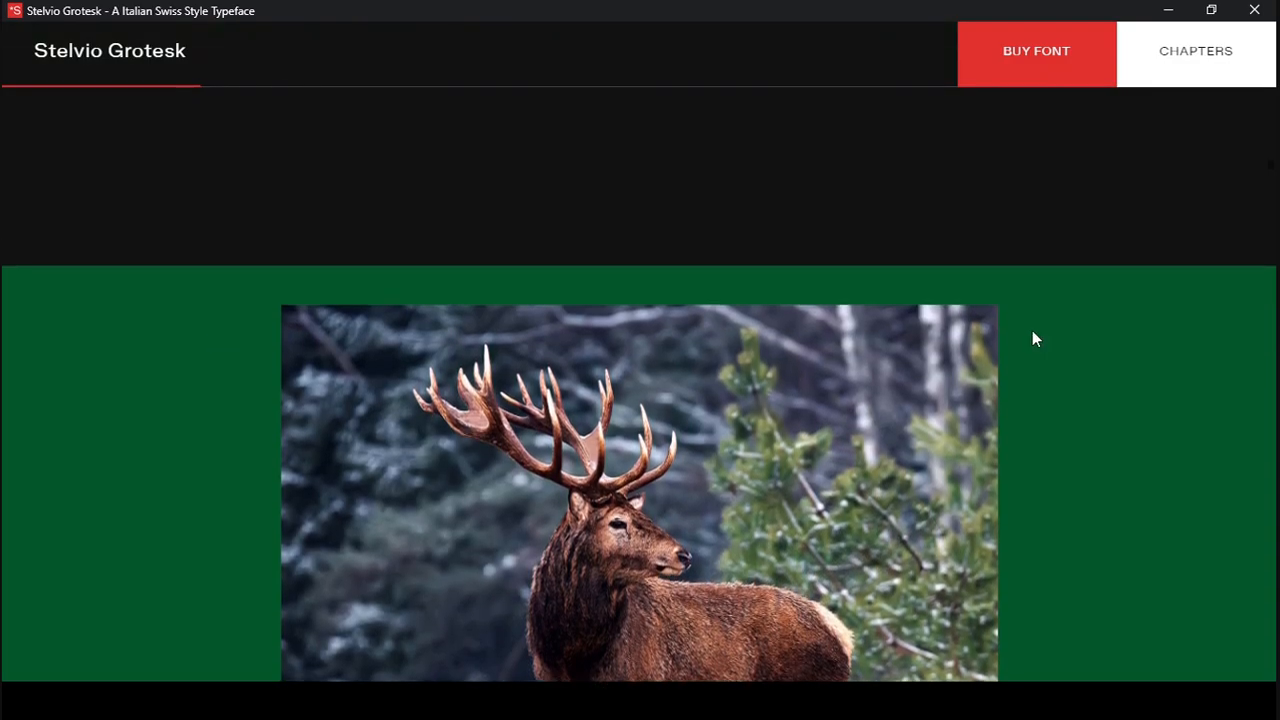
scroll("down", 3)
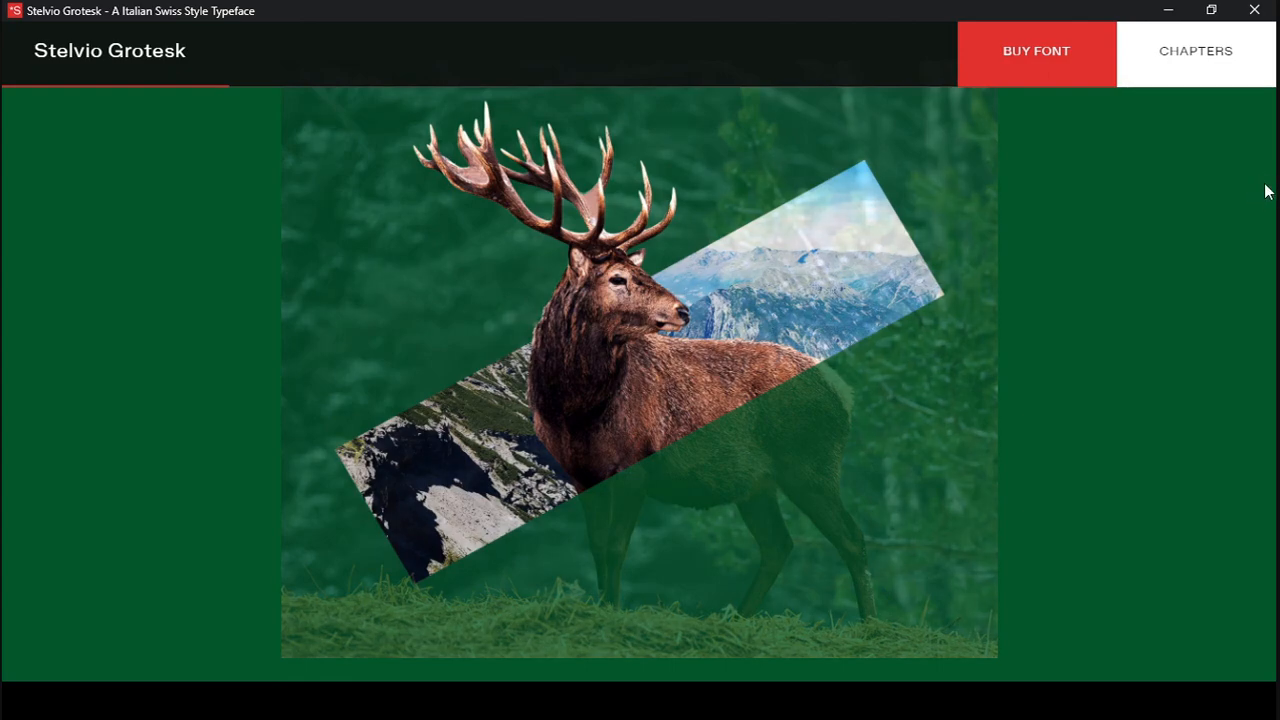
scroll("down", 3)
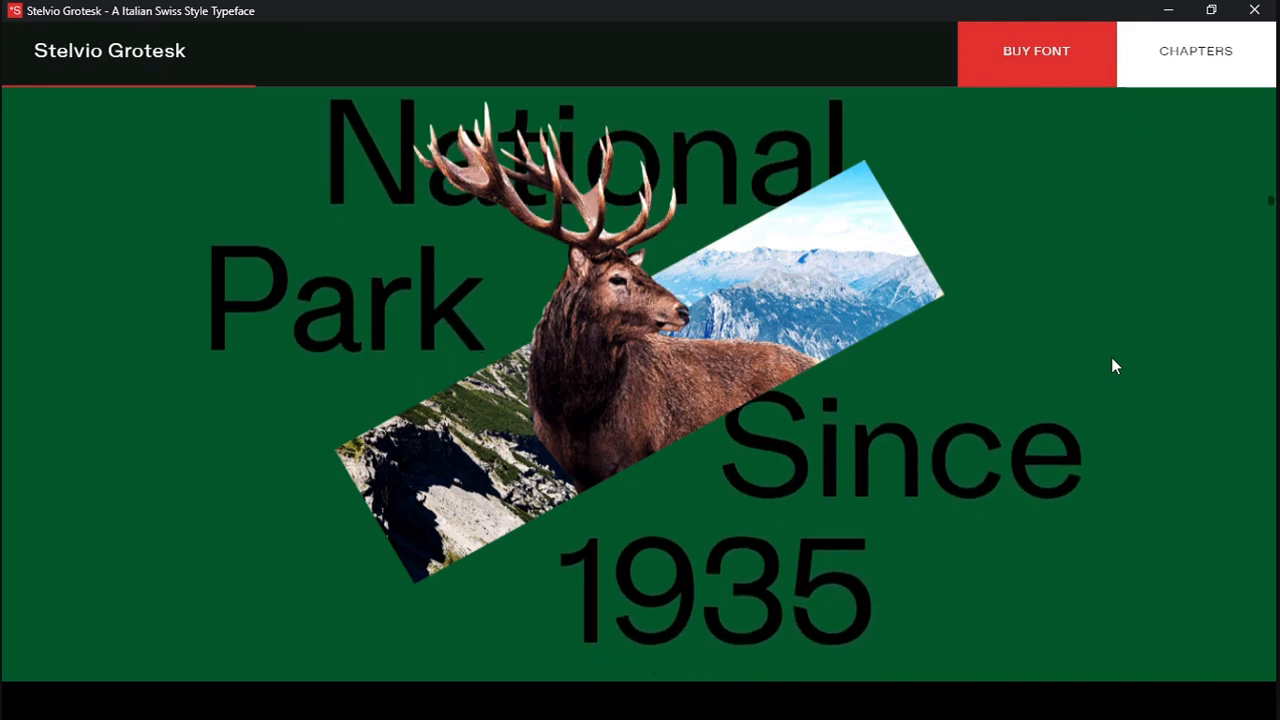
scroll("down", 3)
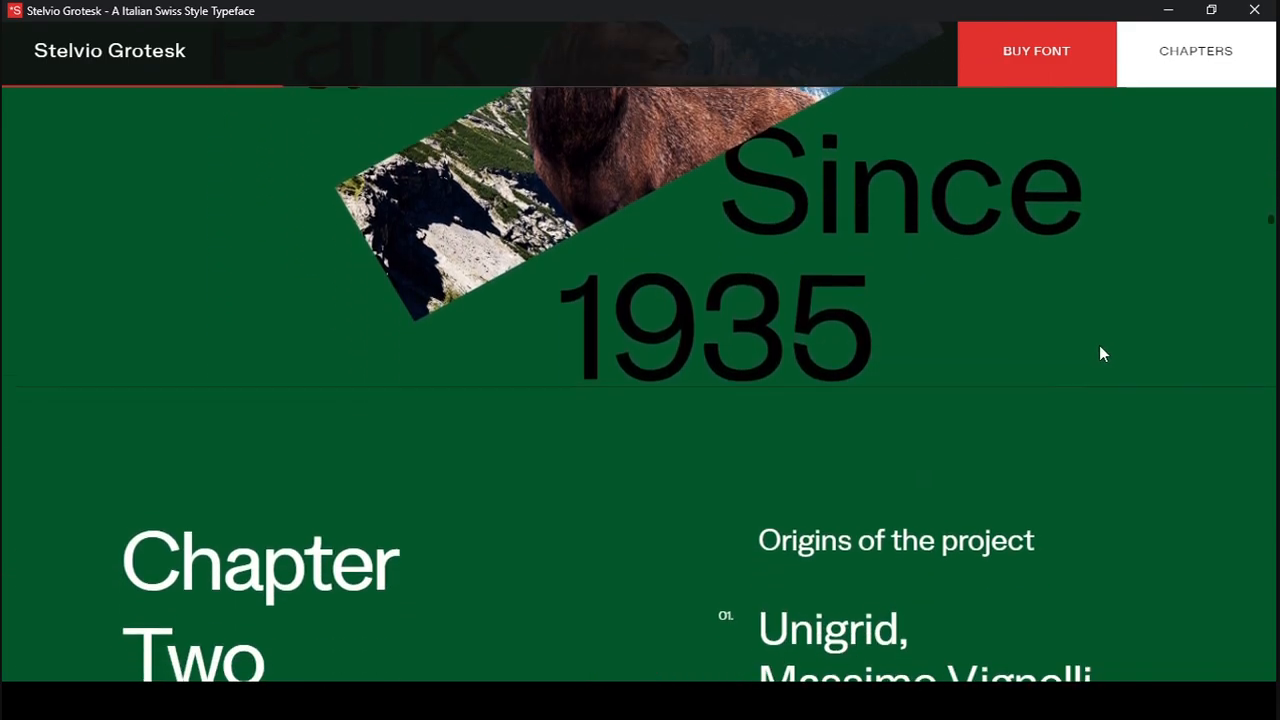
scroll("down", 3)
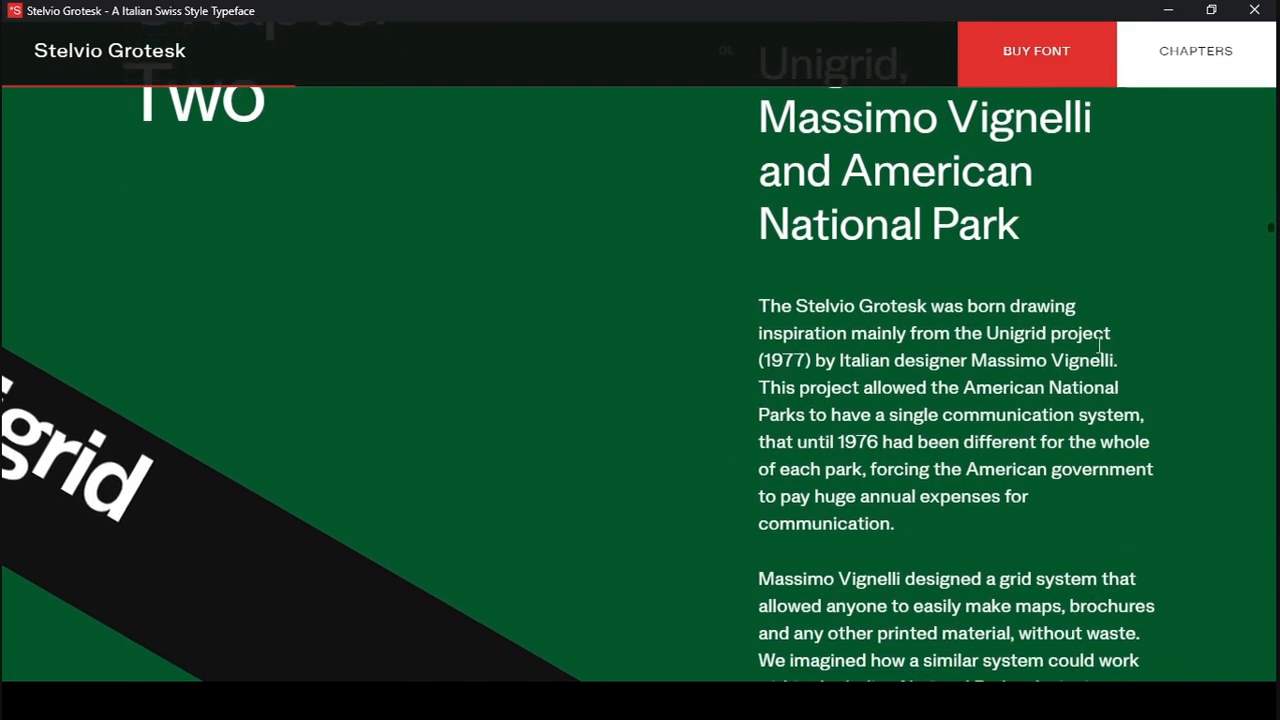
scroll("down", 3)
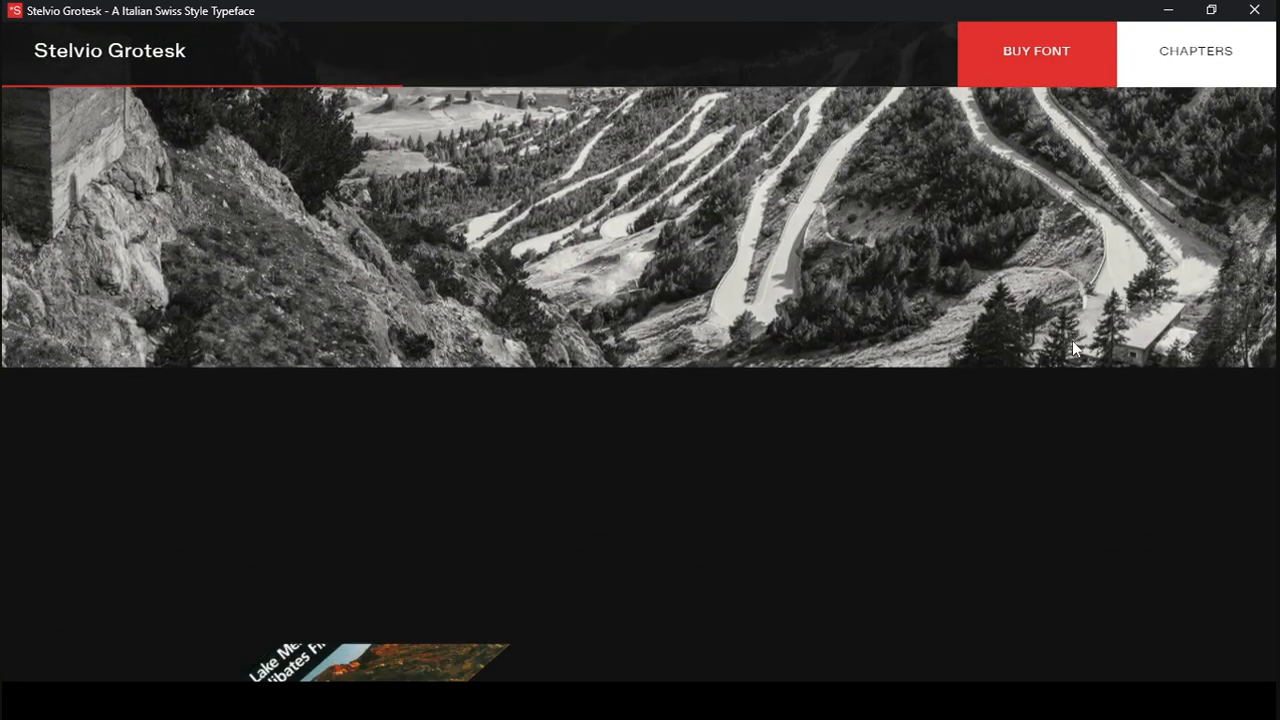
- Scroll through the photos, Golden Eagle, weight specimens and the BAUHAUS essay
scroll("down", 3)
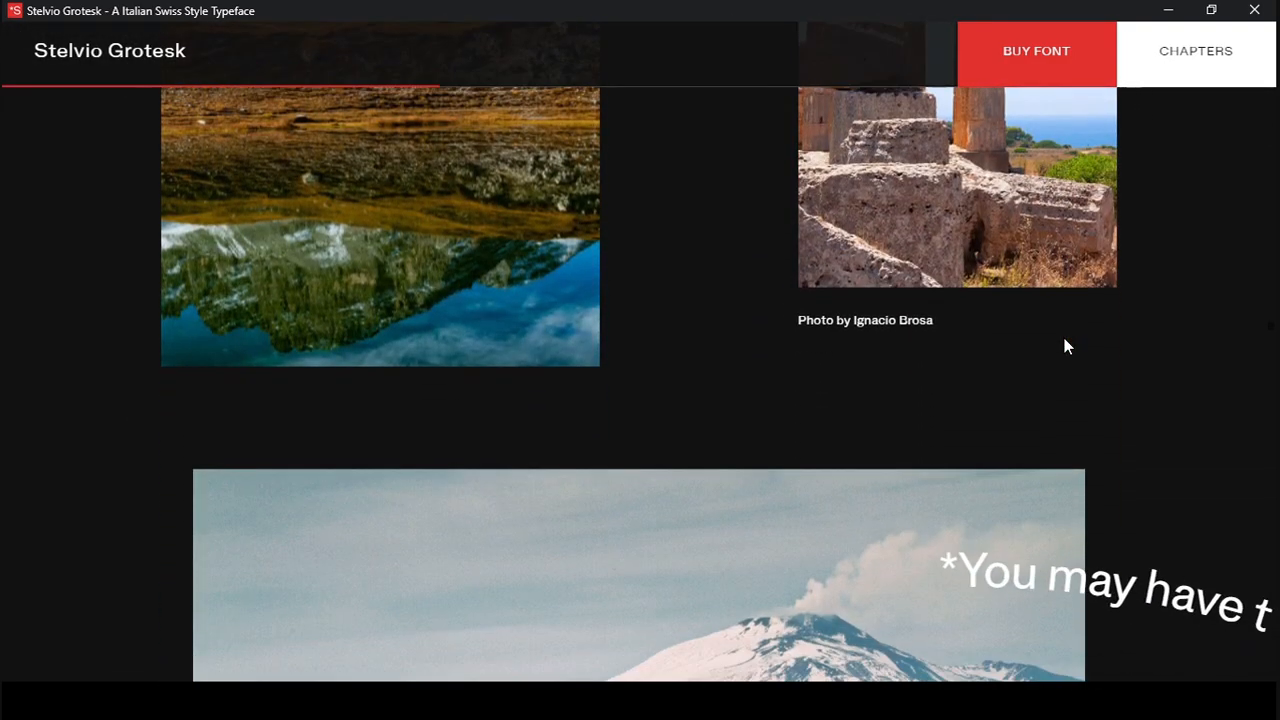
scroll("down", 3)
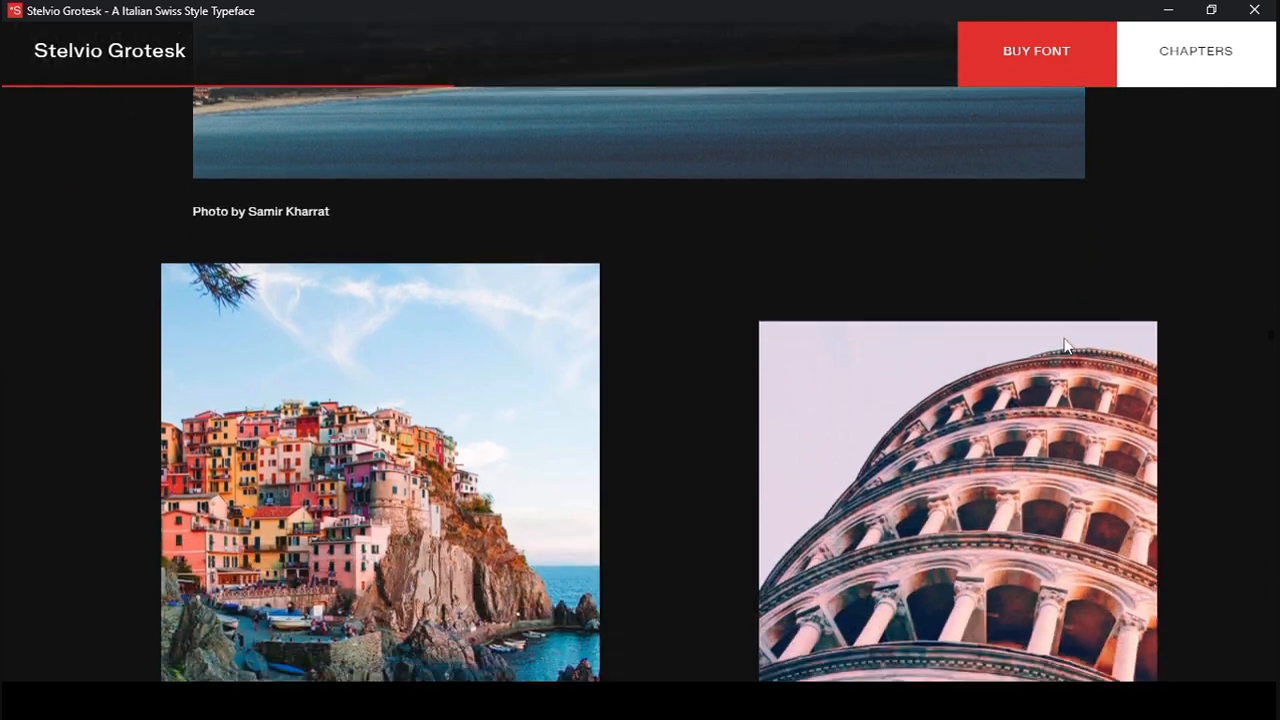
scroll("down", 3)
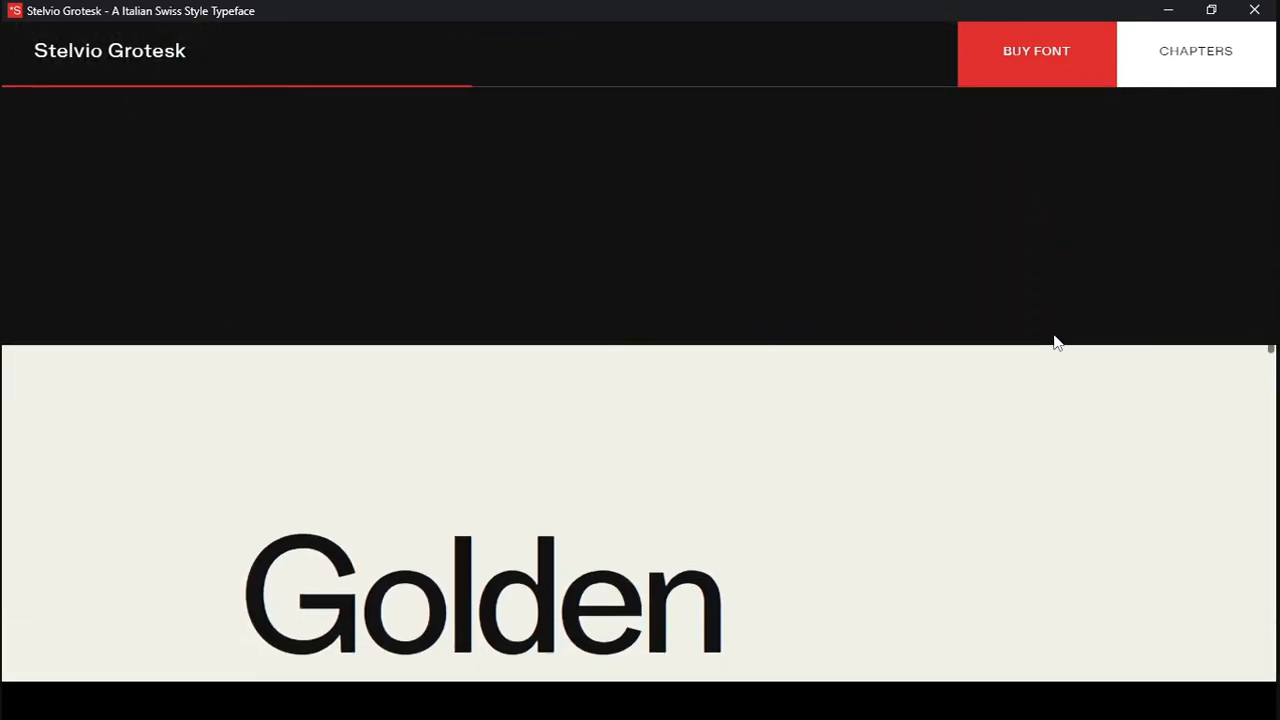
scroll("down", 3)
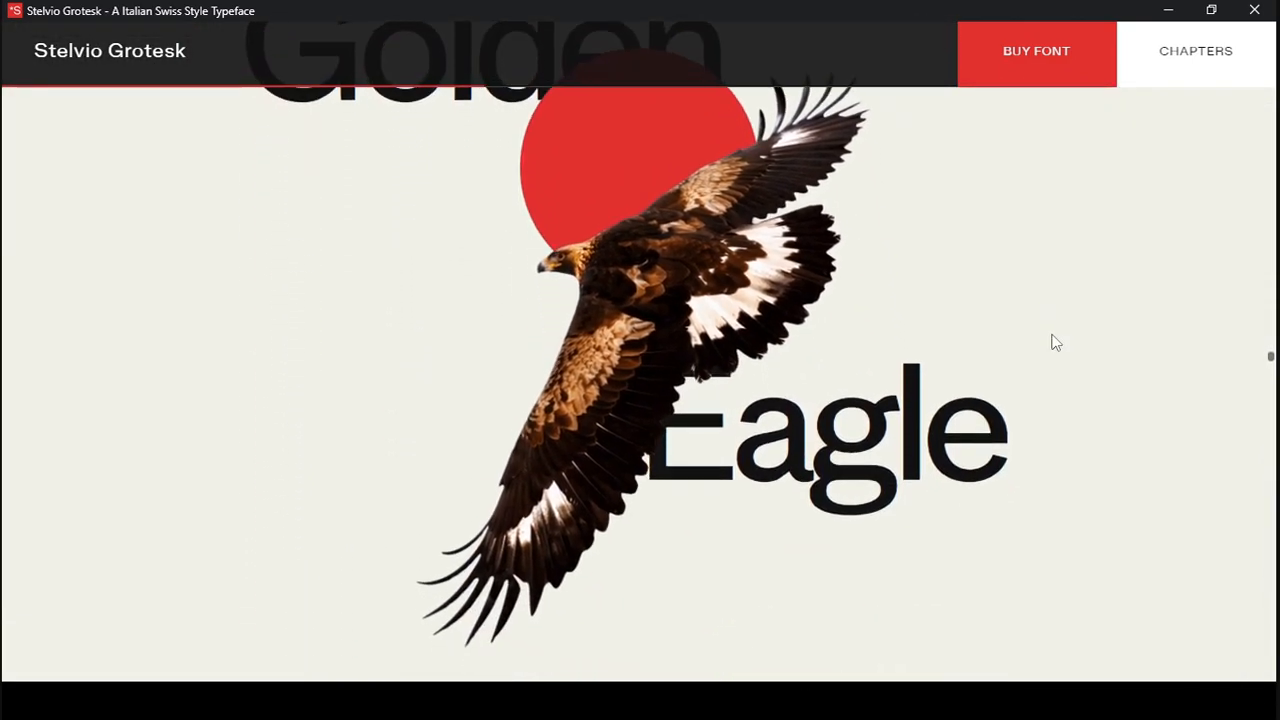
scroll("down", 3)
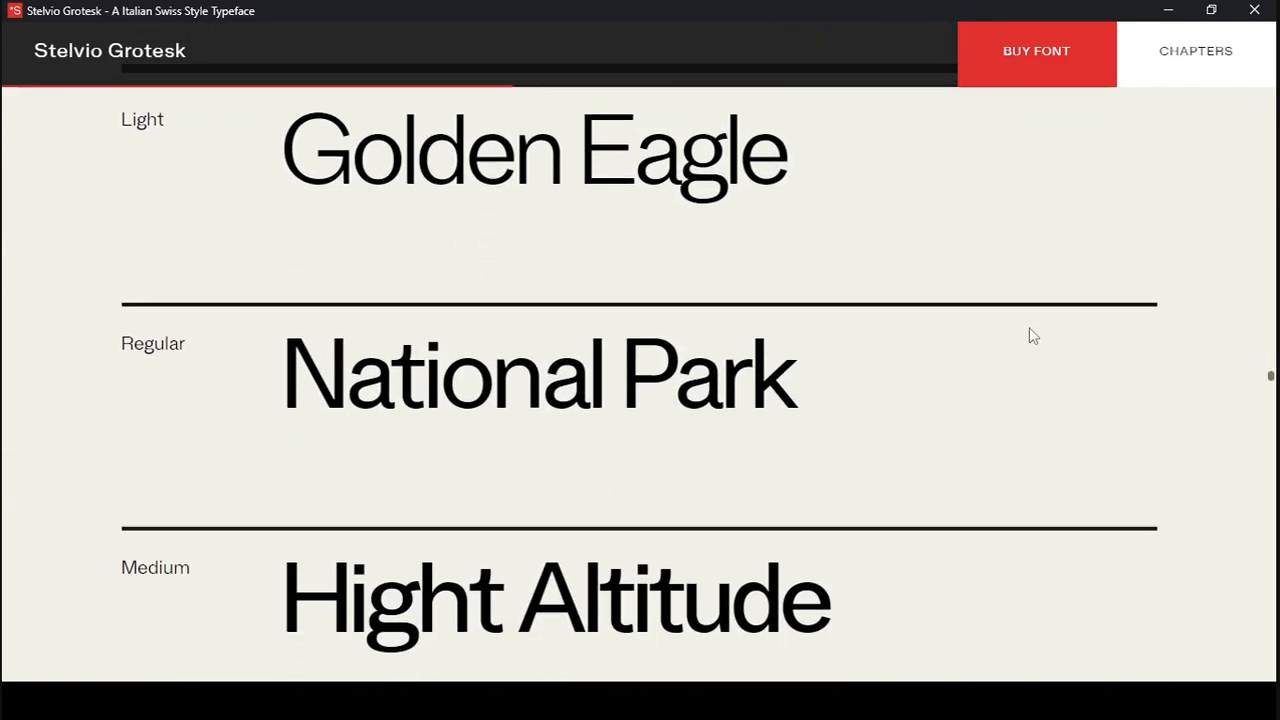
scroll("down", 3)
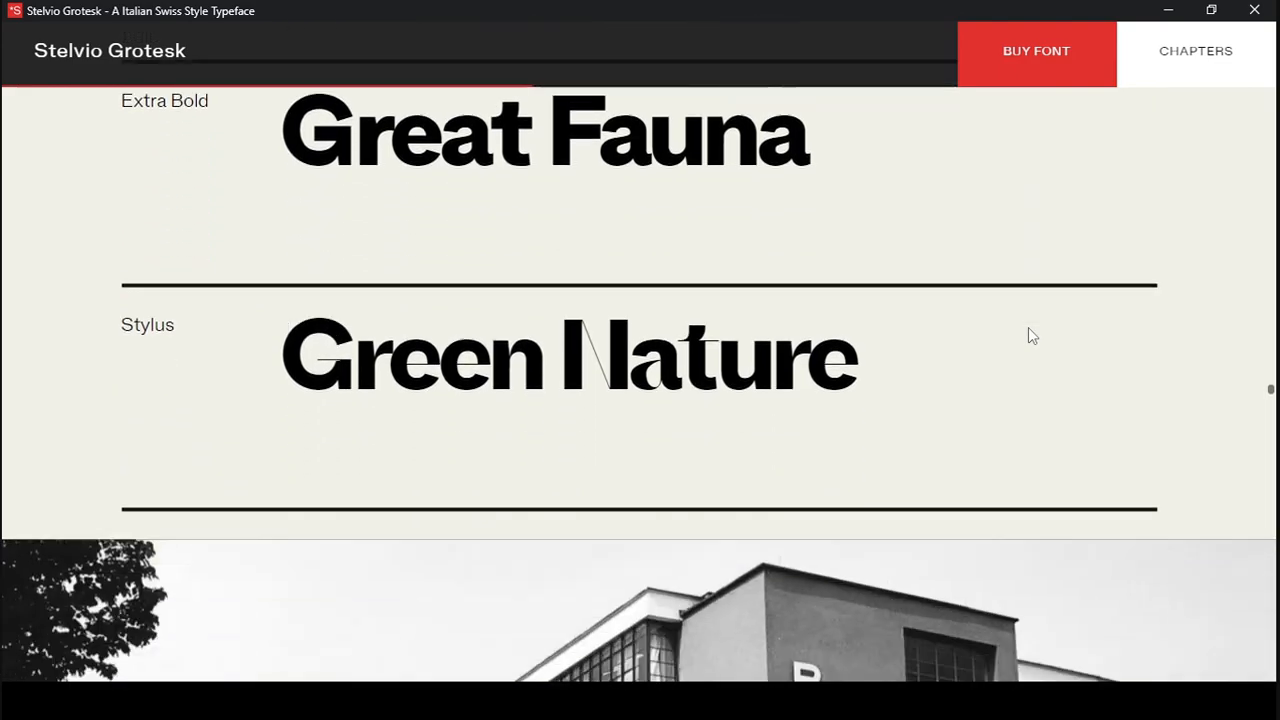
scroll("down", 3)
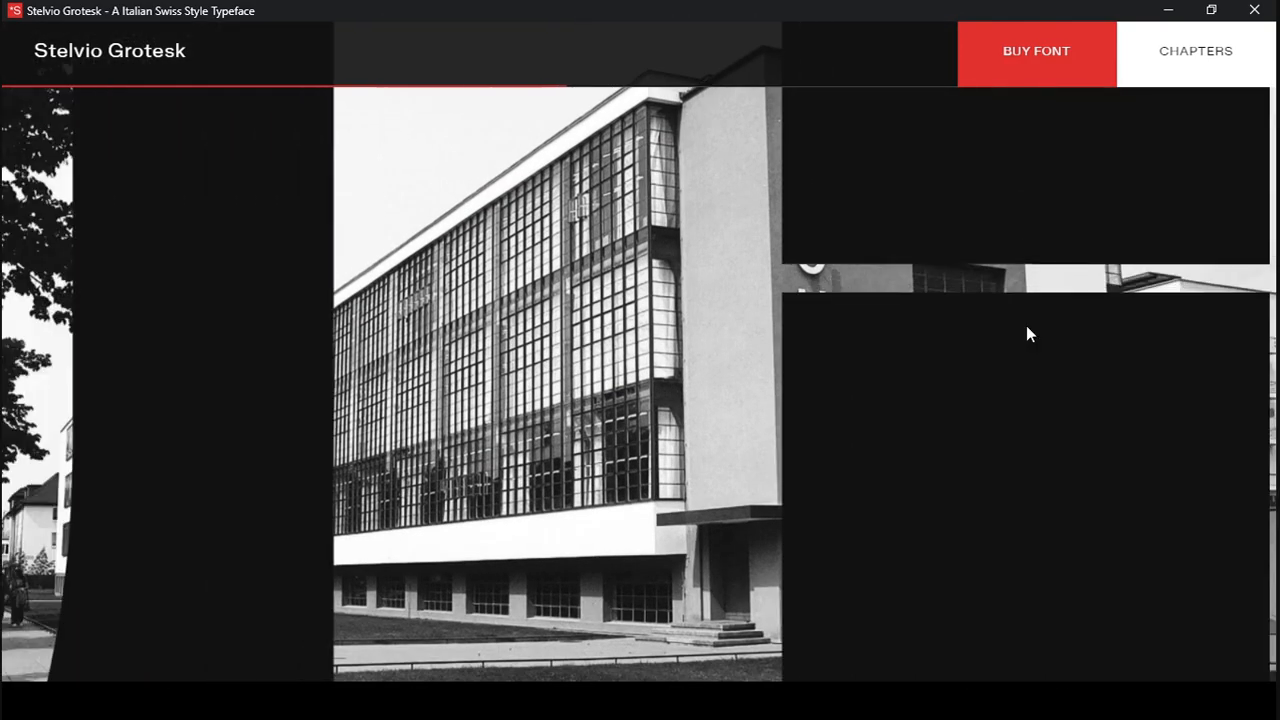
scroll("down", 3)
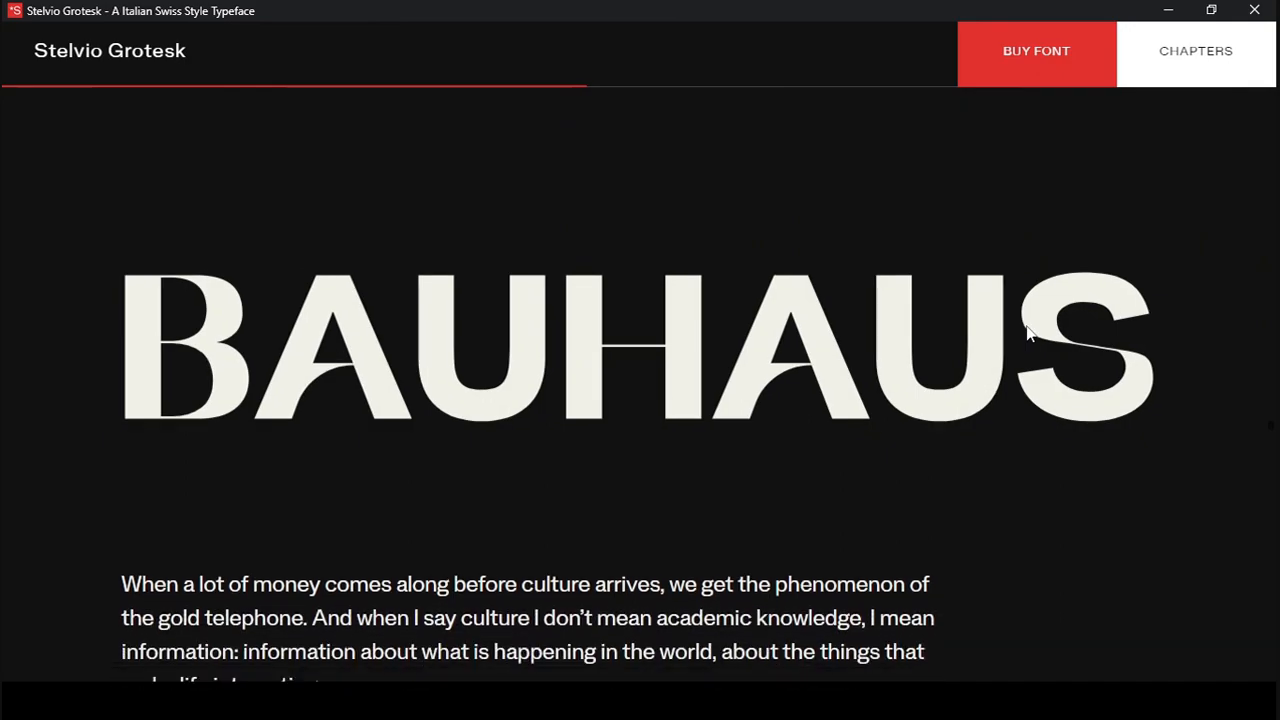
- Browse the poster carousel and The Posters section down to the red arrow graphic
scroll("down", 3)
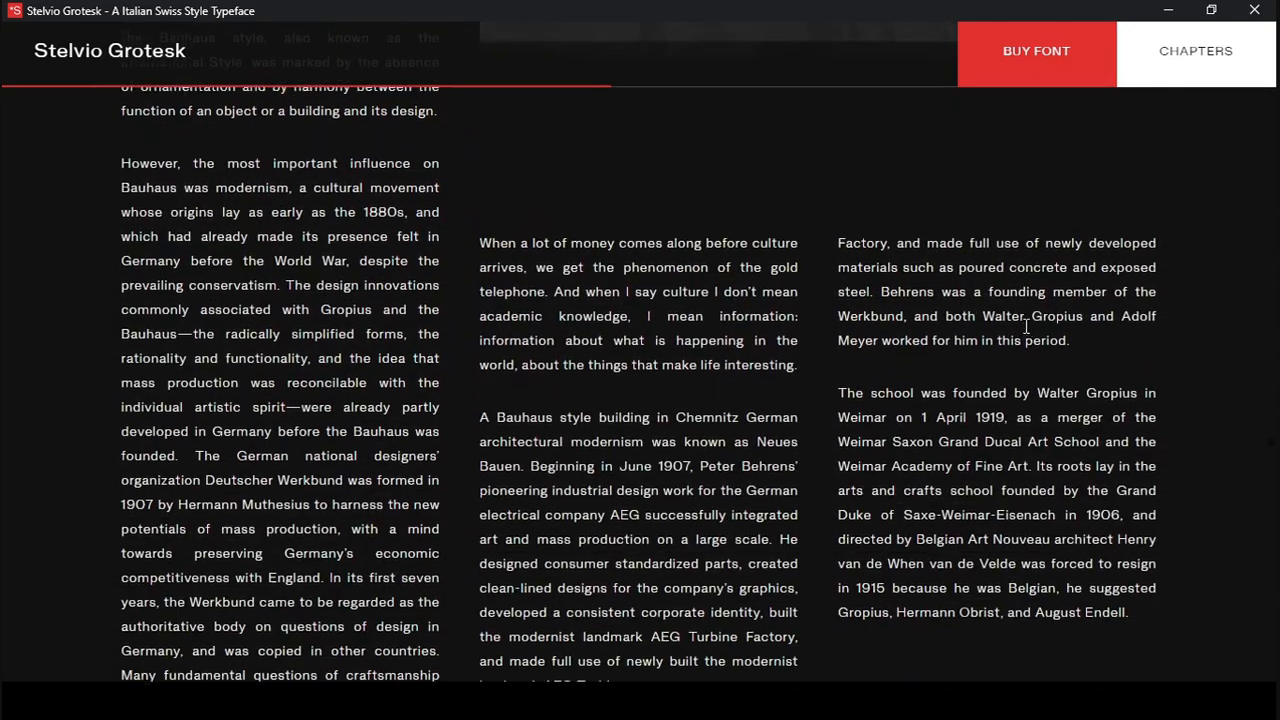
scroll("down", 3)
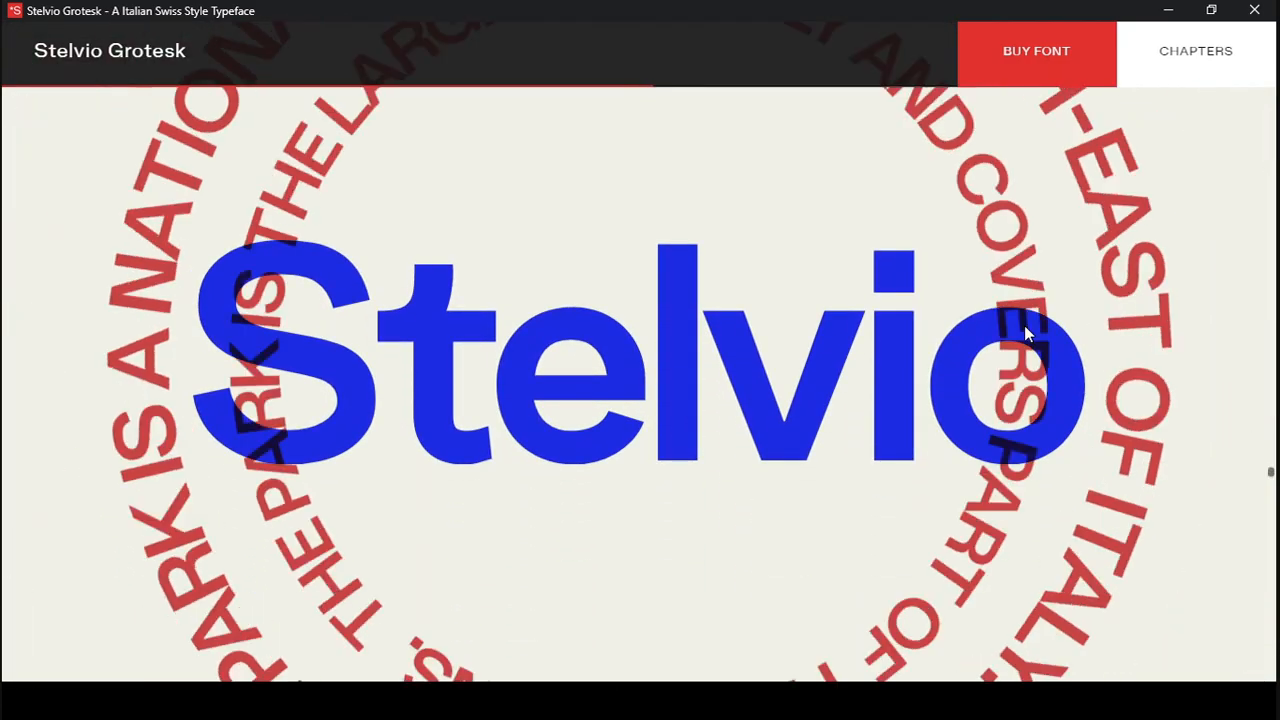
scroll("down", 3)
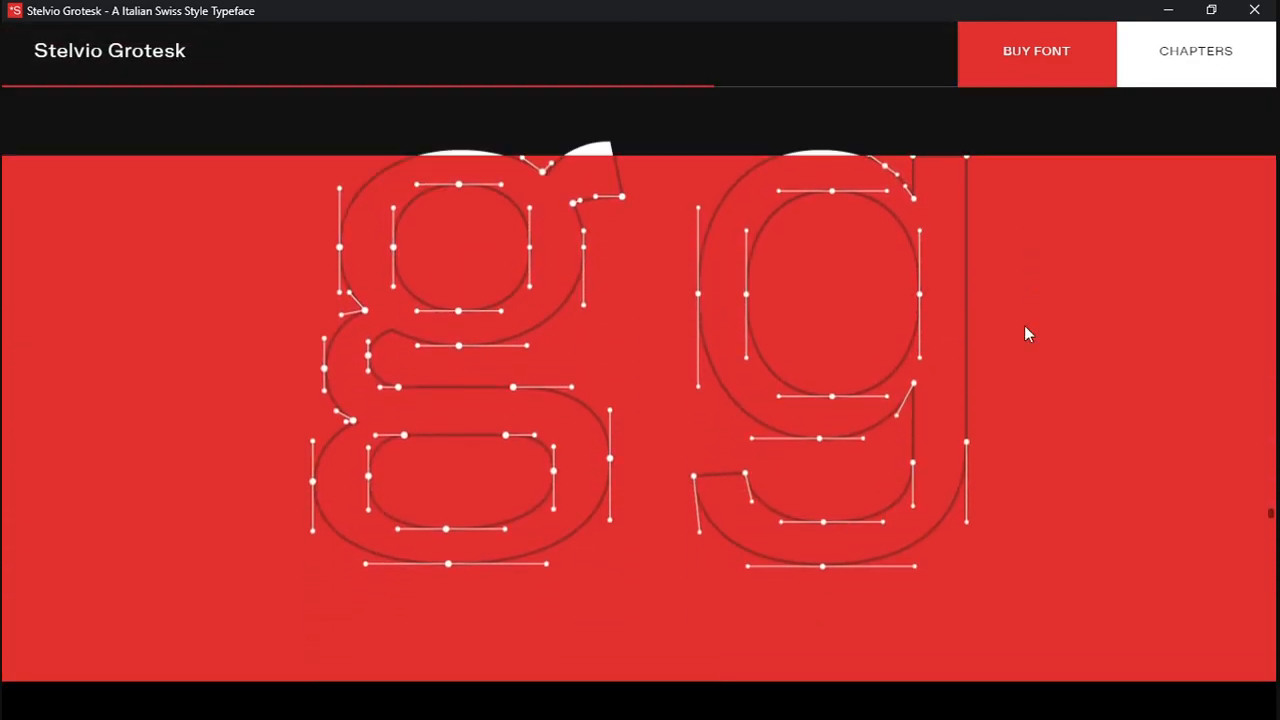
scroll("down", 3)
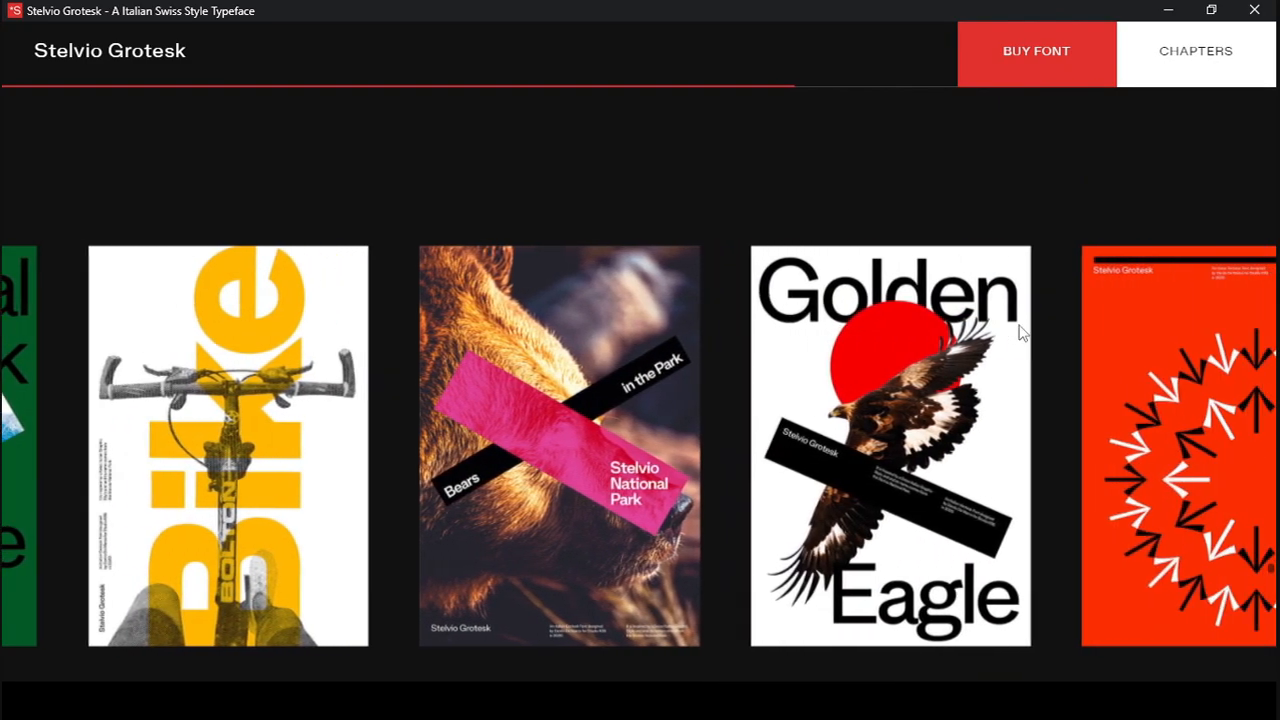
scroll("left", 3)
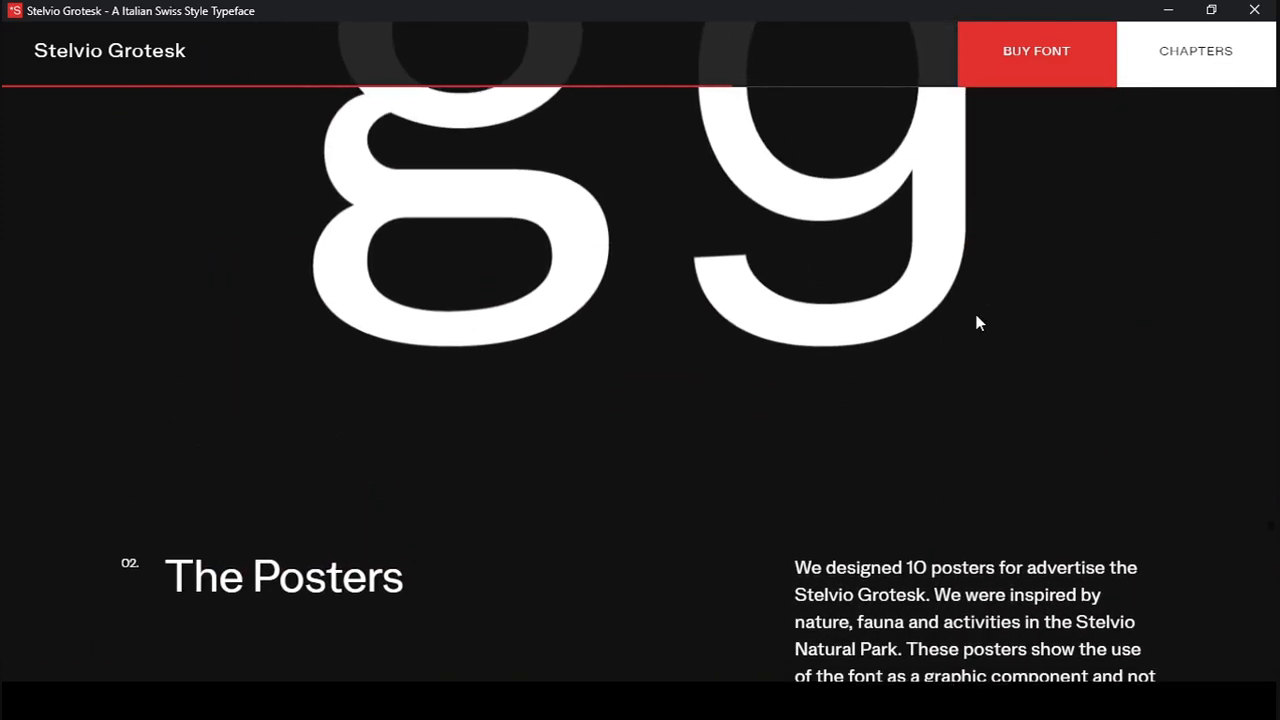
scroll("down", 3)
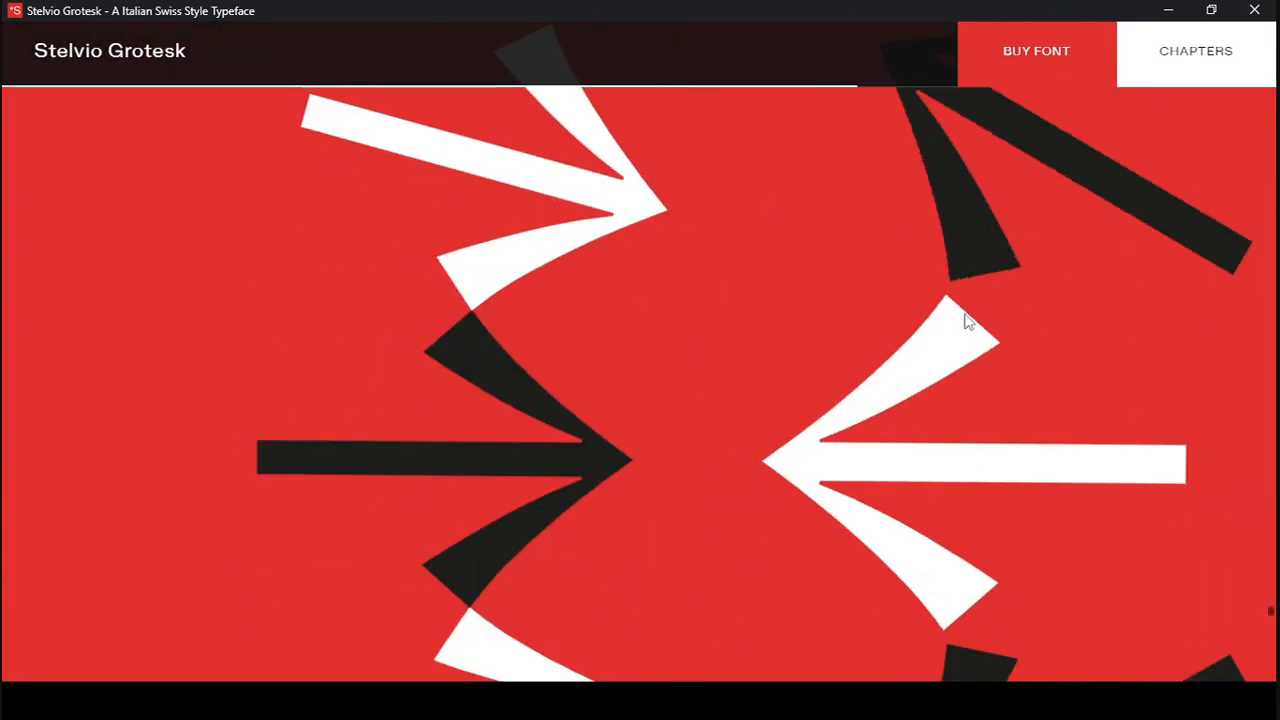
- Scroll past Chapter Four's icon set to the 'Designed by Danilo De Marco' footer credits
scroll("down", 3)
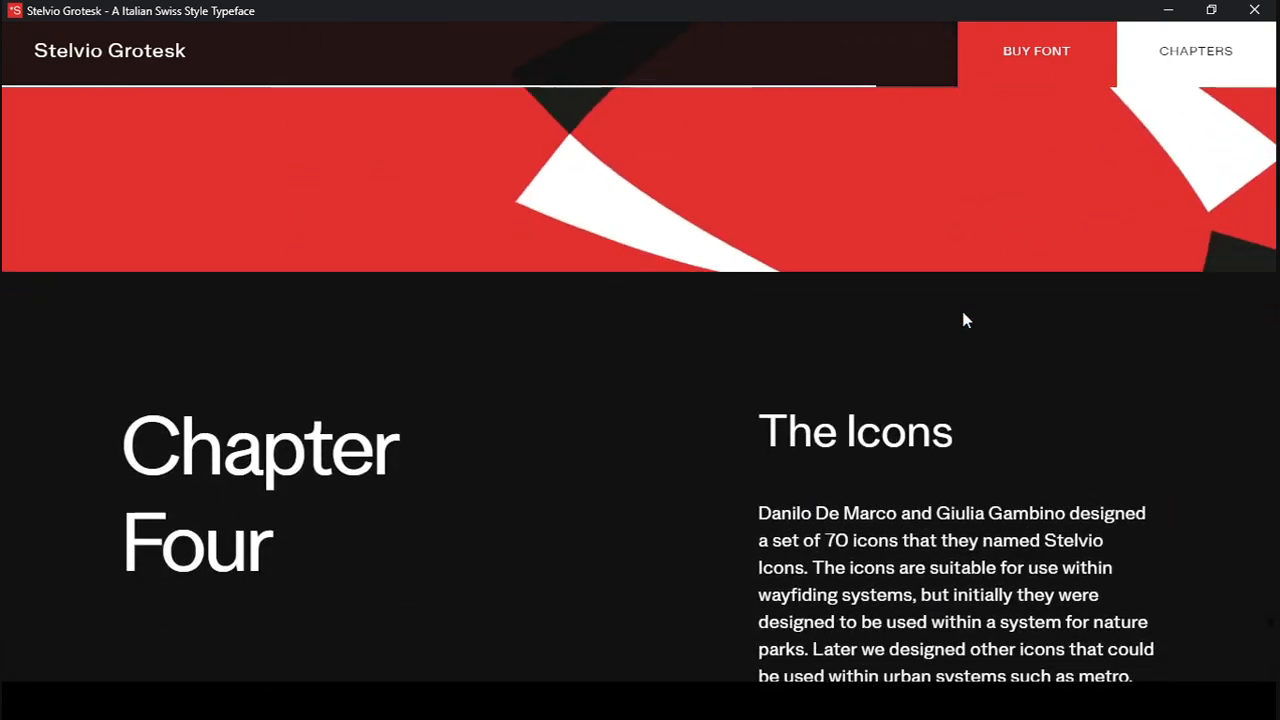
scroll("down", 3)
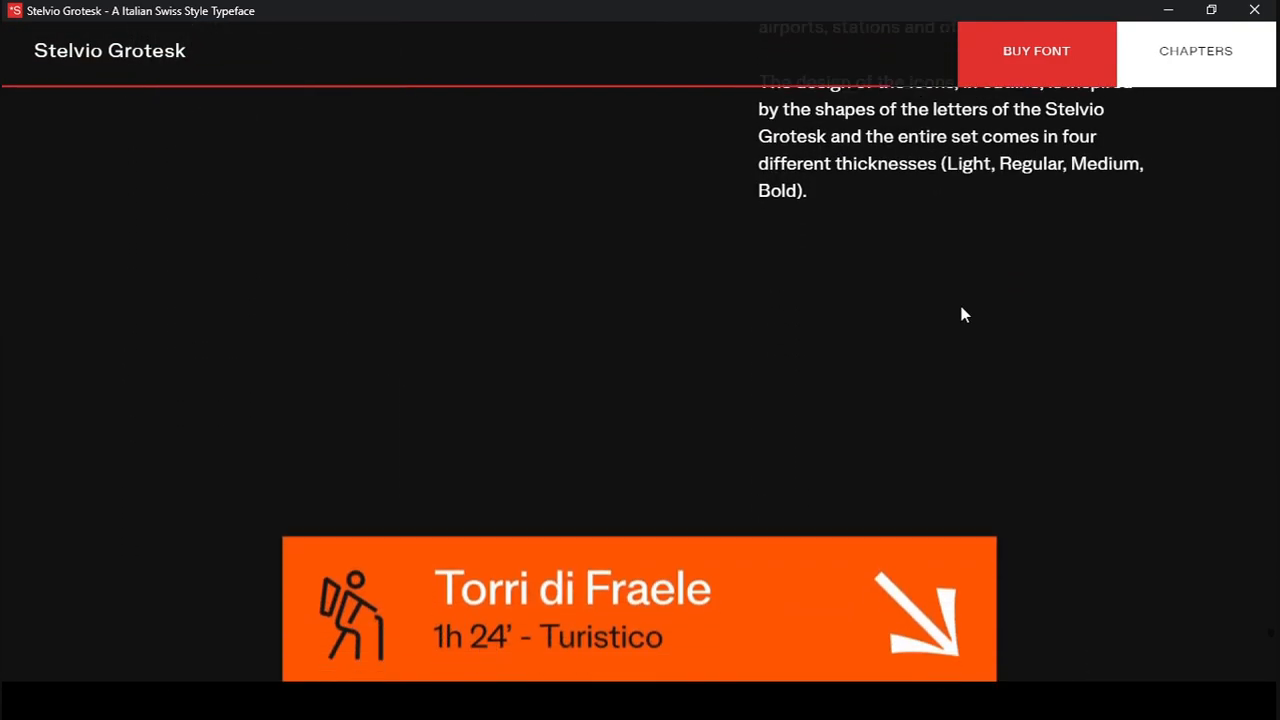
scroll("down", 3)
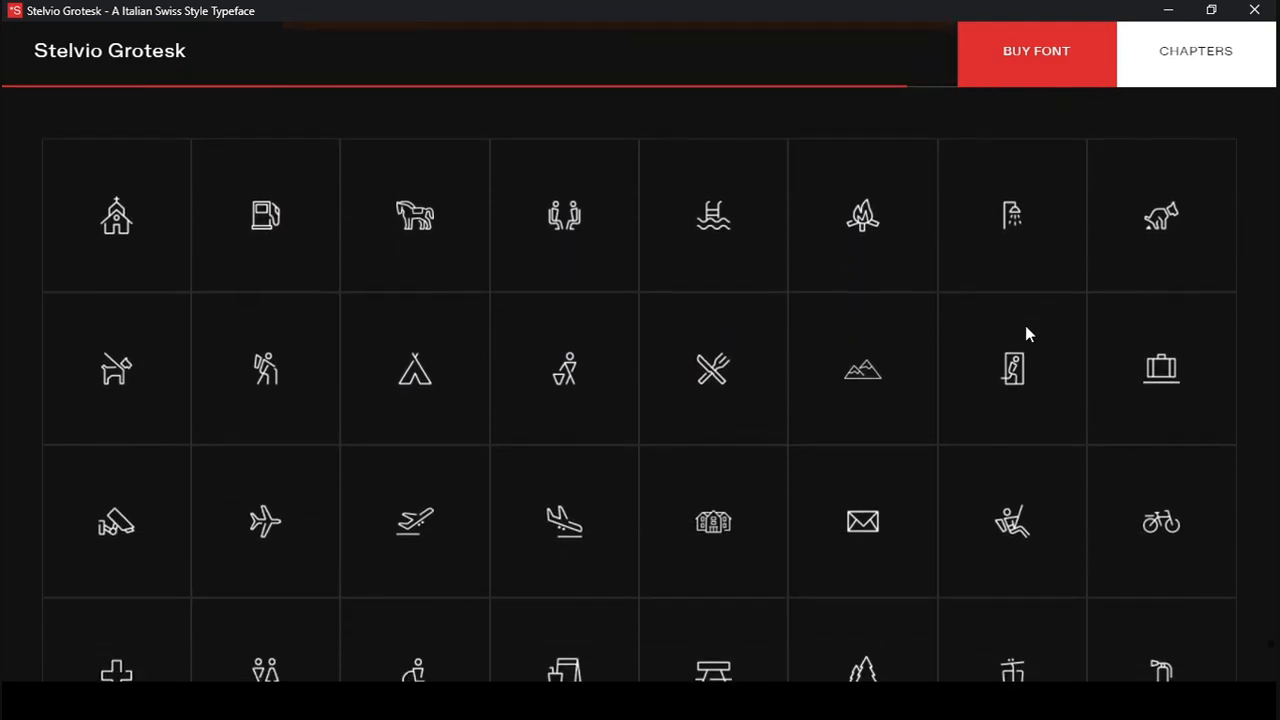
scroll("down", 3)
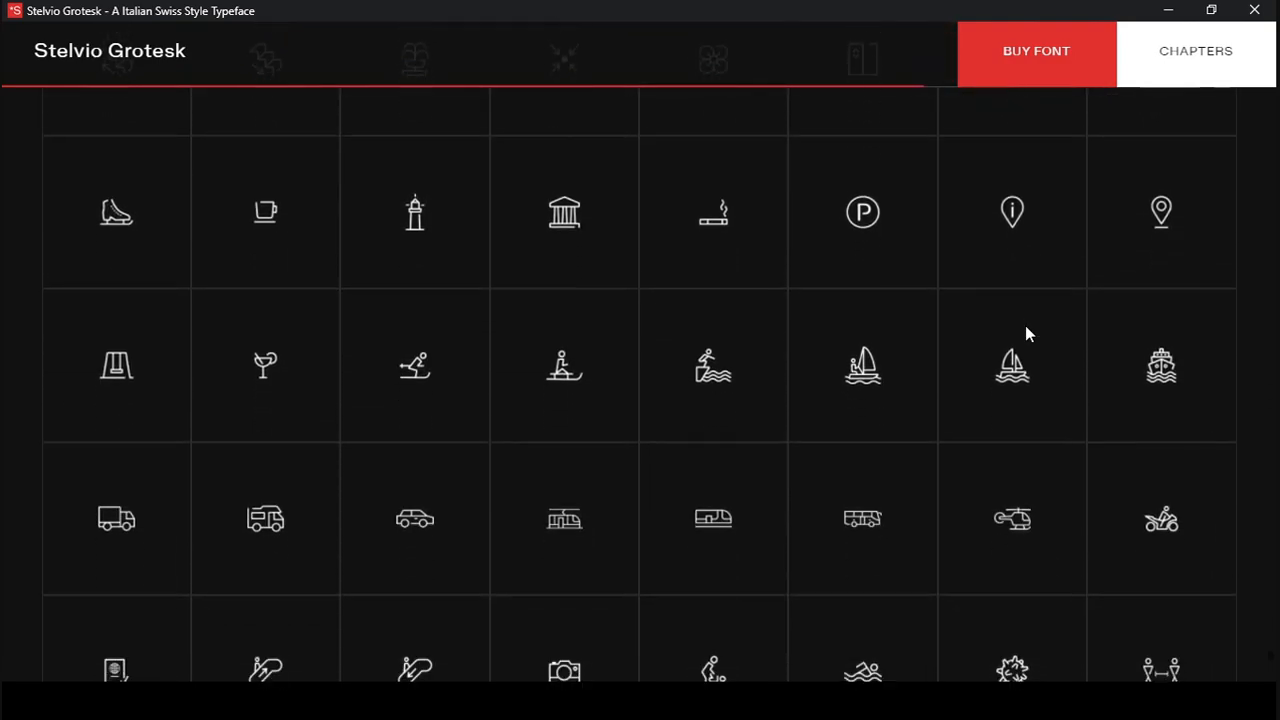
scroll("down", 3)
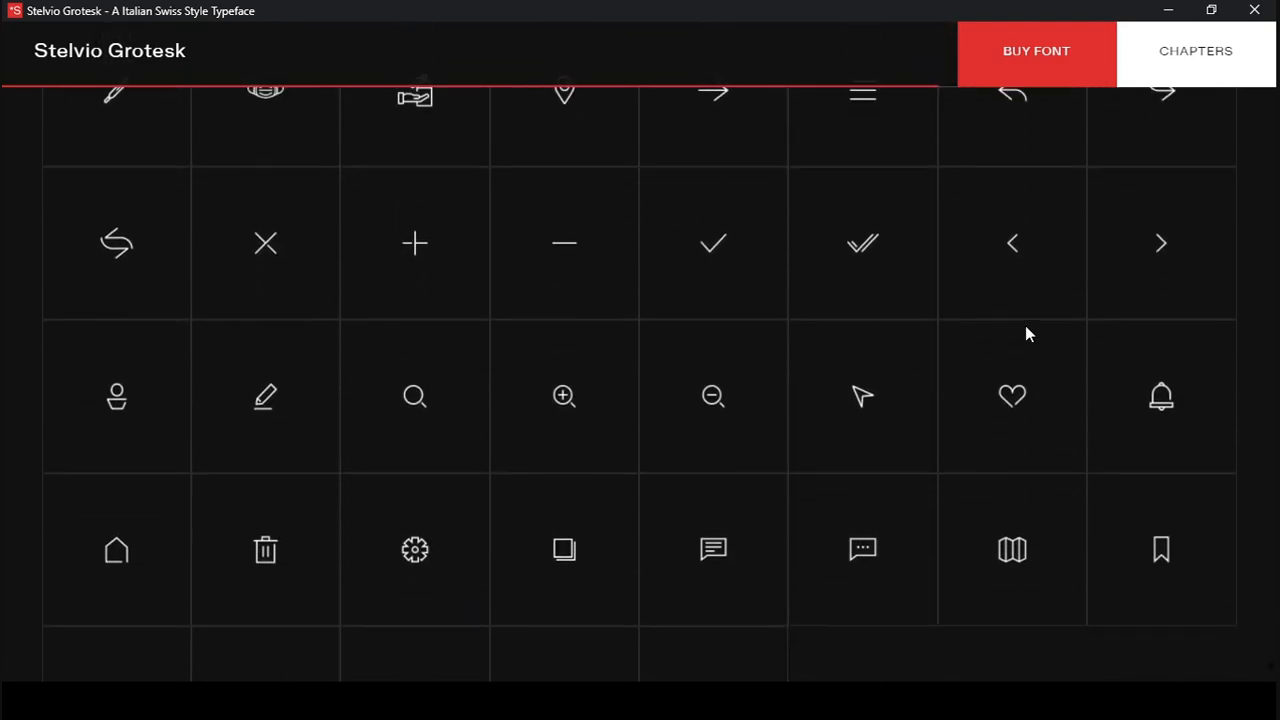
scroll("down", 3)
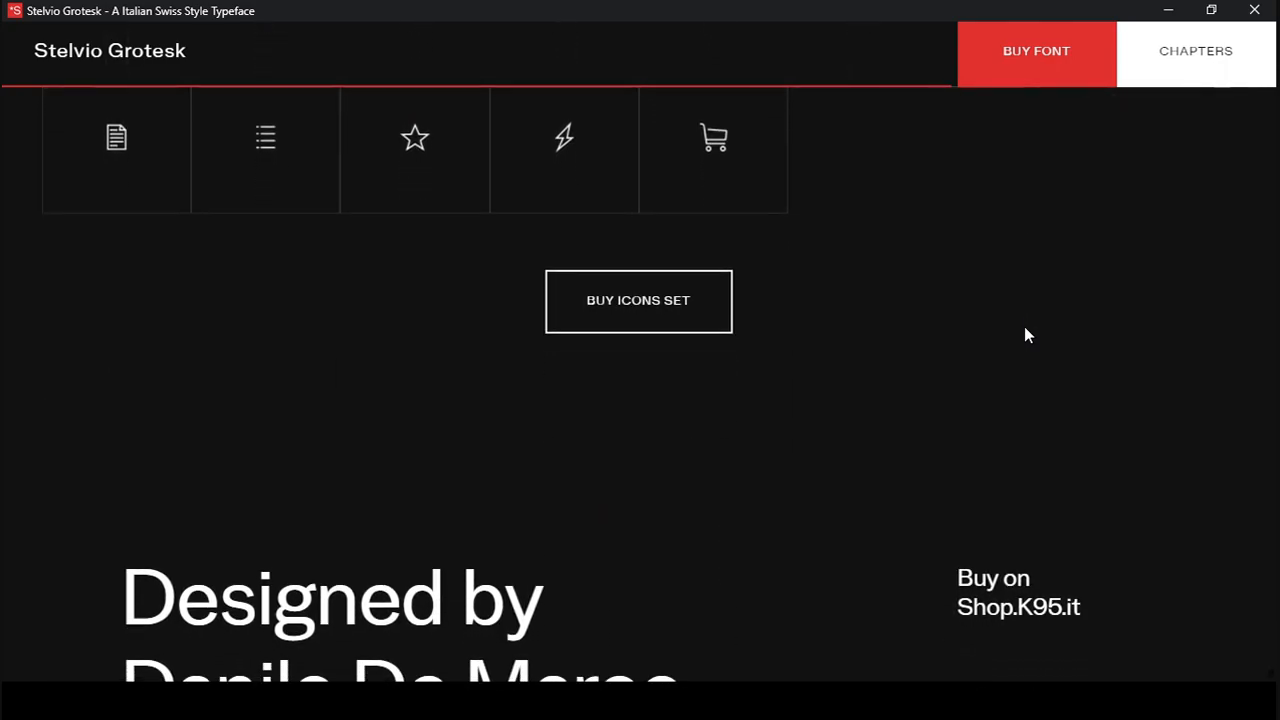
scroll("down", 3)
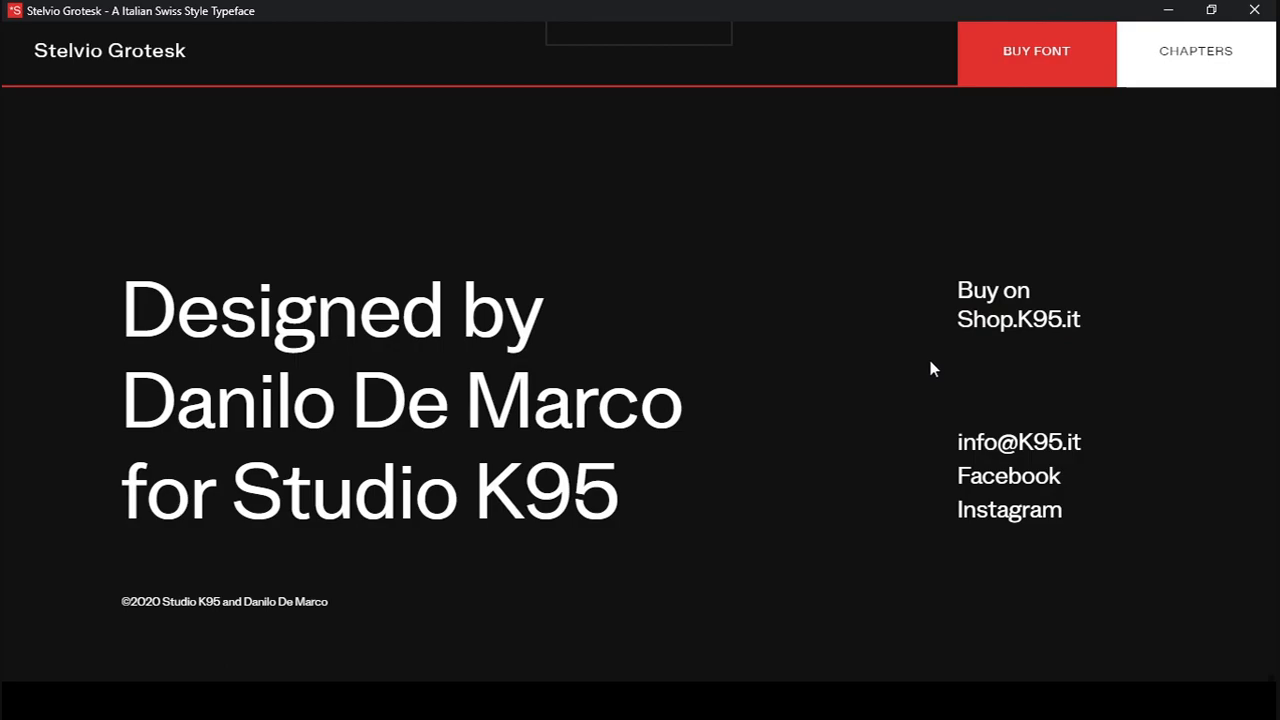
mouse_move(896, 286)
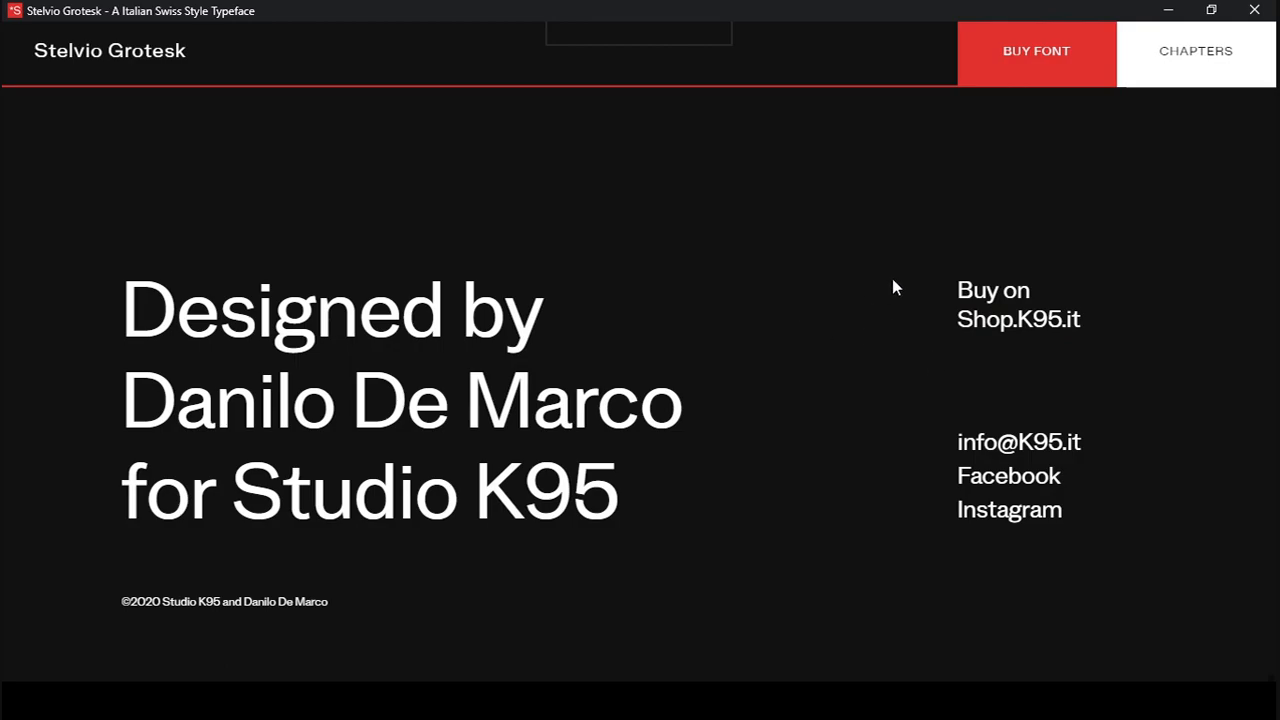
mouse_move(1160, 74)
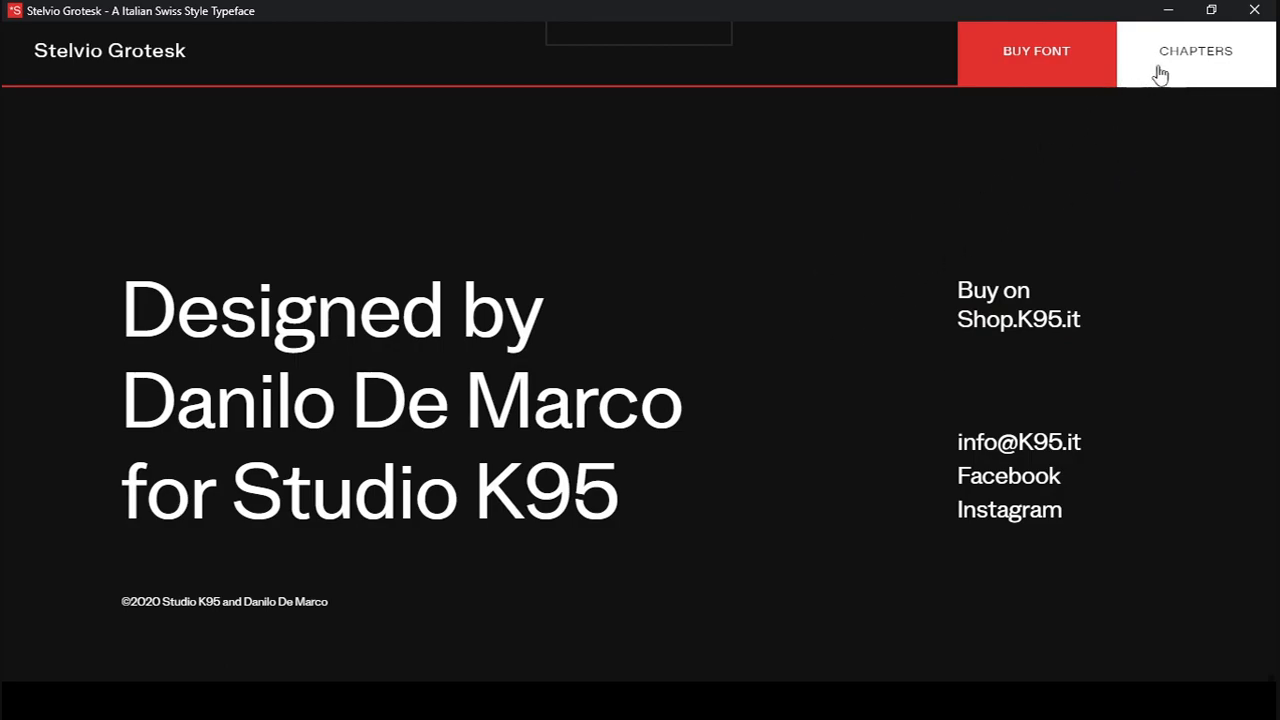
left_click(1194, 51)
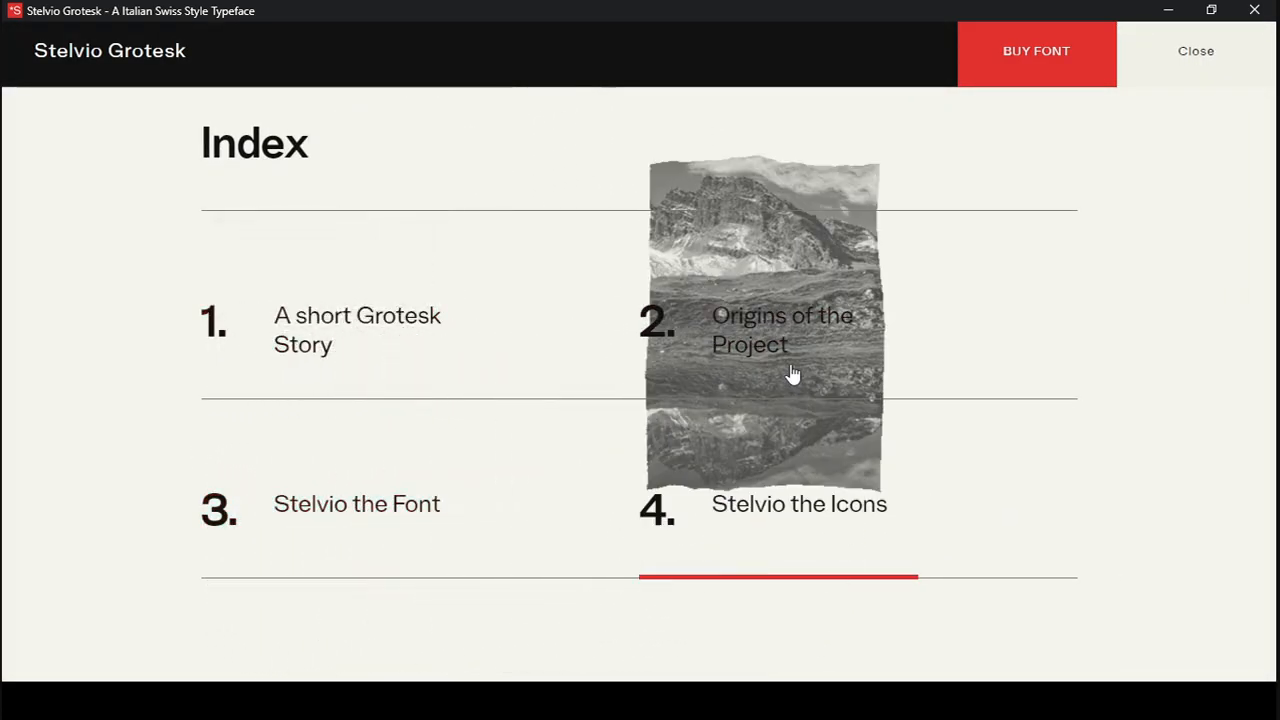
mouse_move(345, 347)
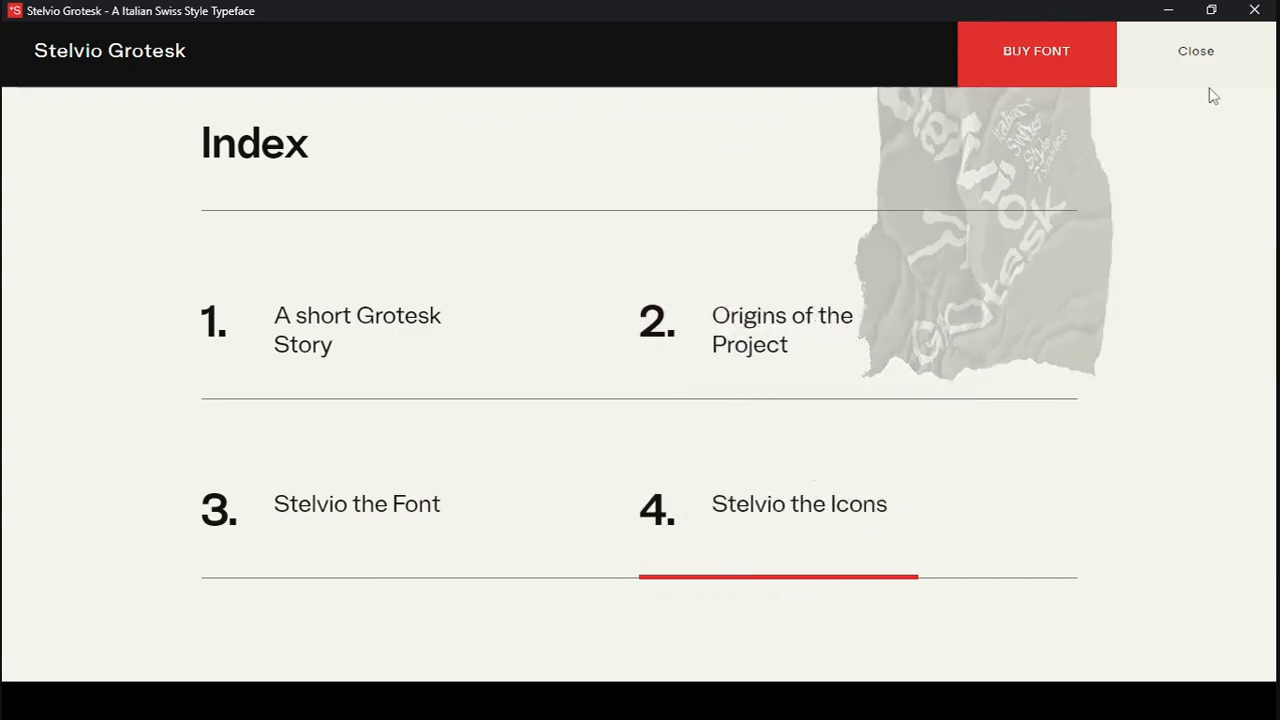
left_click(1188, 51)
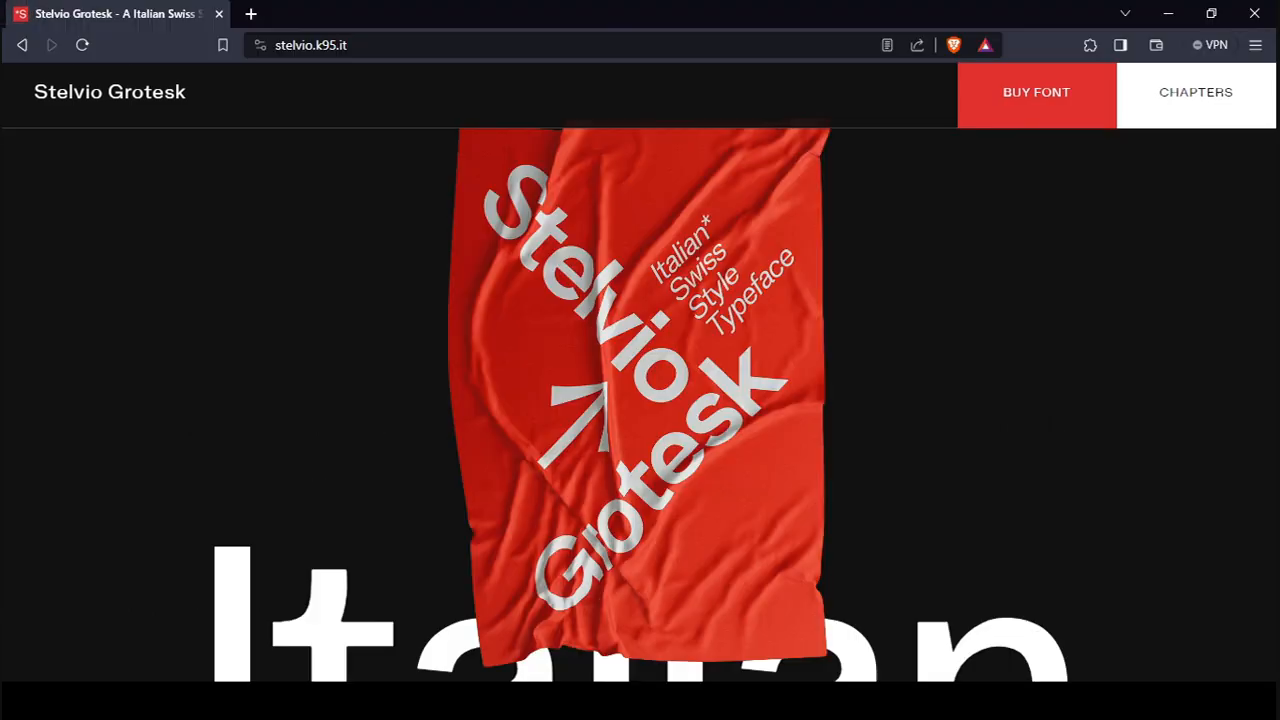
- Use BUY FONT to open the shop.k95.it Stelvio Grotesk product page in a new tab
left_click(1036, 92)
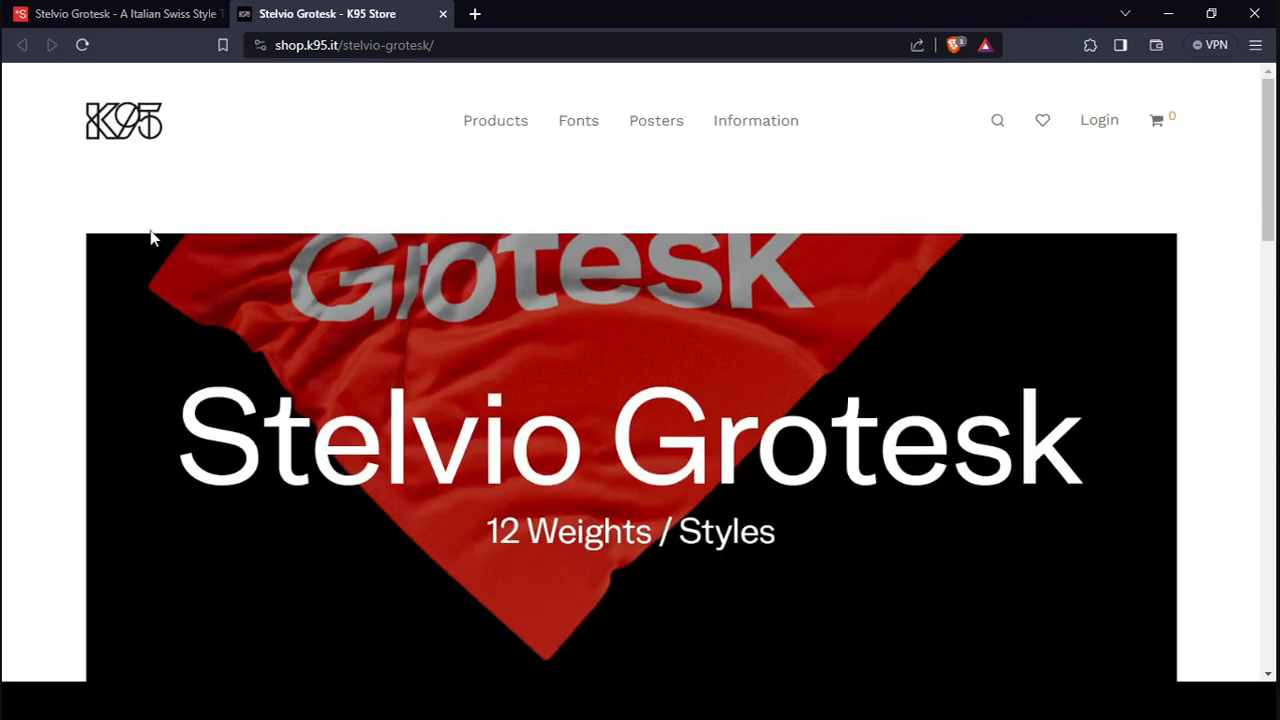
mouse_move(57, 248)
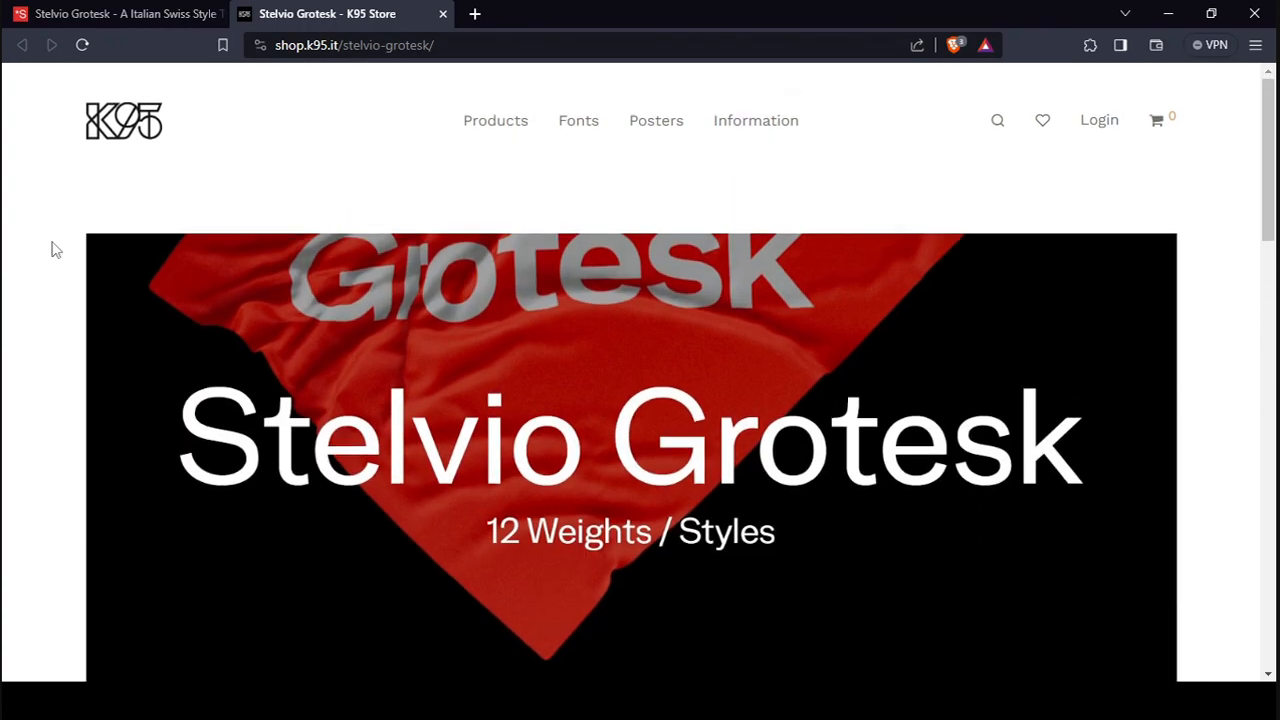
- Scroll the store page to the prices: Full Family €80, with Icons €95, Starter Pack €50
scroll("down", 3)
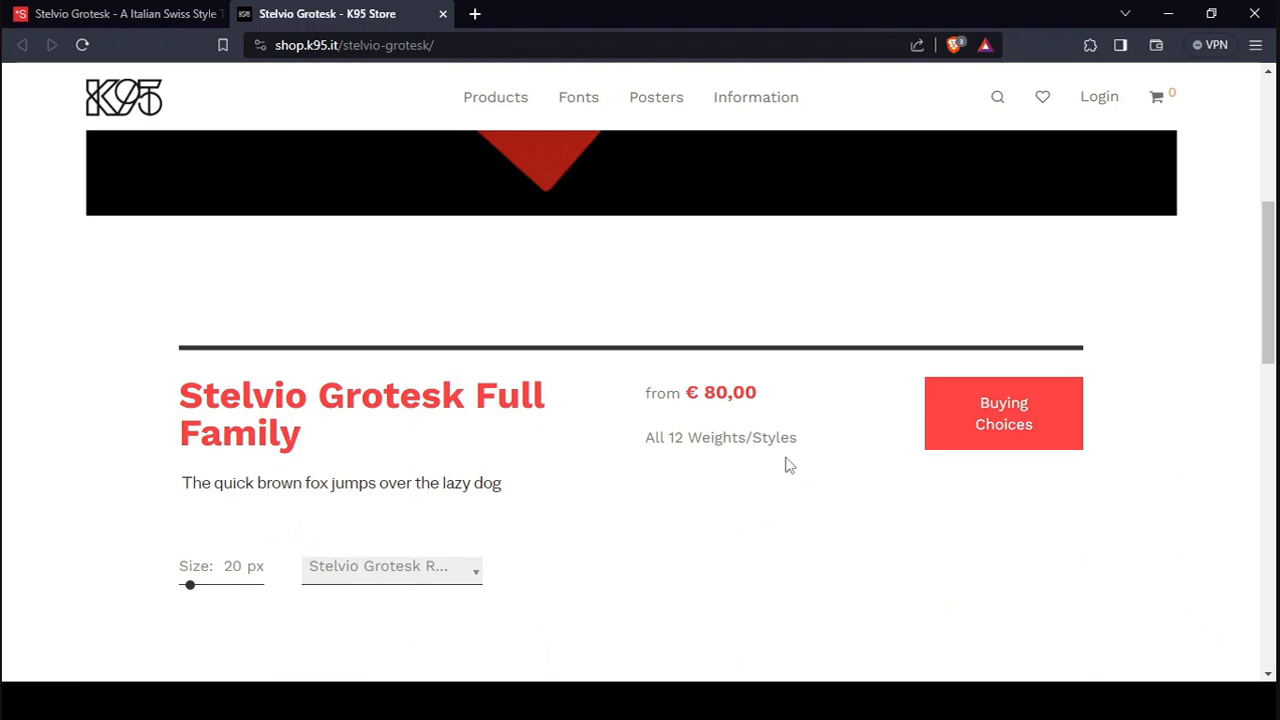
scroll("down", 3)
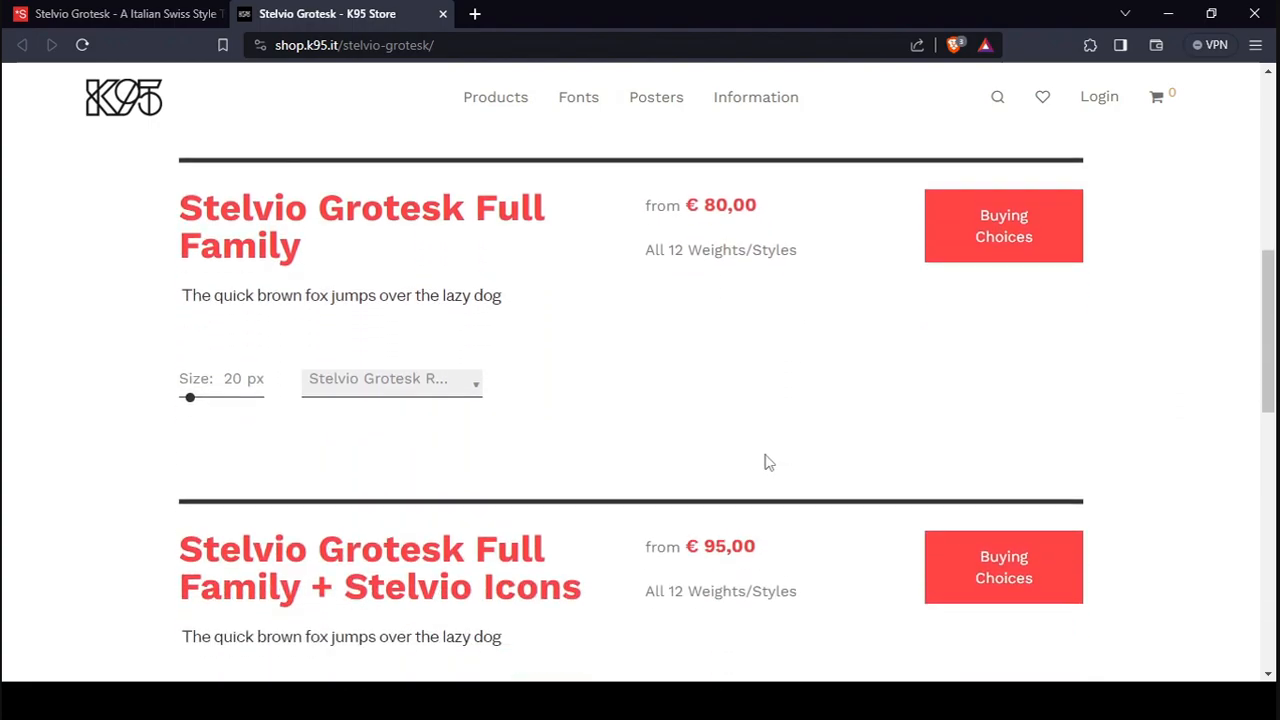
mouse_move(730, 205)
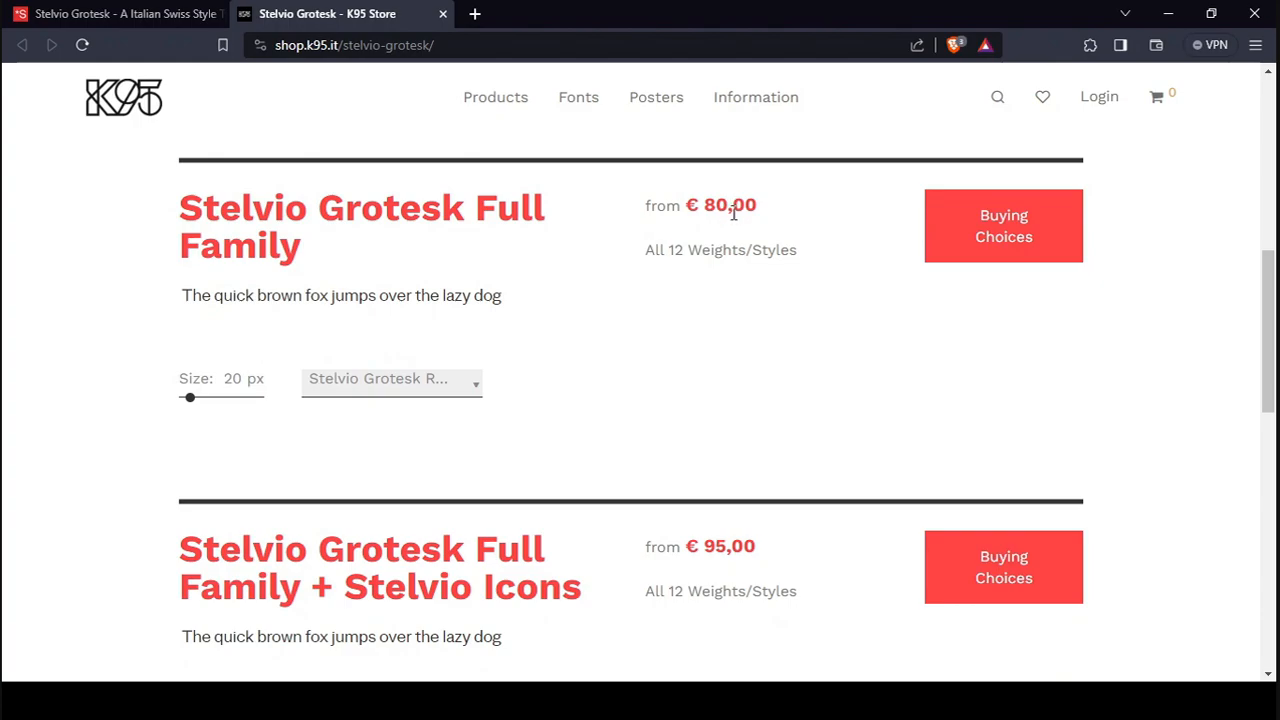
mouse_move(738, 234)
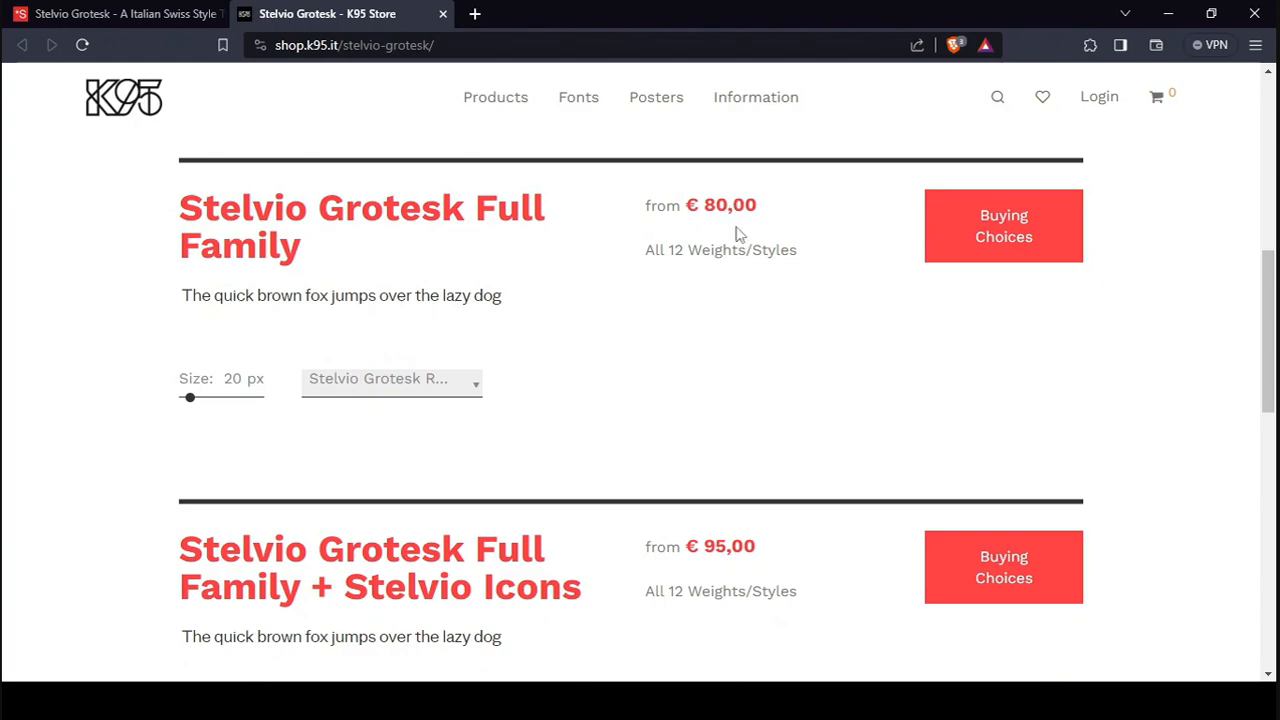
scroll("down", 3)
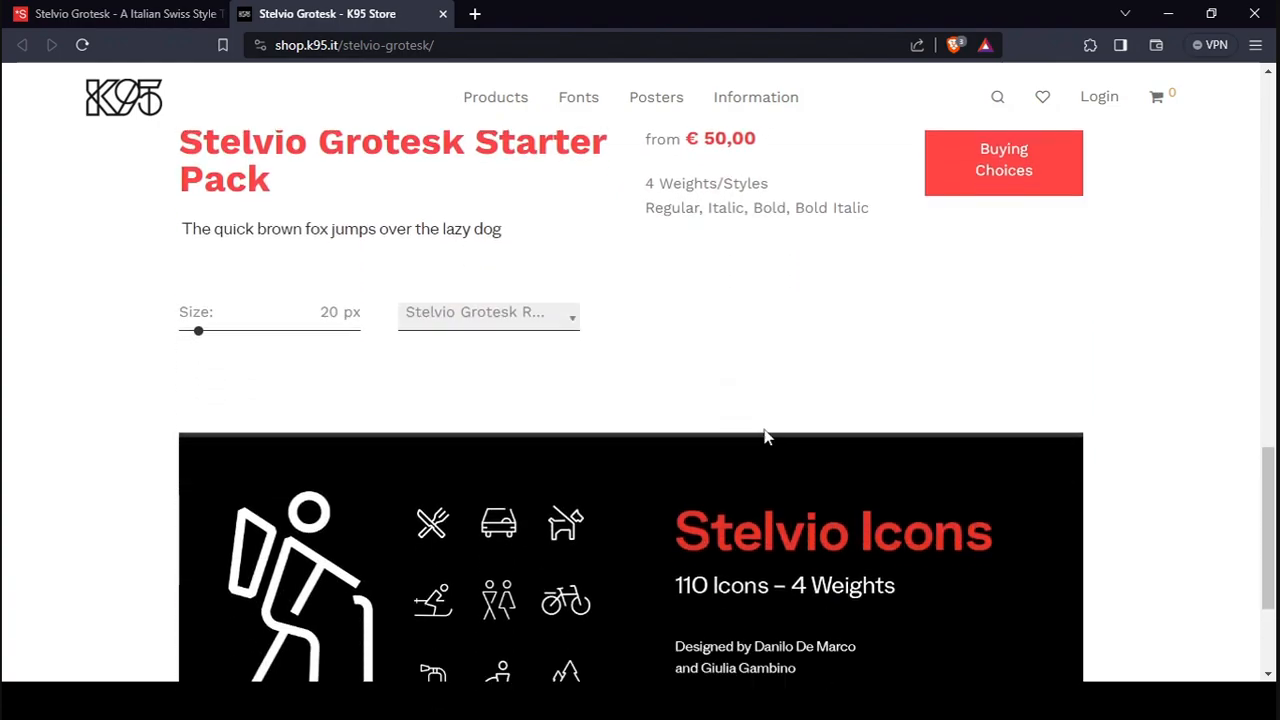
scroll("down", 3)
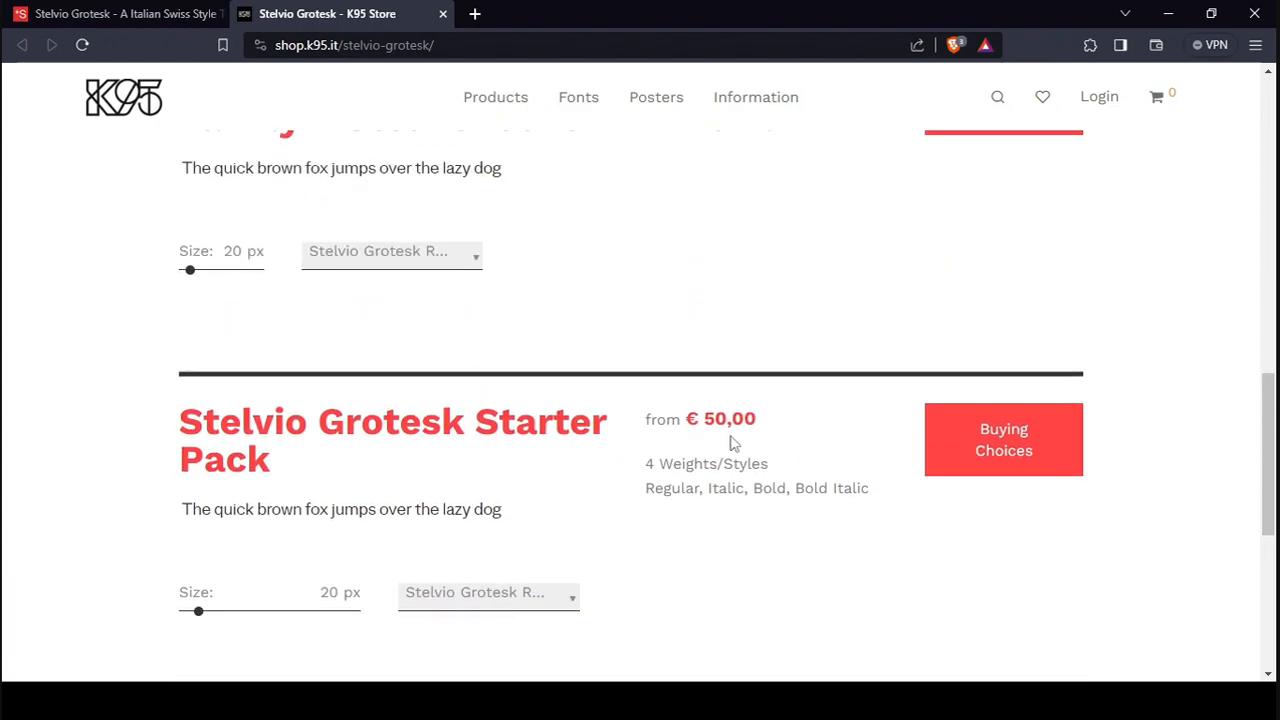
scroll("down", 3)
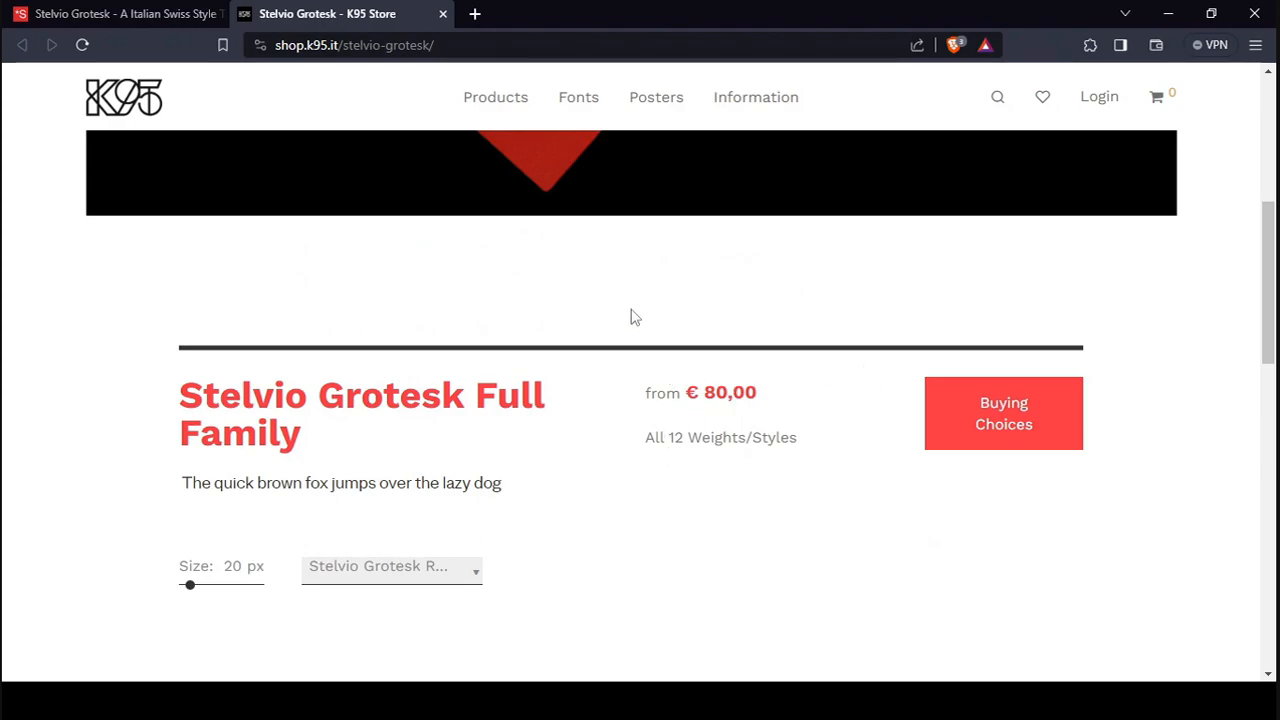
mouse_move(640, 464)
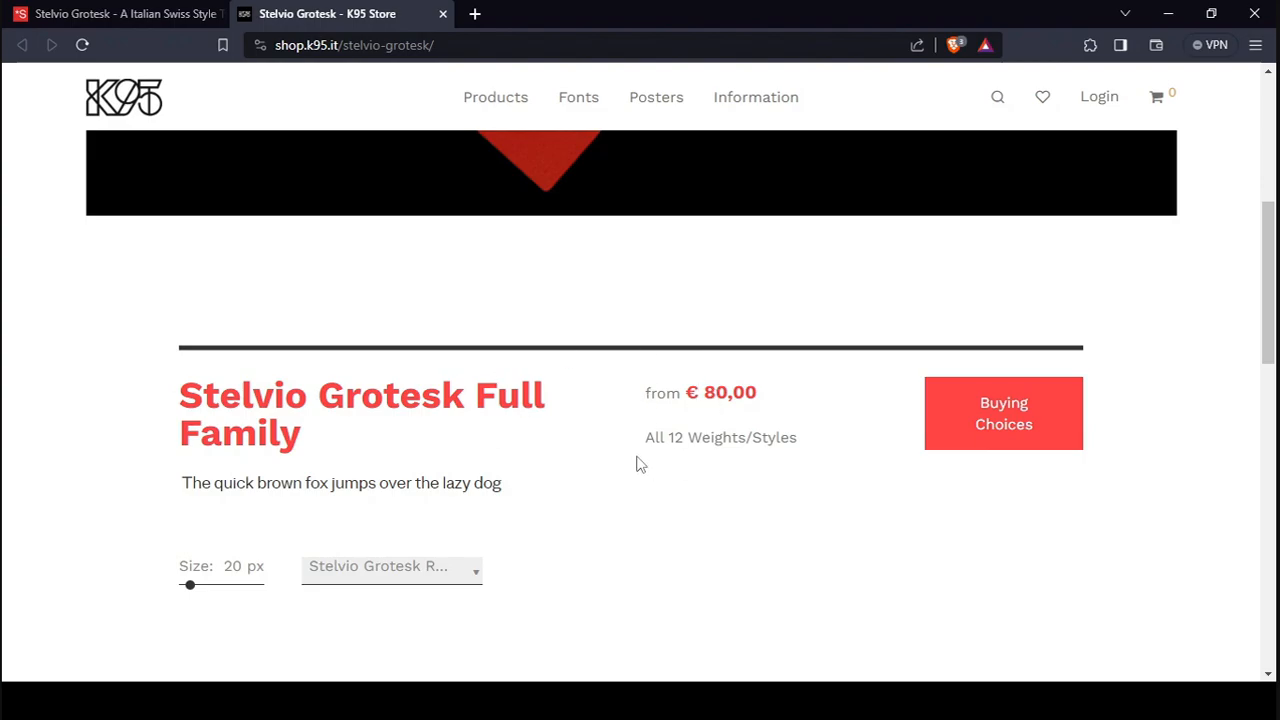
mouse_move(719, 415)
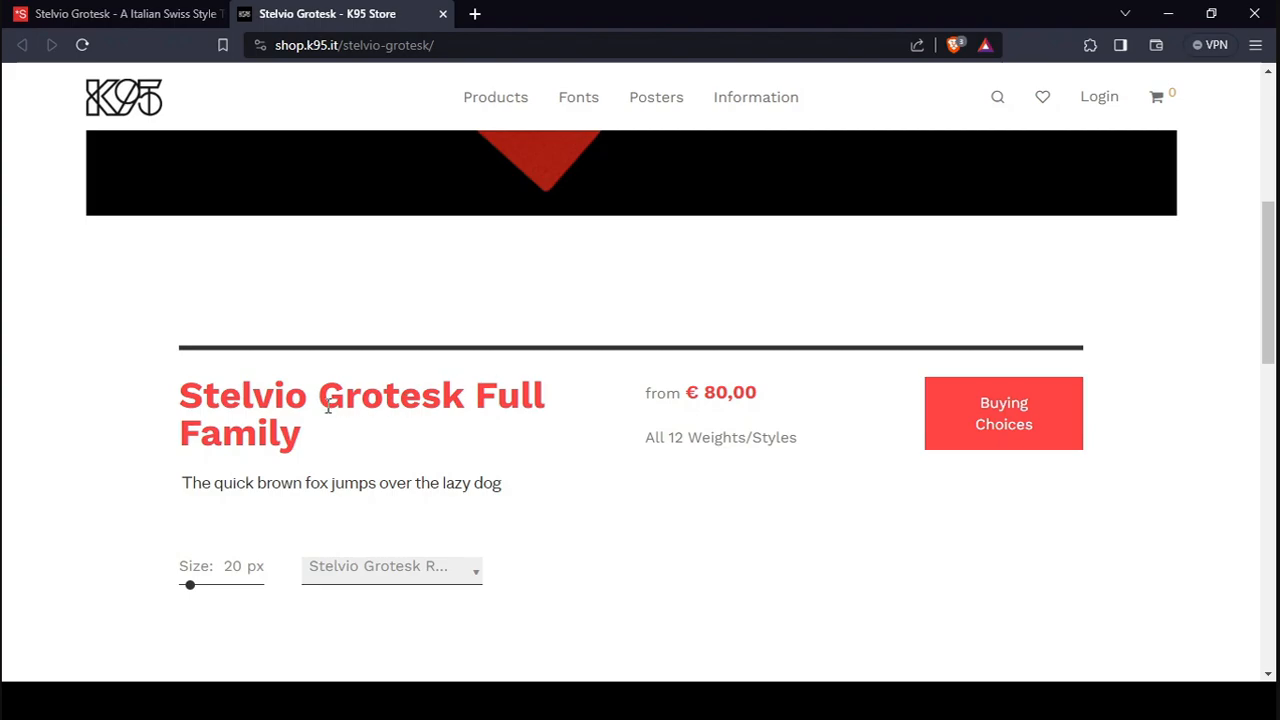
mouse_move(153, 417)
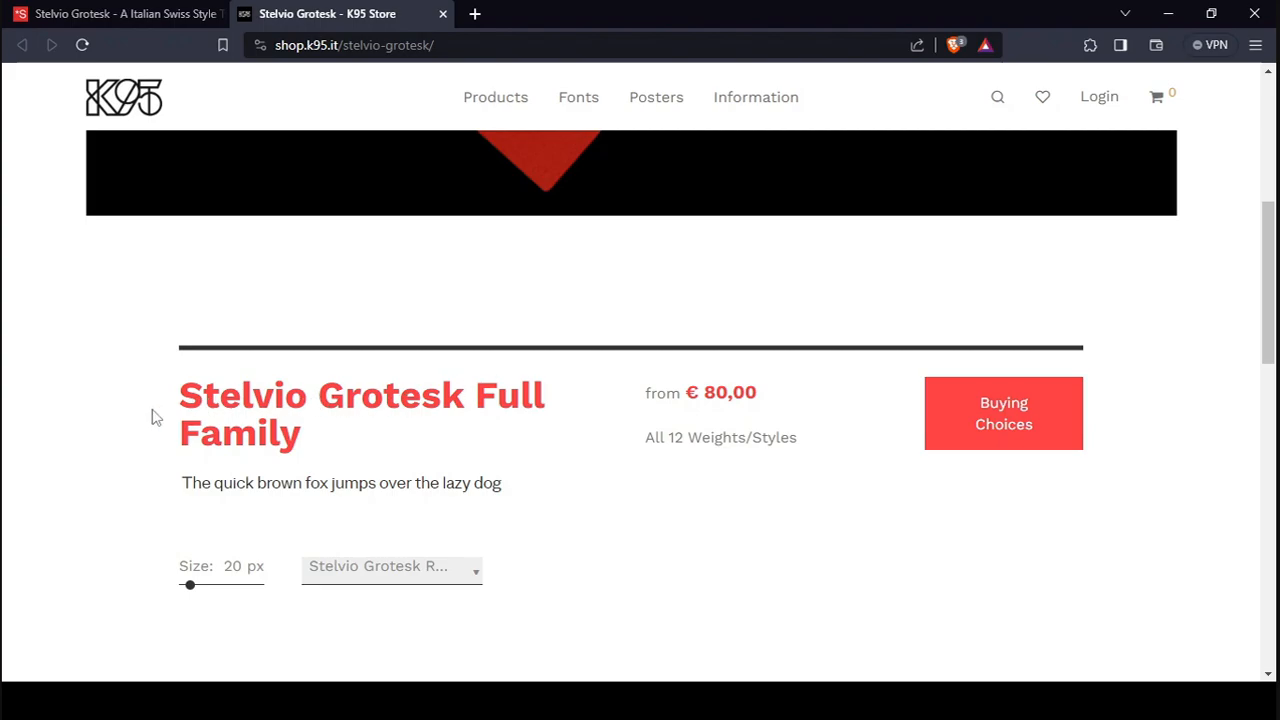
mouse_move(609, 390)
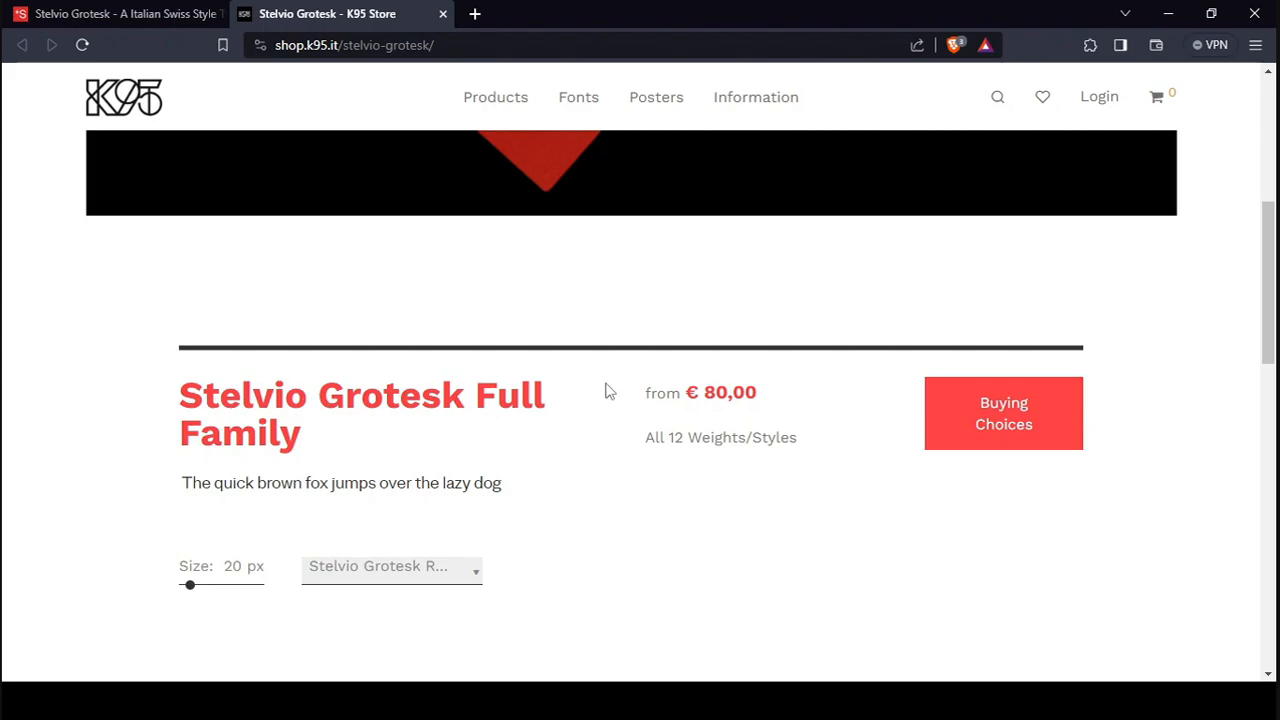
mouse_move(589, 373)
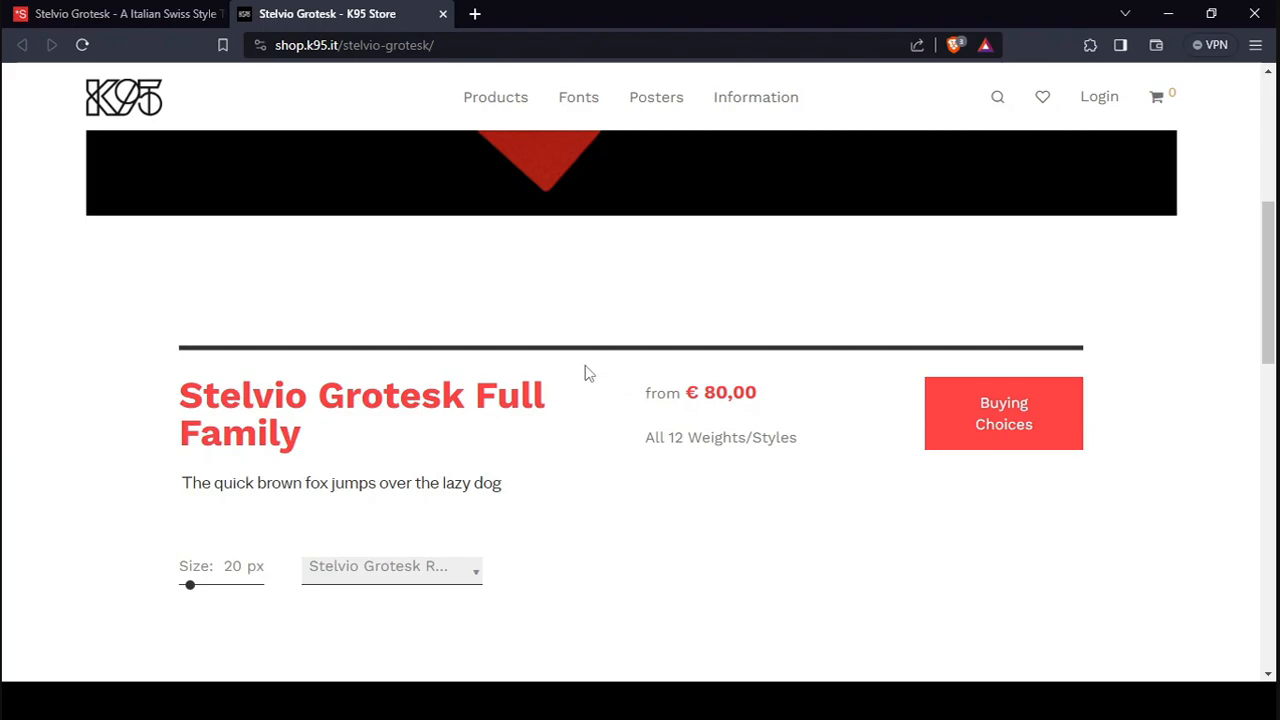
- Scroll past Starter Pack and Stelvio Icons, back up, then to Full Family + Icons (€95)
scroll("down", 3)
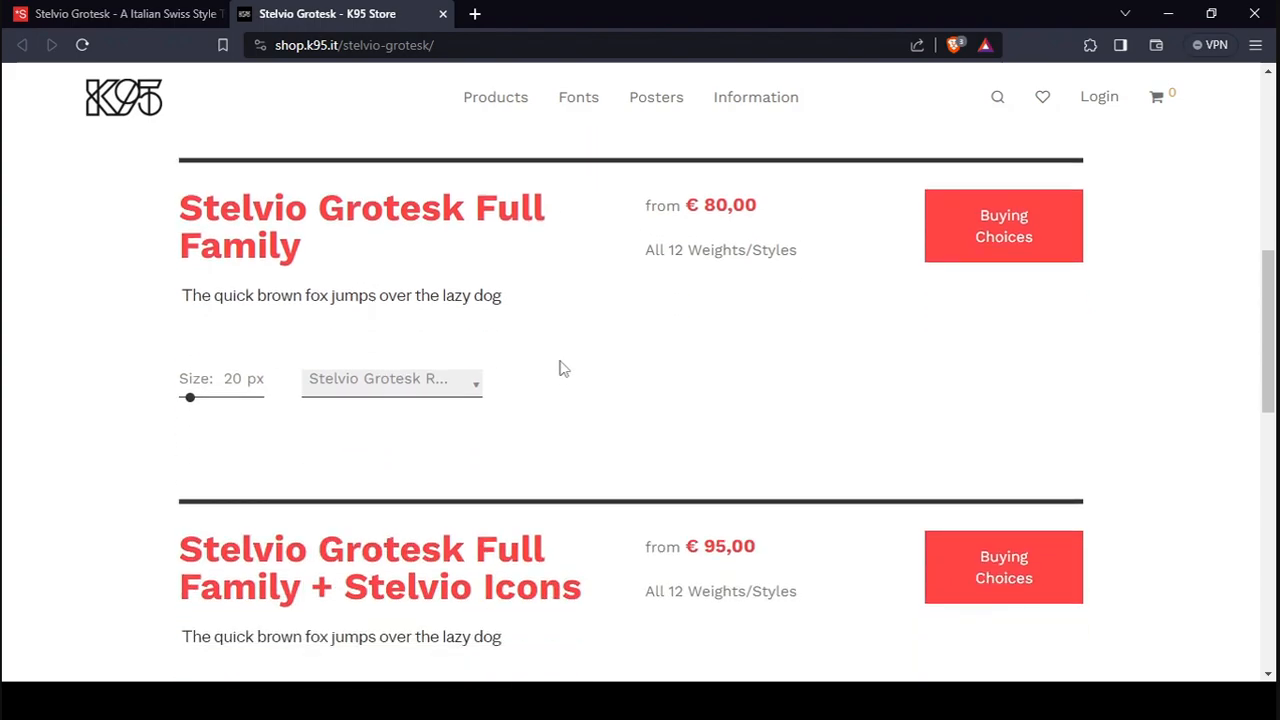
scroll("down", 3)
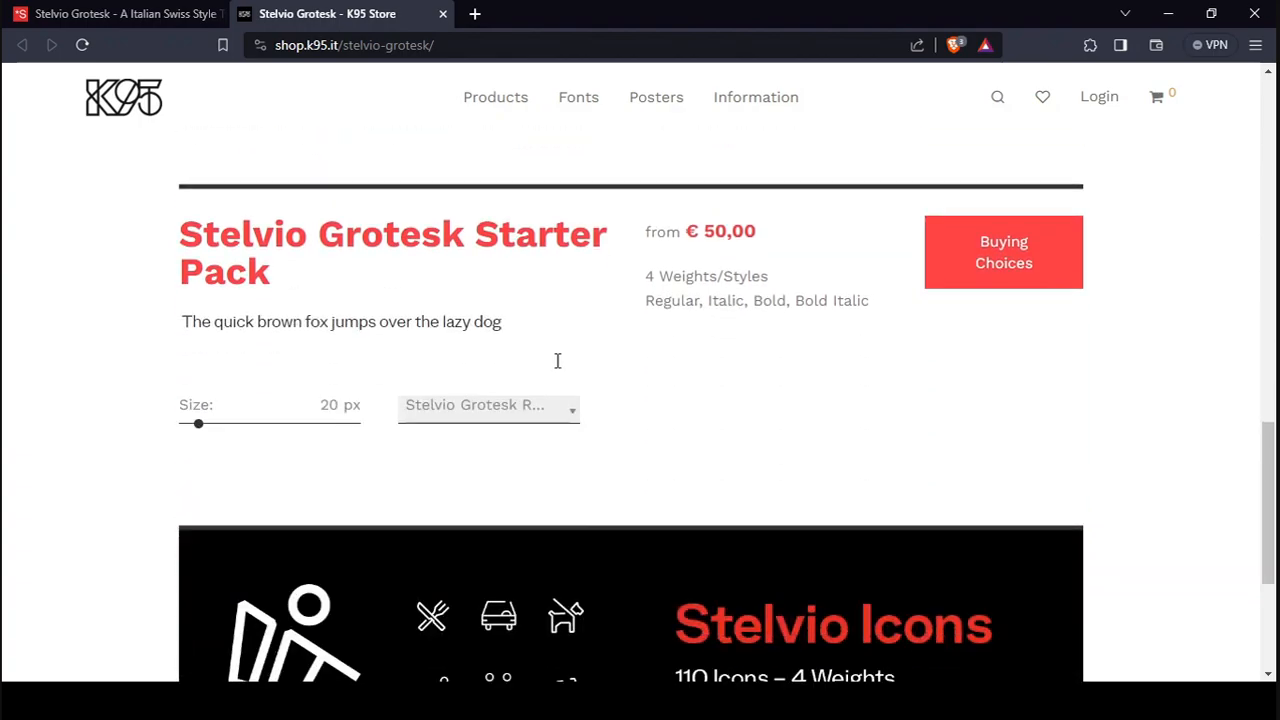
scroll("up", 3)
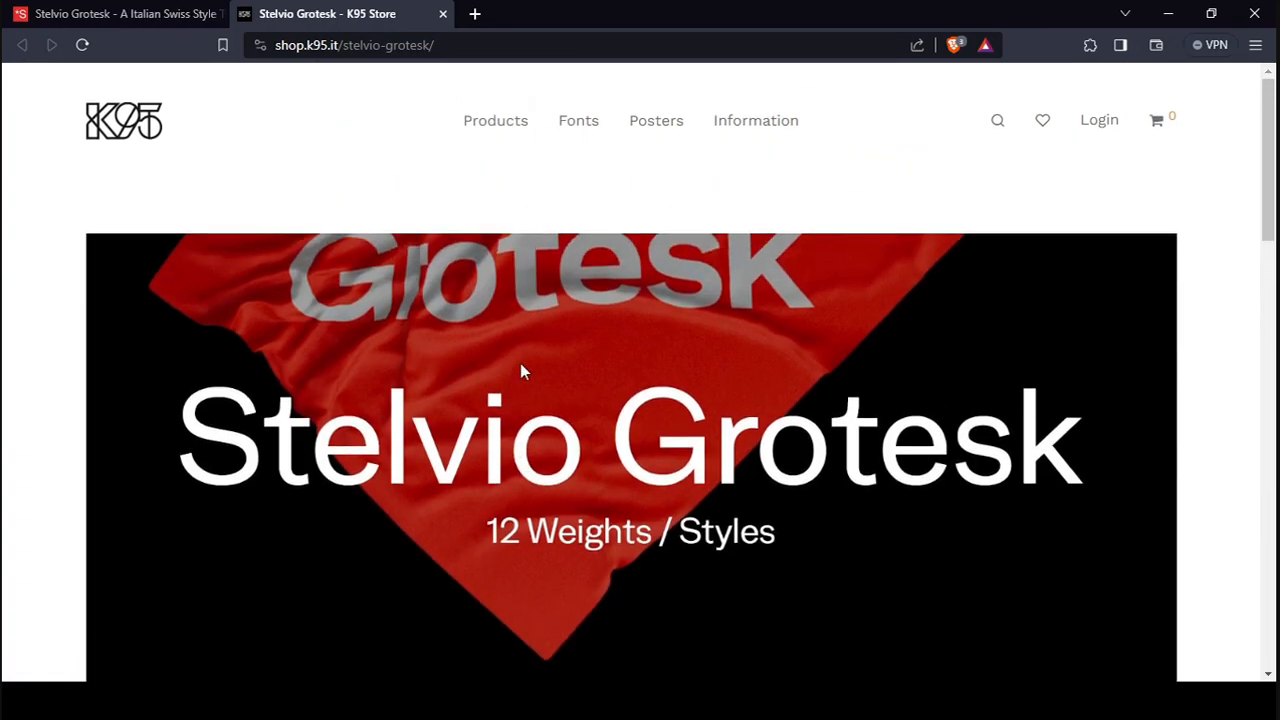
scroll("down", 3)
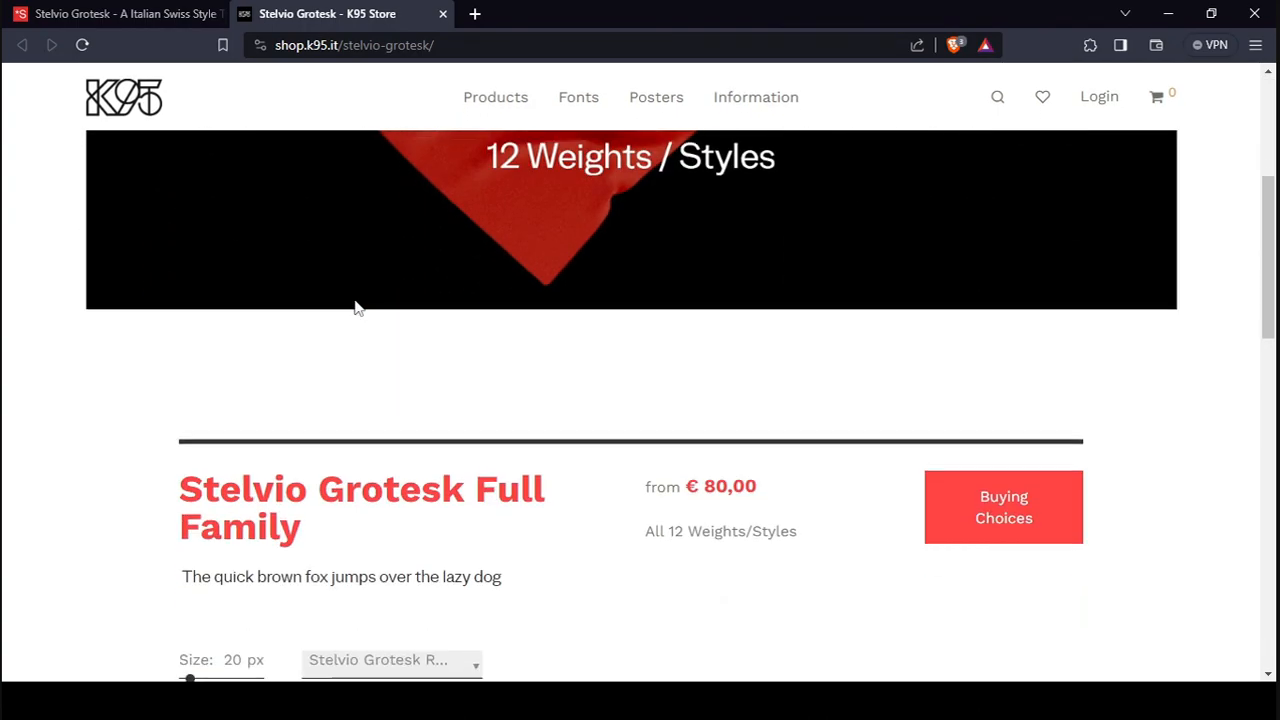
mouse_move(390, 330)
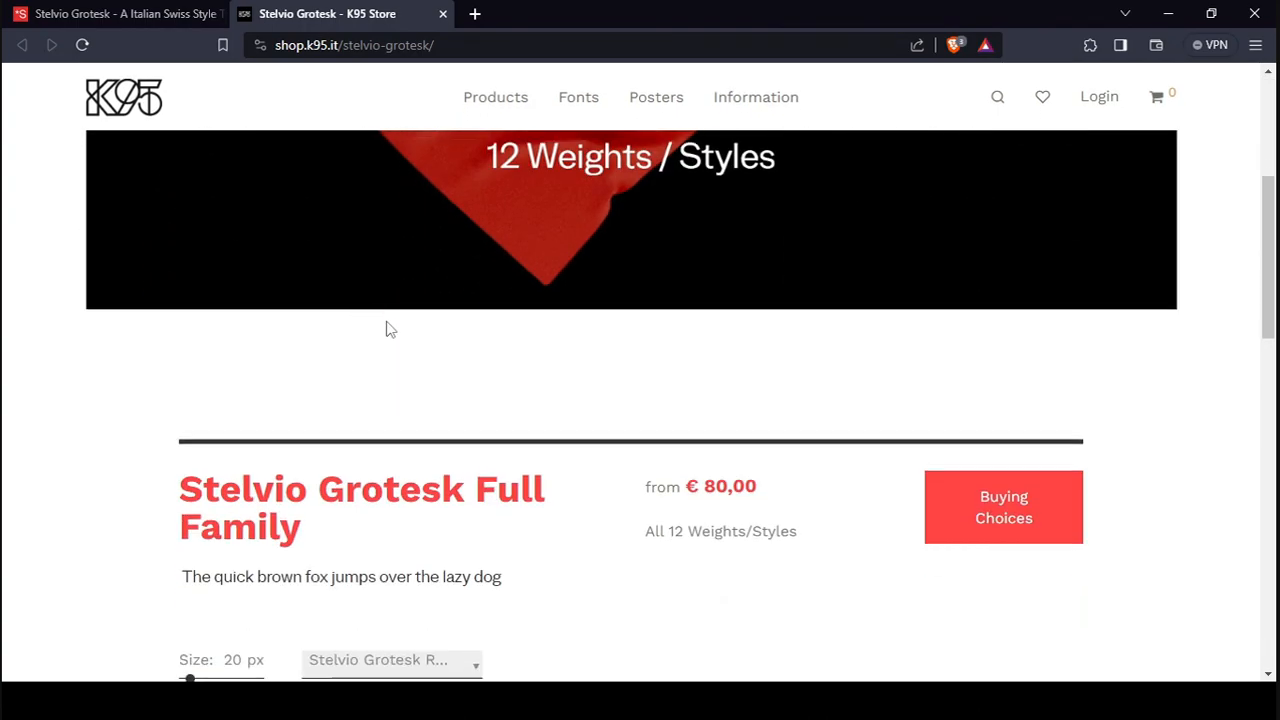
mouse_move(401, 339)
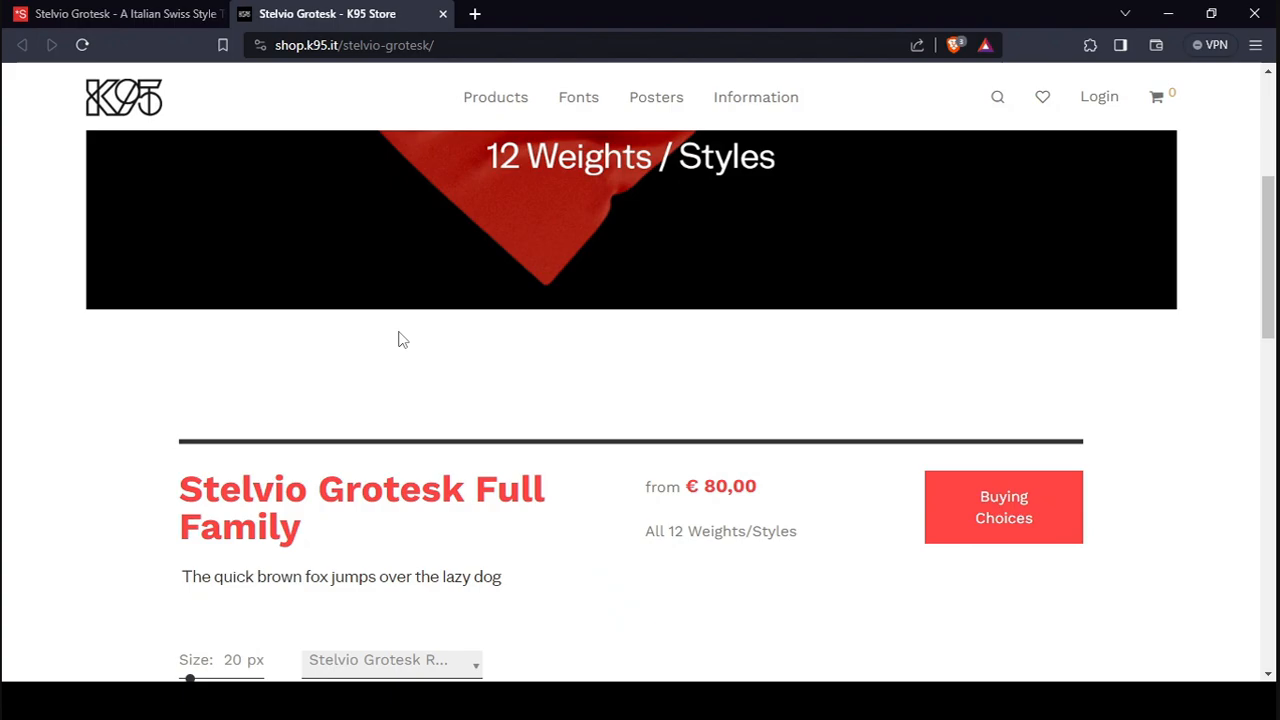
scroll("down", 3)
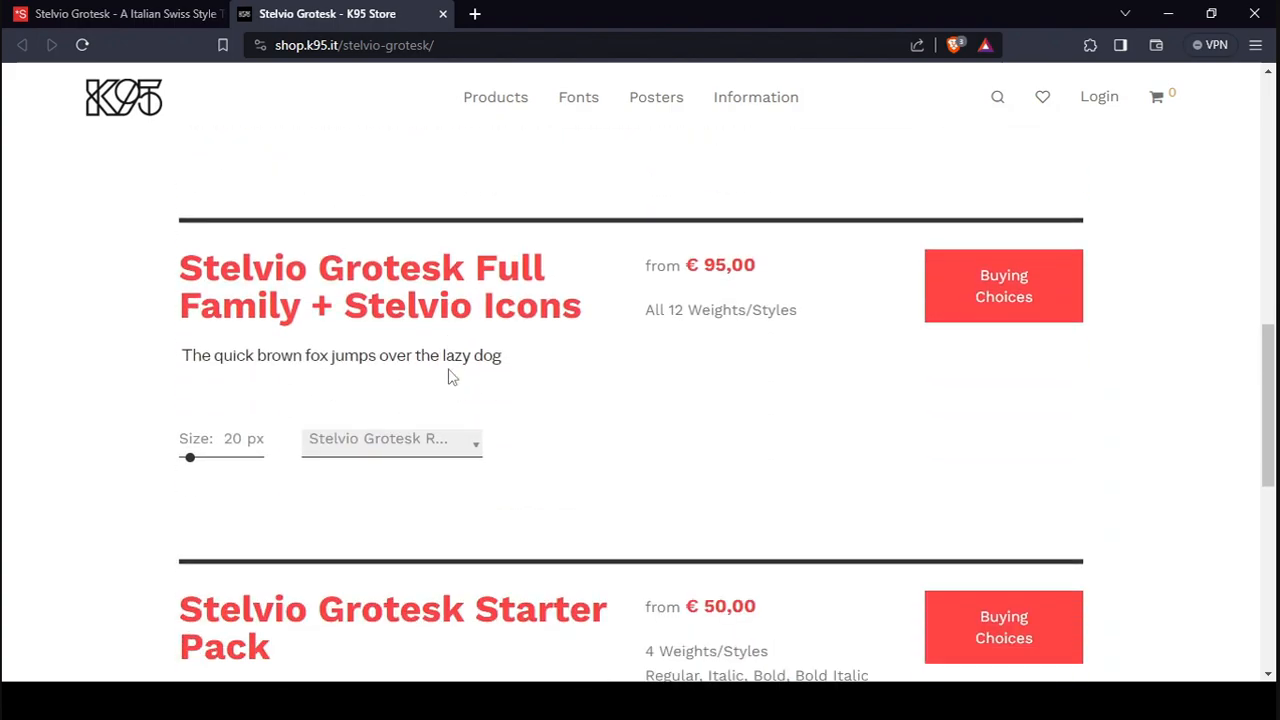
scroll("down", 3)
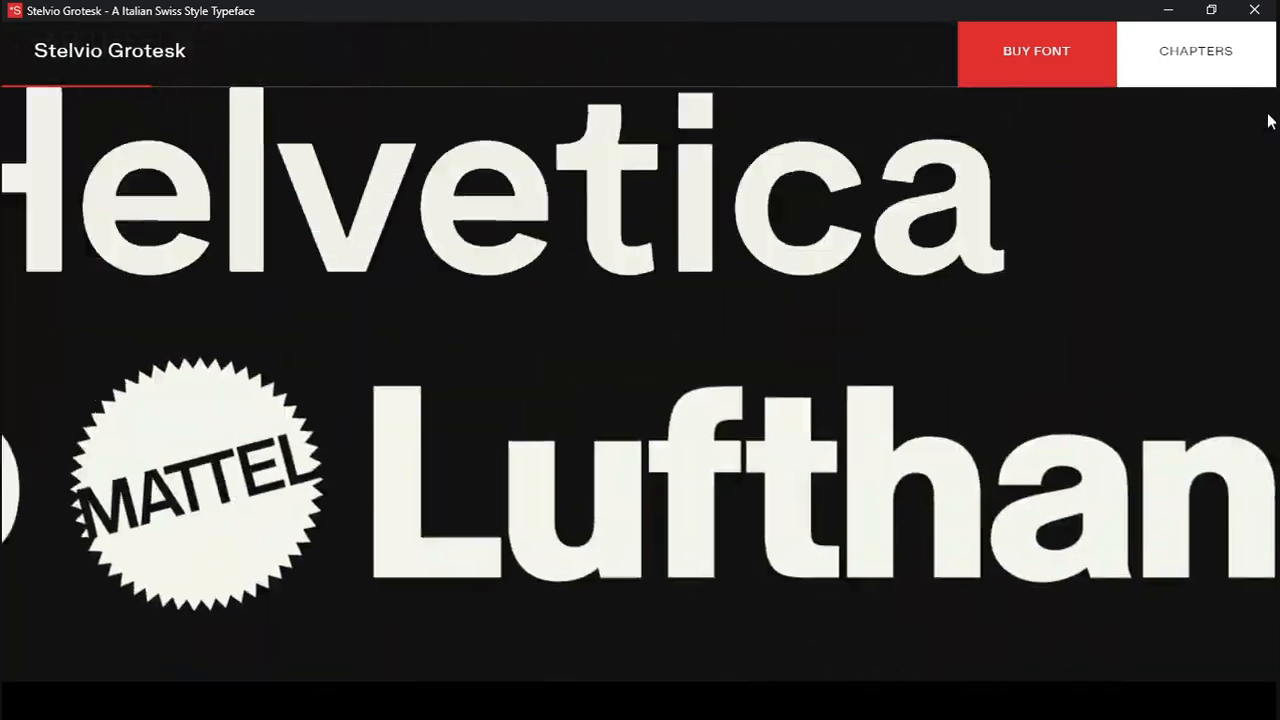
- Scroll back through the Helvetica and Vignelli sections to the red 'Italian' opening poster
scroll("down", 3)
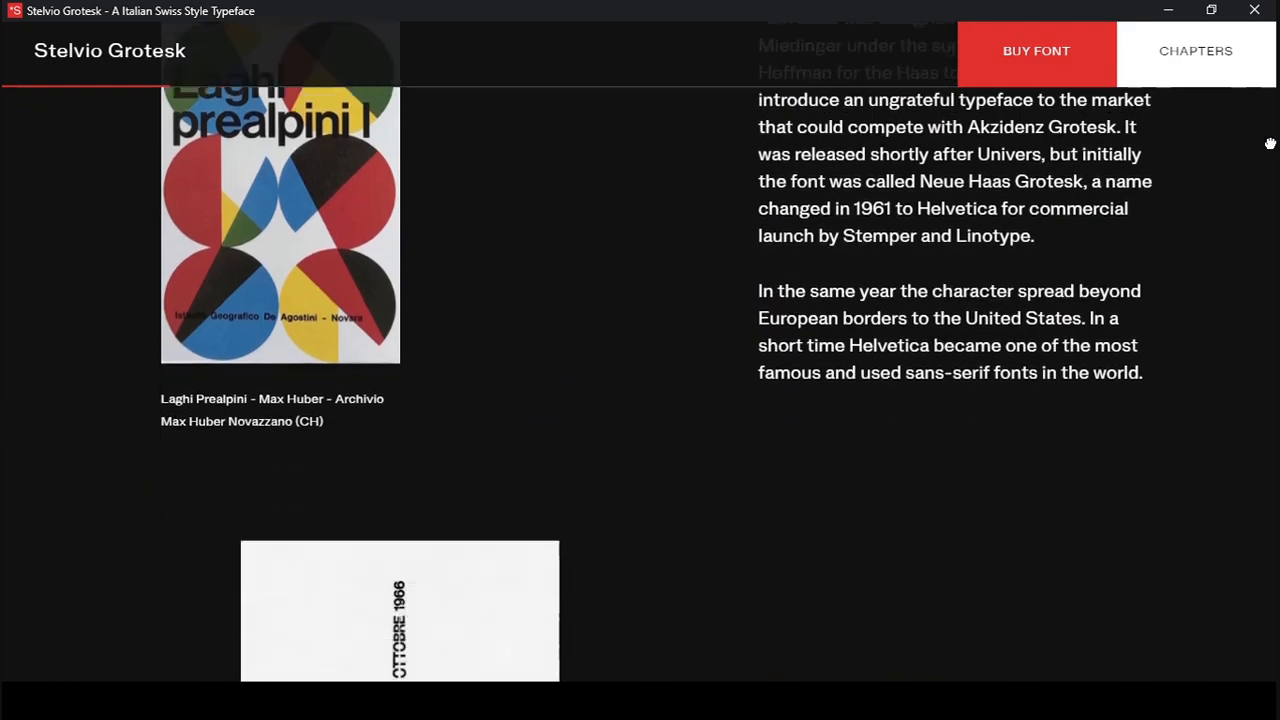
scroll("down", 3)
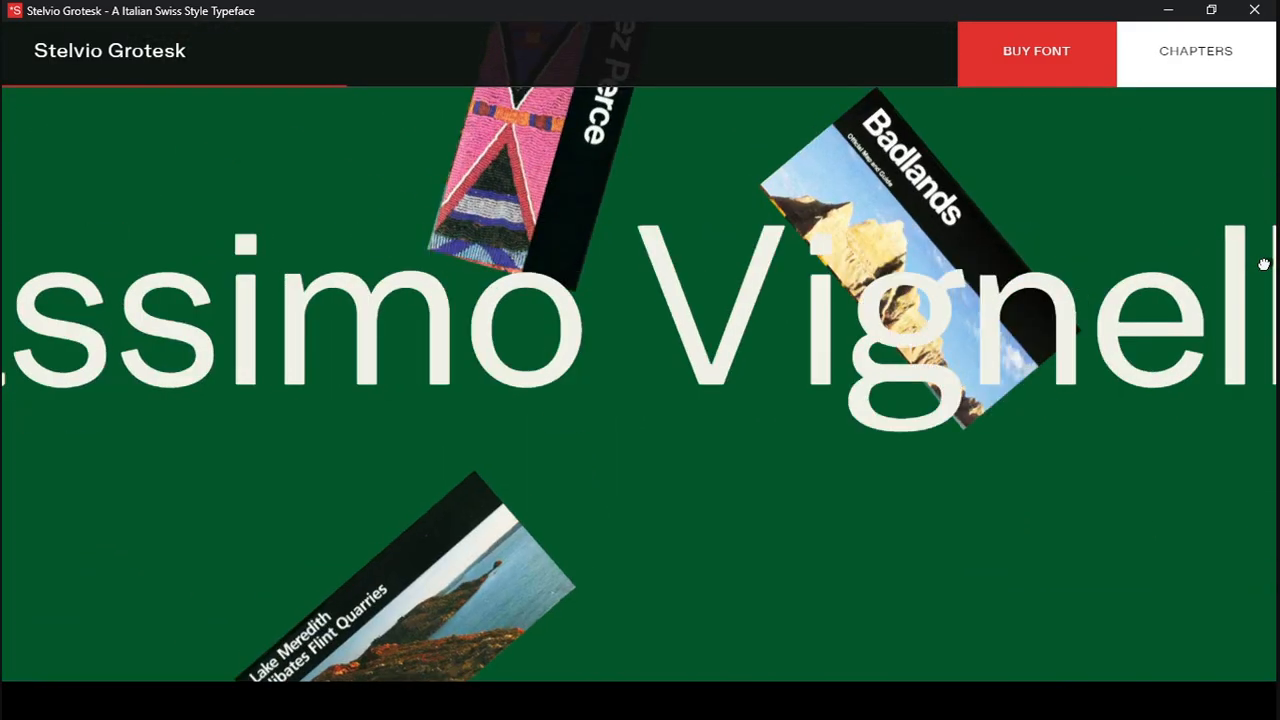
scroll("down", 3)
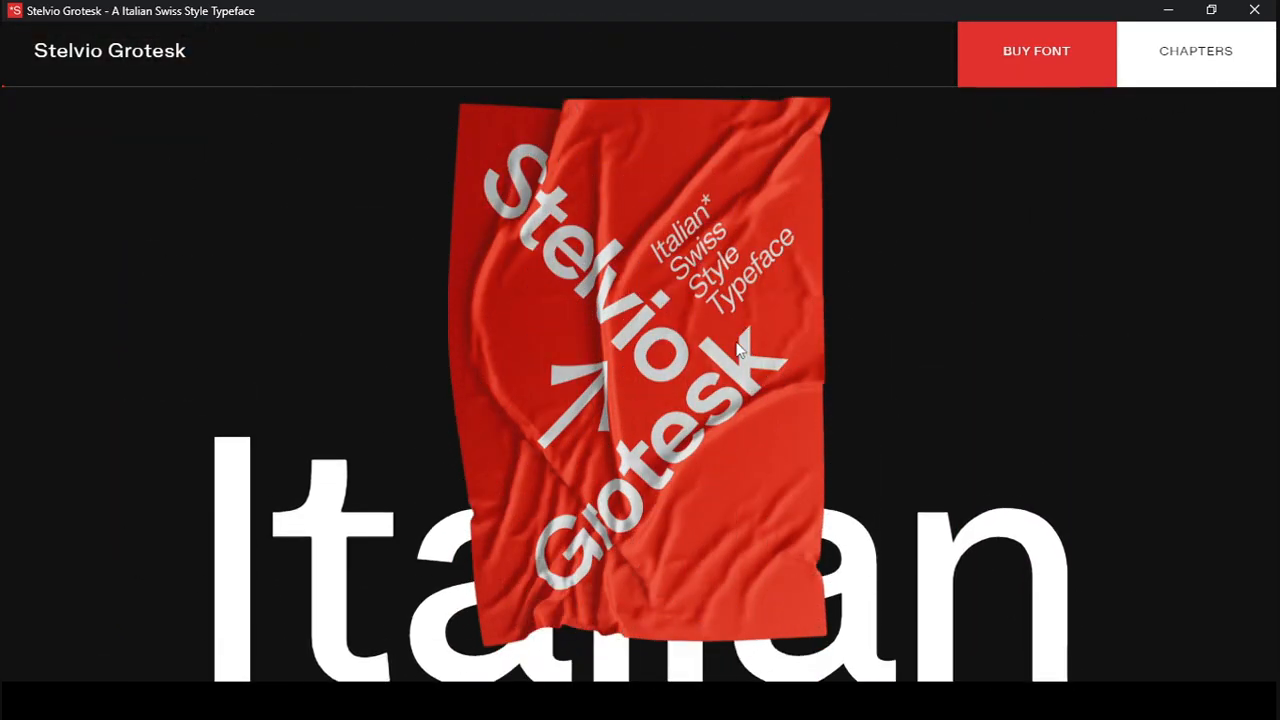
scroll("down", 3)
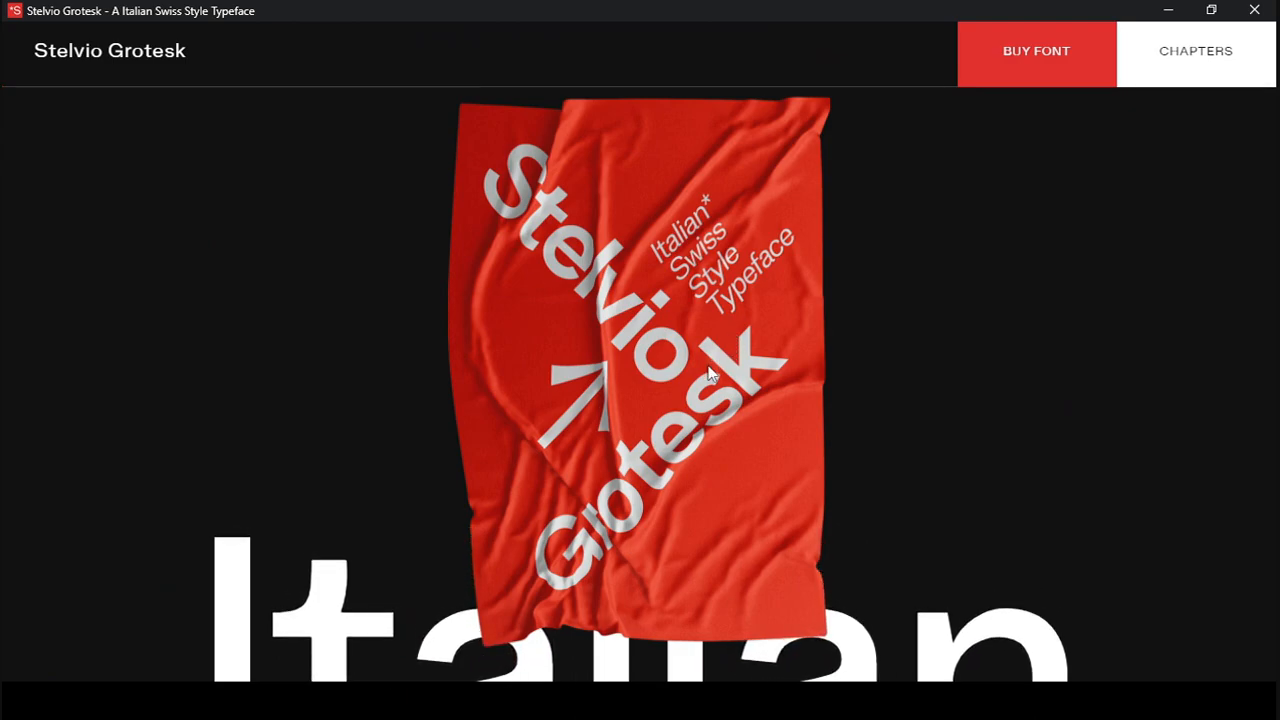